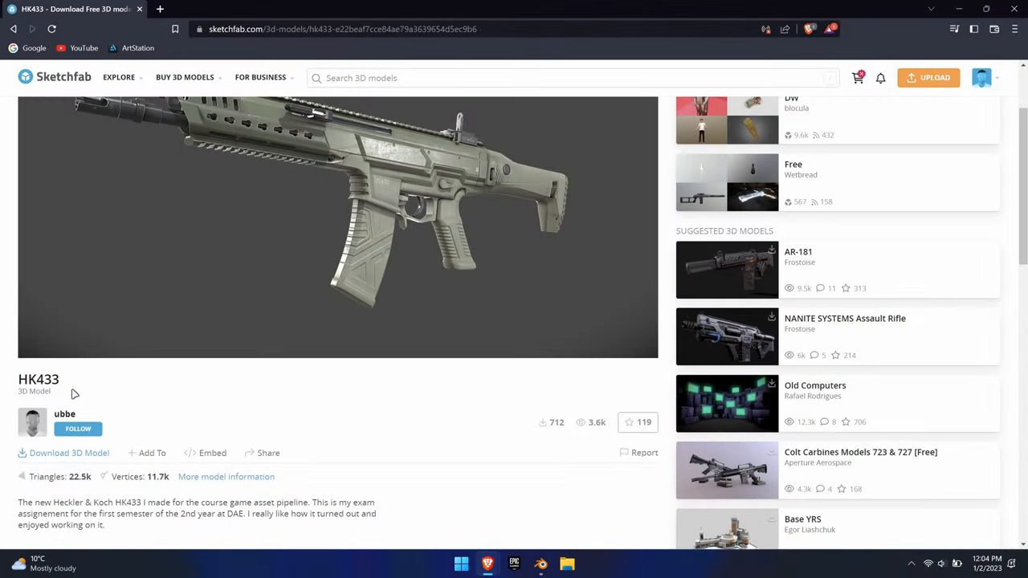
- Download the HK433 model files from its Sketchfab page
{"action": "left_click", "coordinate": [68, 452]}
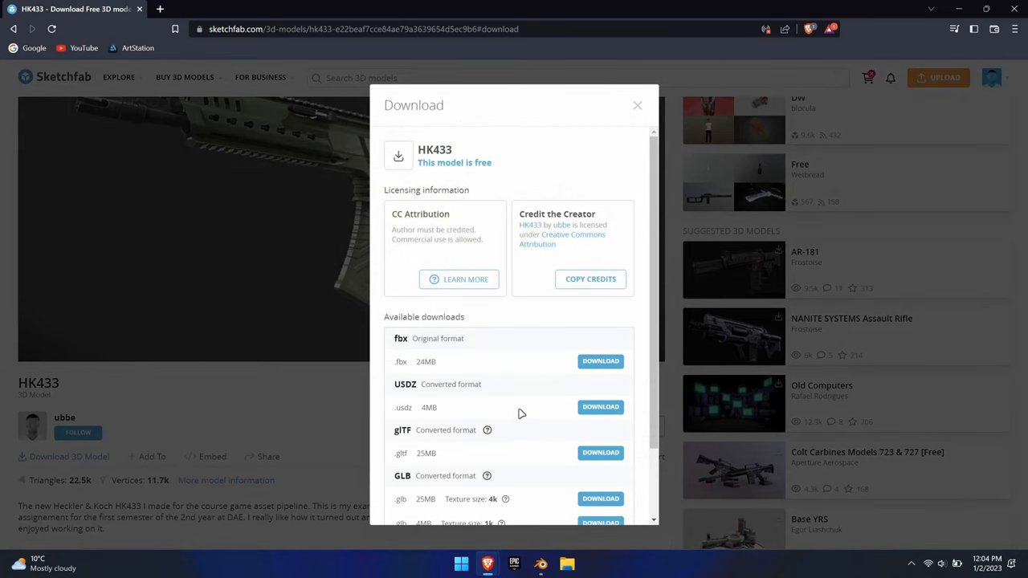
{"action": "left_click", "coordinate": [600, 361]}
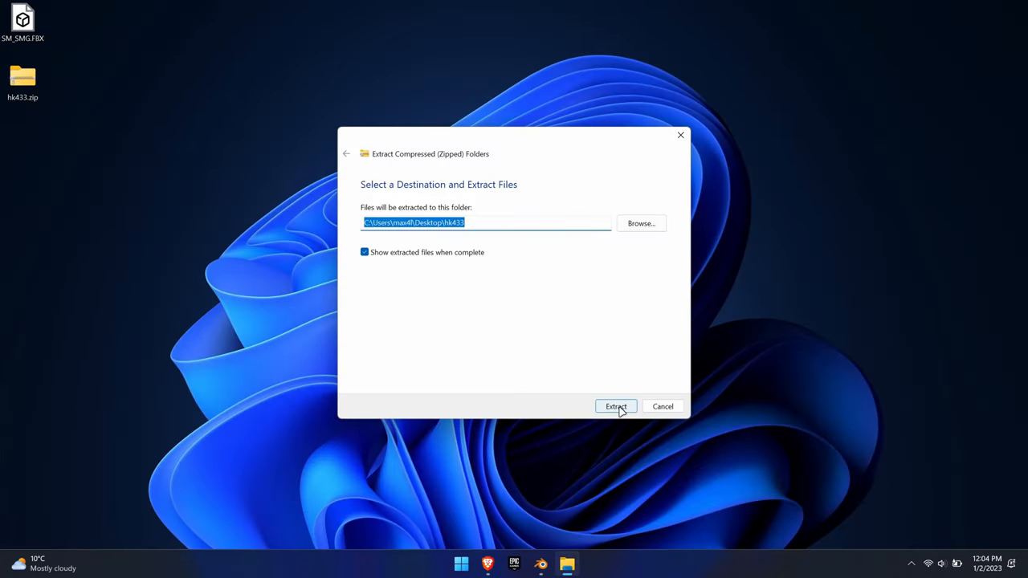
- Extract hk433.zip to Desktop\hk433
{"action": "left_click", "coordinate": [616, 406]}
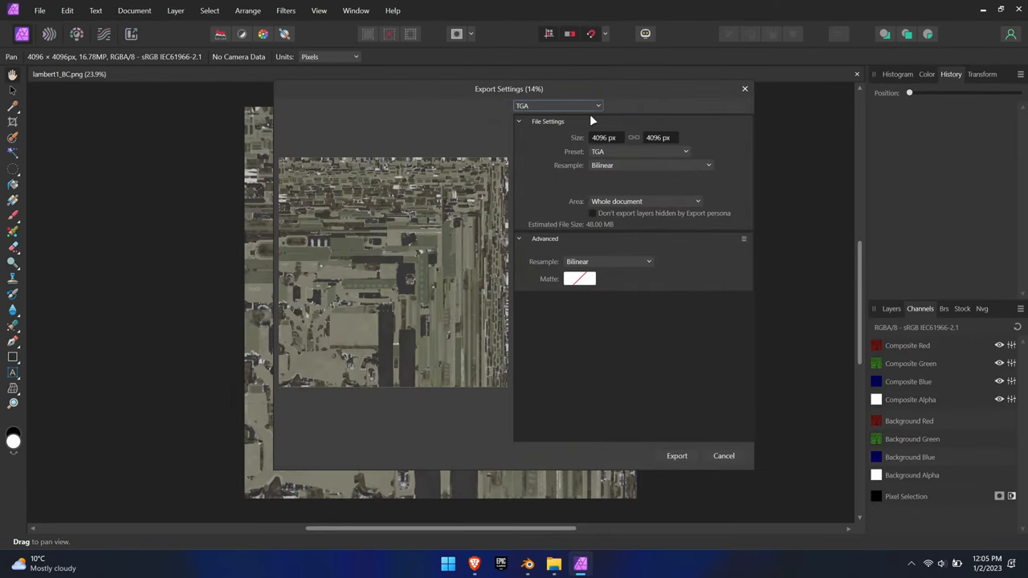
- Save the base colour as HK433_A.tga and the normal map as HK433_N.tga in hk433
{"action": "left_click", "coordinate": [723, 456]}
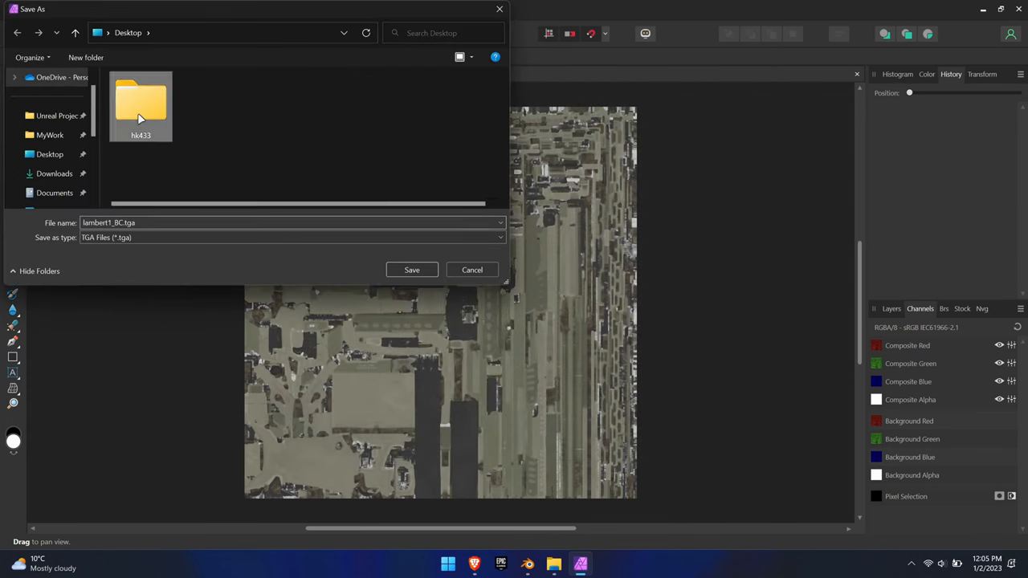
{"action": "double_click", "coordinate": [141, 105]}
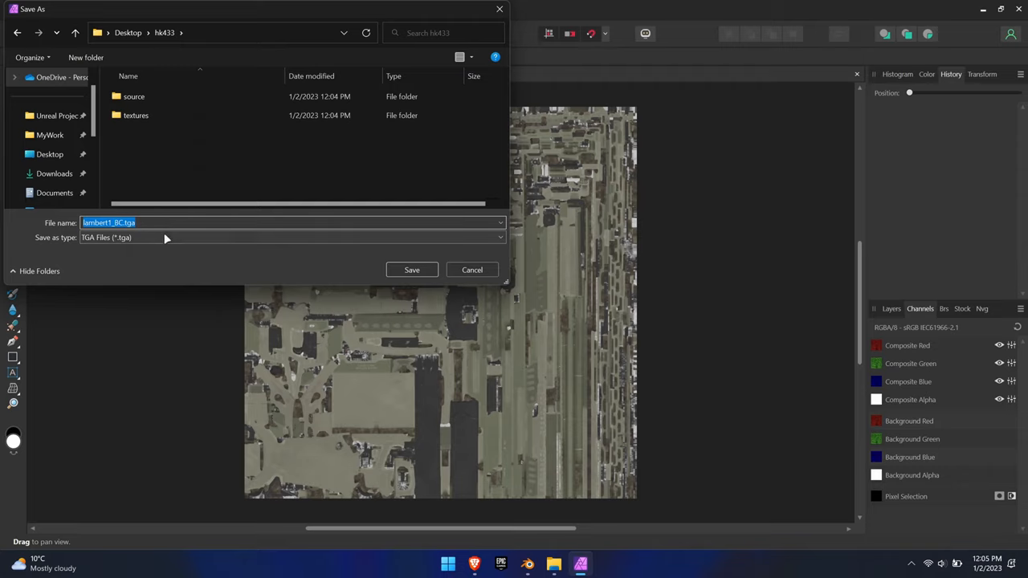
{"action": "type", "text": "HK433"}
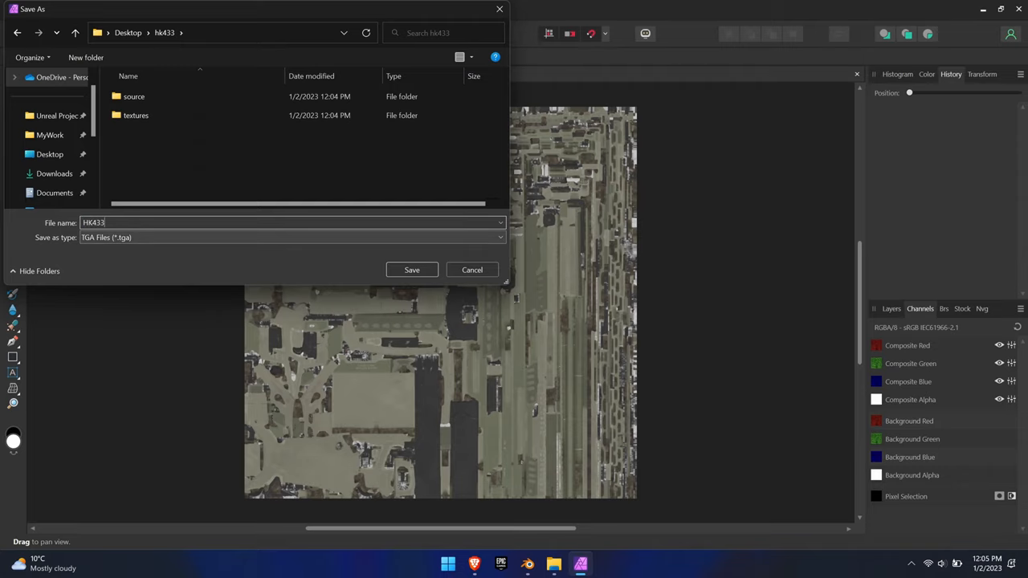
{"action": "left_click", "coordinate": [411, 270]}
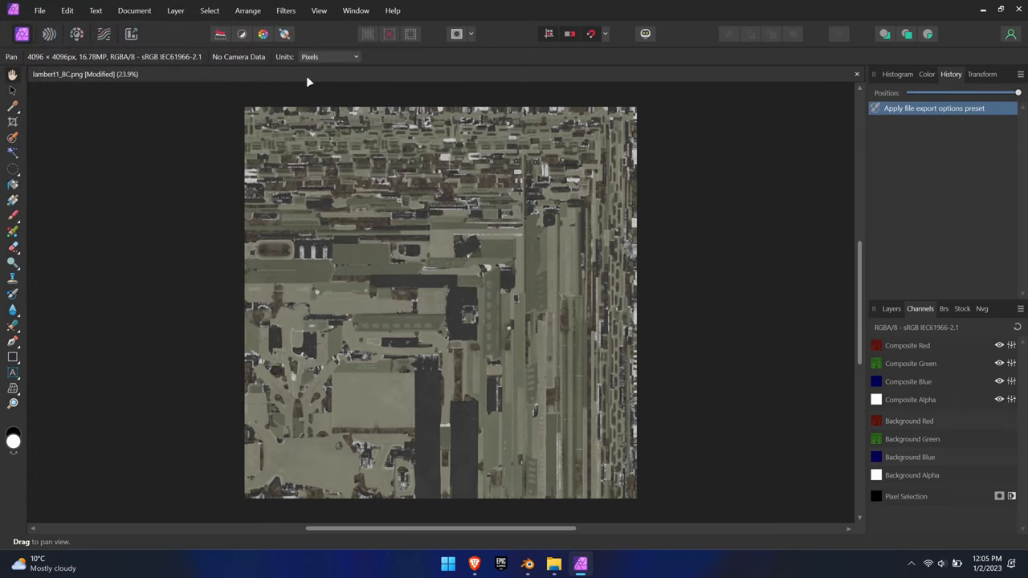
{"action": "left_click", "coordinate": [39, 10]}
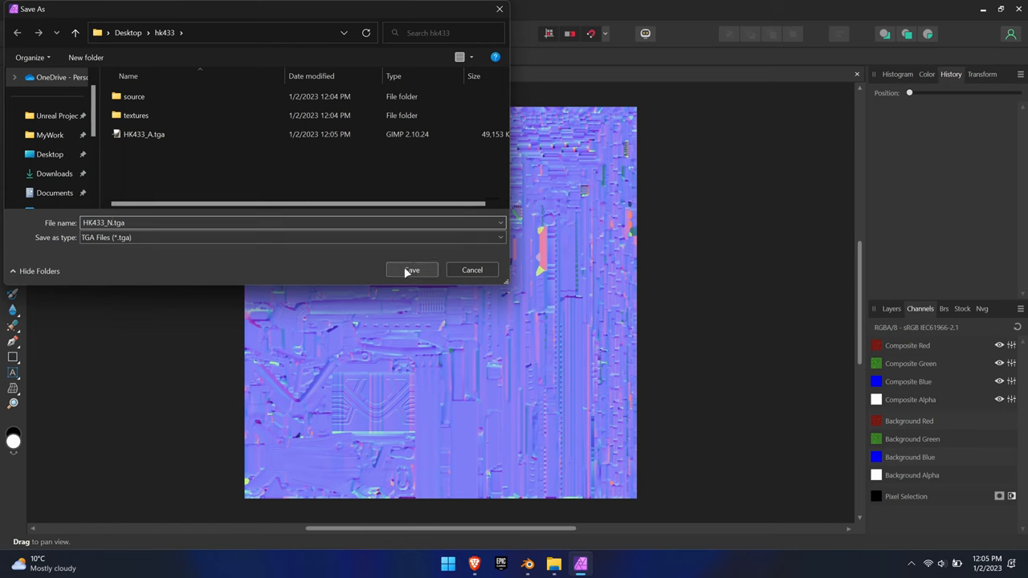
{"action": "left_click", "coordinate": [411, 270]}
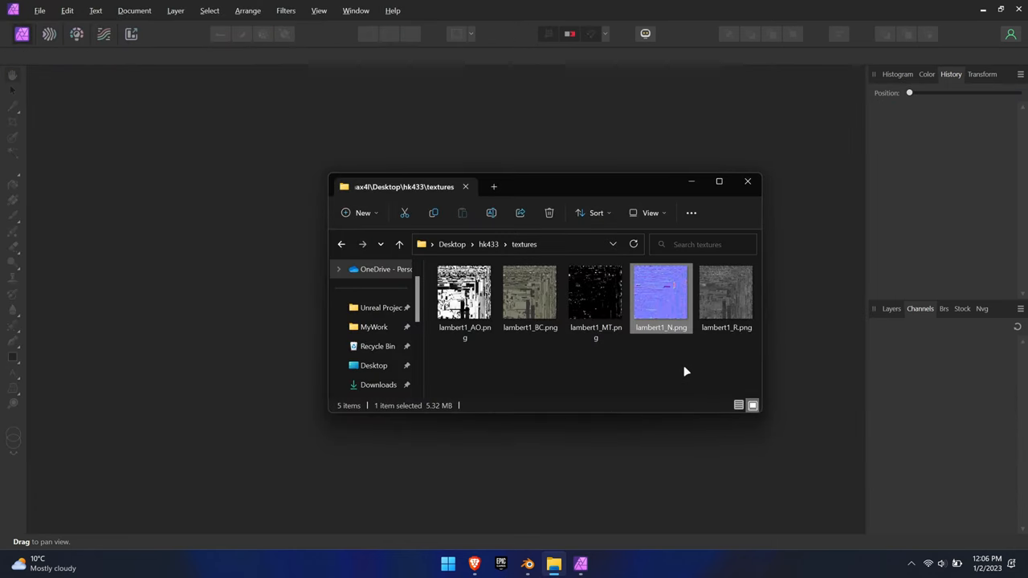
{"action": "mouse_move", "coordinate": [722, 355]}
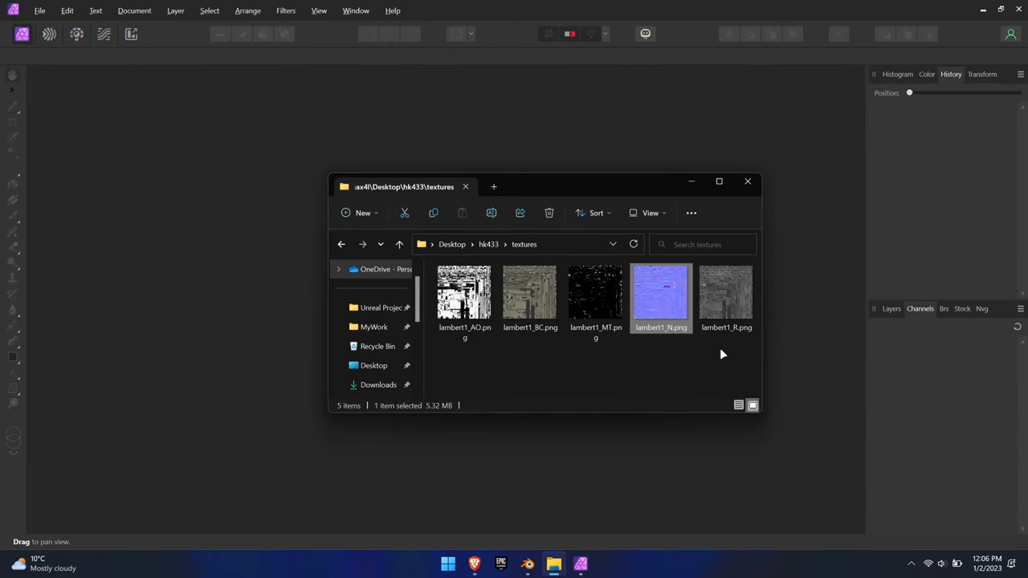
- Open lambert1_R.png, convert it to RGB/8 sRGB, and store it as a Roughness spare channel
{"action": "double_click", "coordinate": [726, 293]}
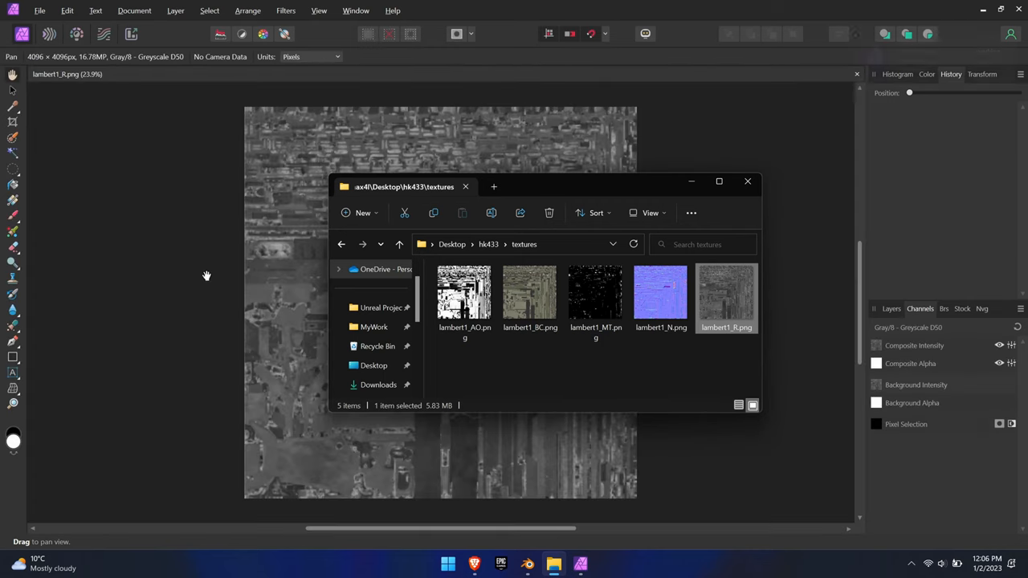
{"action": "left_click", "coordinate": [134, 10]}
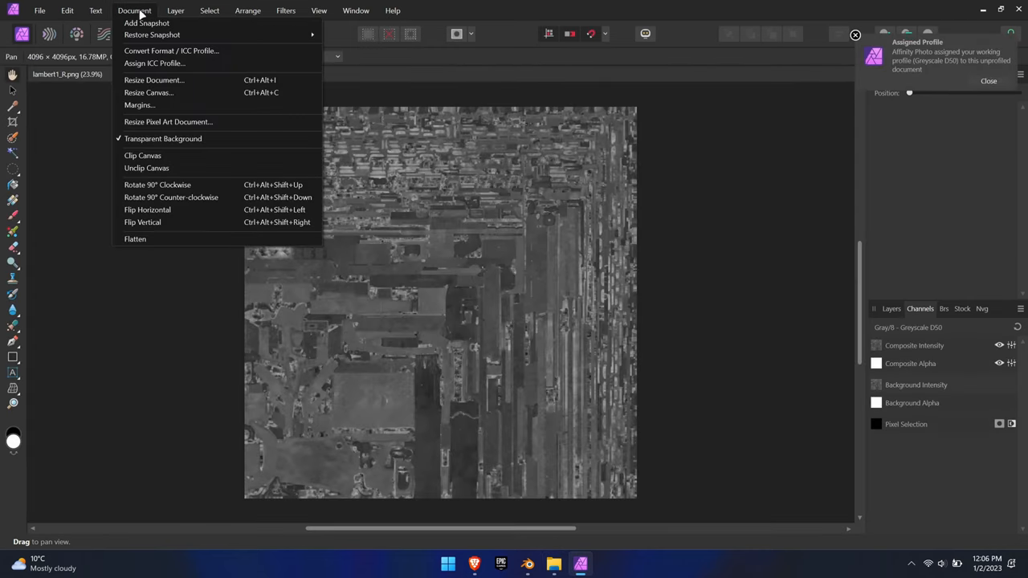
{"action": "left_click", "coordinate": [171, 50]}
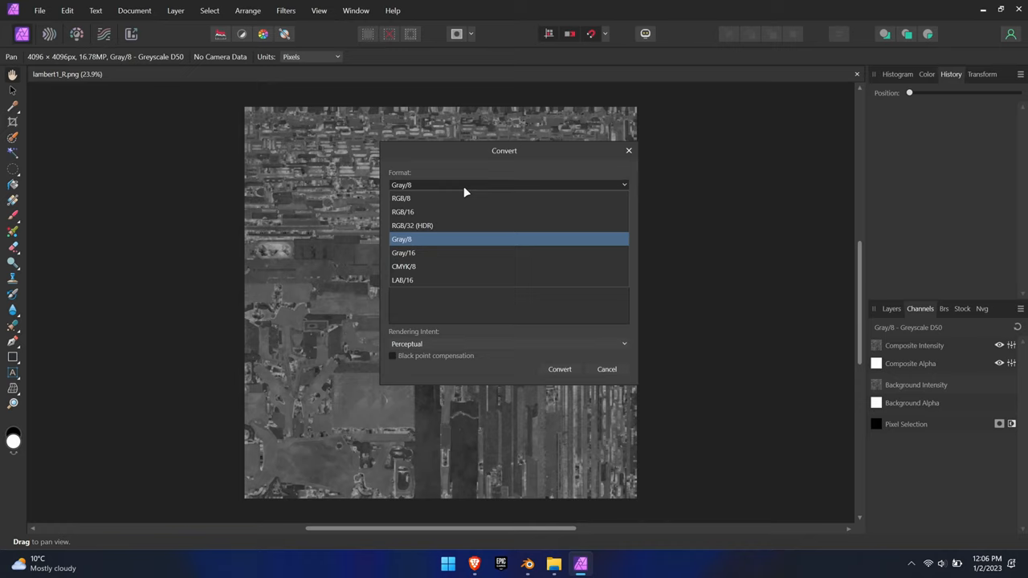
{"action": "left_click", "coordinate": [401, 198]}
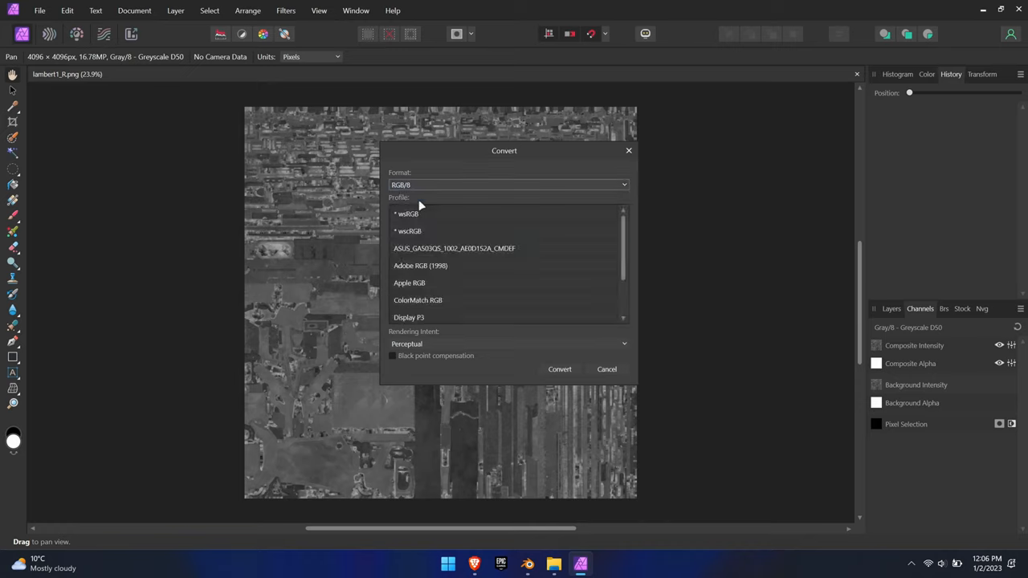
{"action": "mouse_move", "coordinate": [504, 278]}
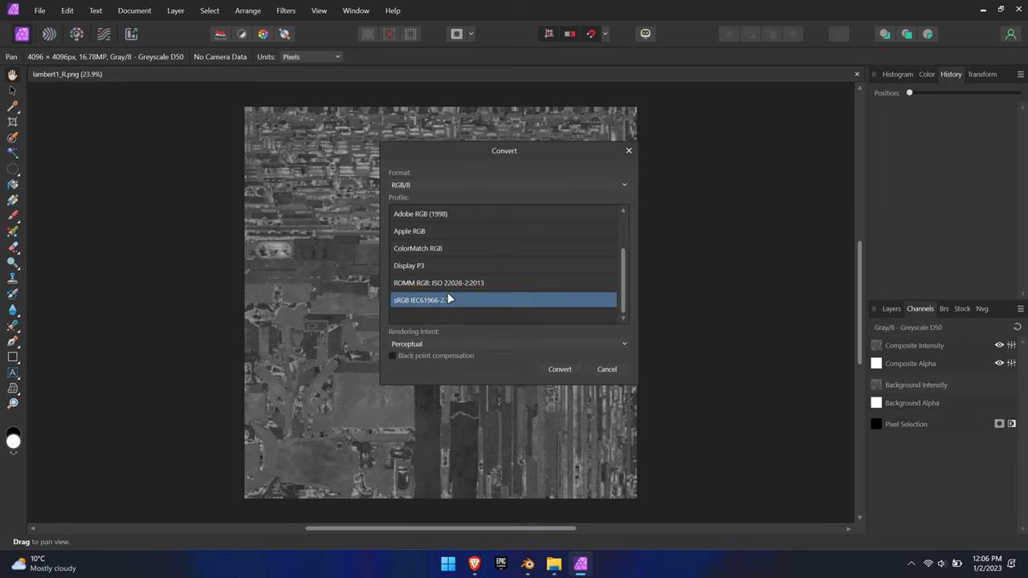
{"action": "left_click", "coordinate": [560, 369]}
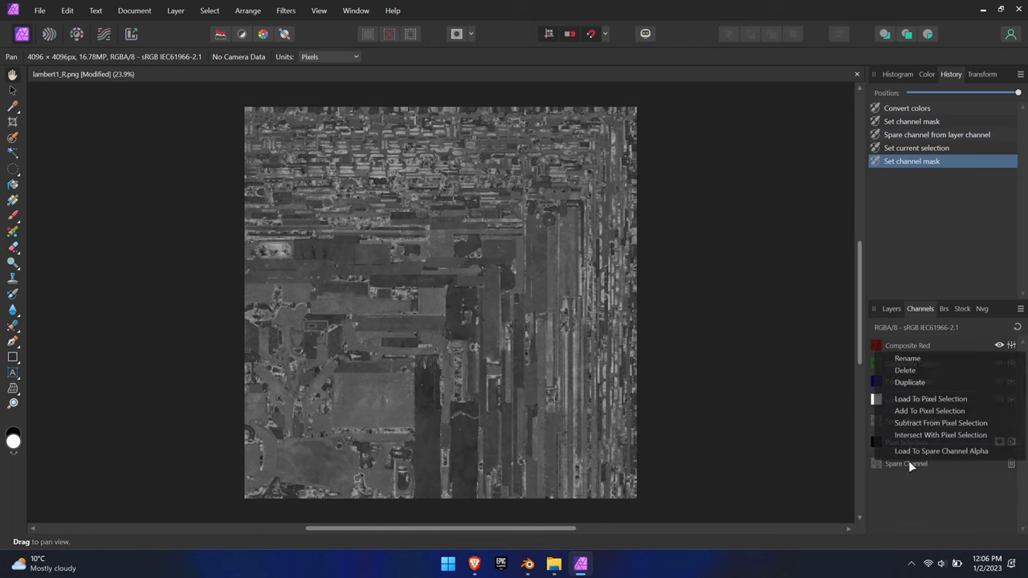
{"action": "left_click", "coordinate": [908, 359]}
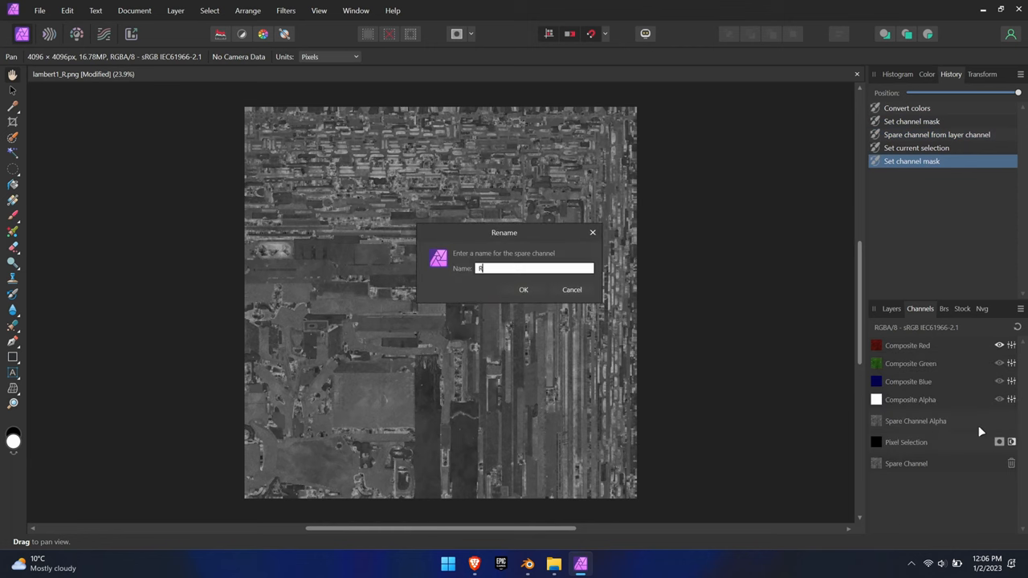
{"action": "left_click", "coordinate": [523, 290]}
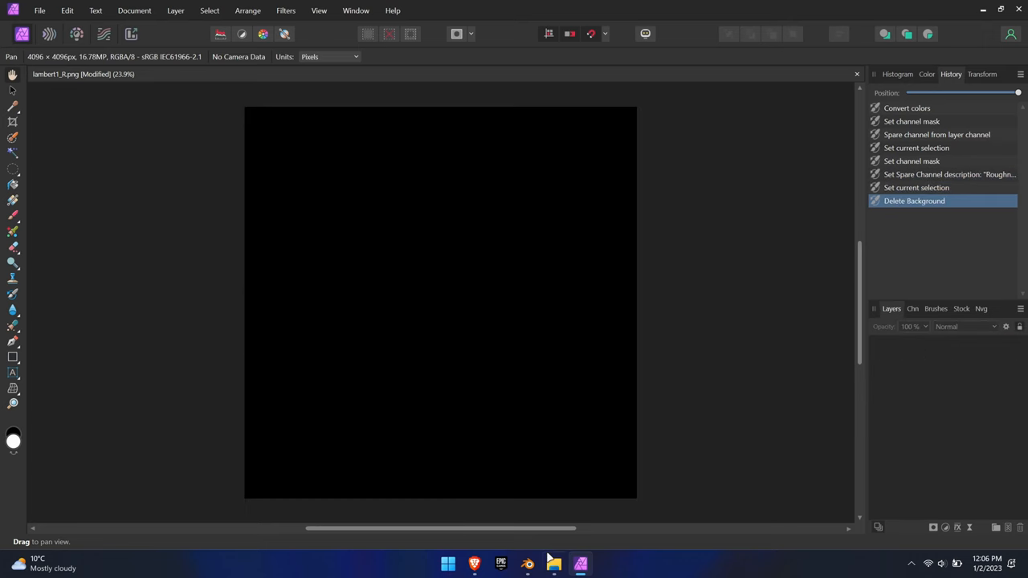
- Bring in lambert1_AO and lambert1_MT and turn them into AO and Metalness spare channels
{"action": "left_click", "coordinate": [553, 563]}
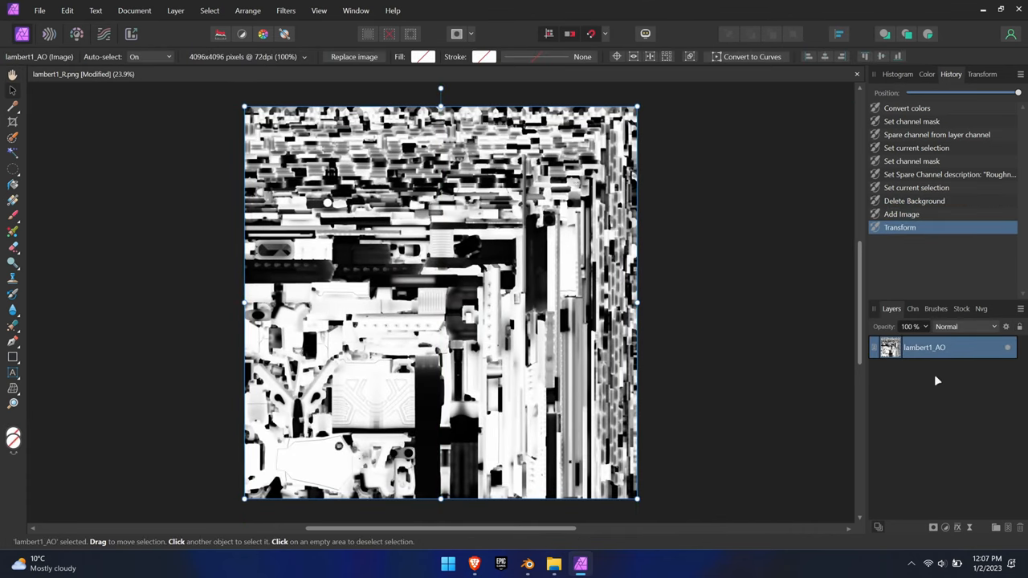
{"action": "right_click", "coordinate": [908, 345]}
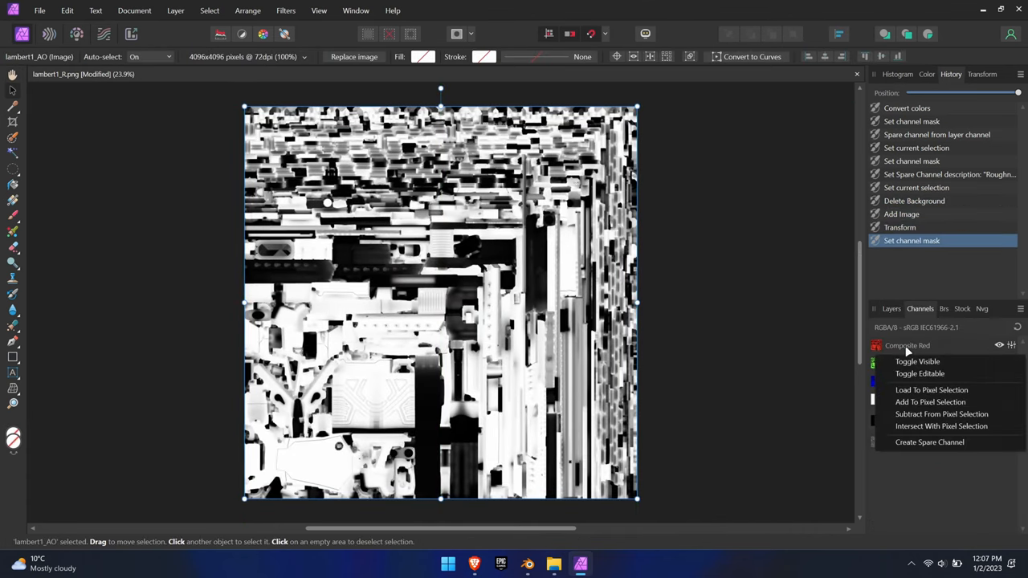
{"action": "left_click", "coordinate": [929, 442]}
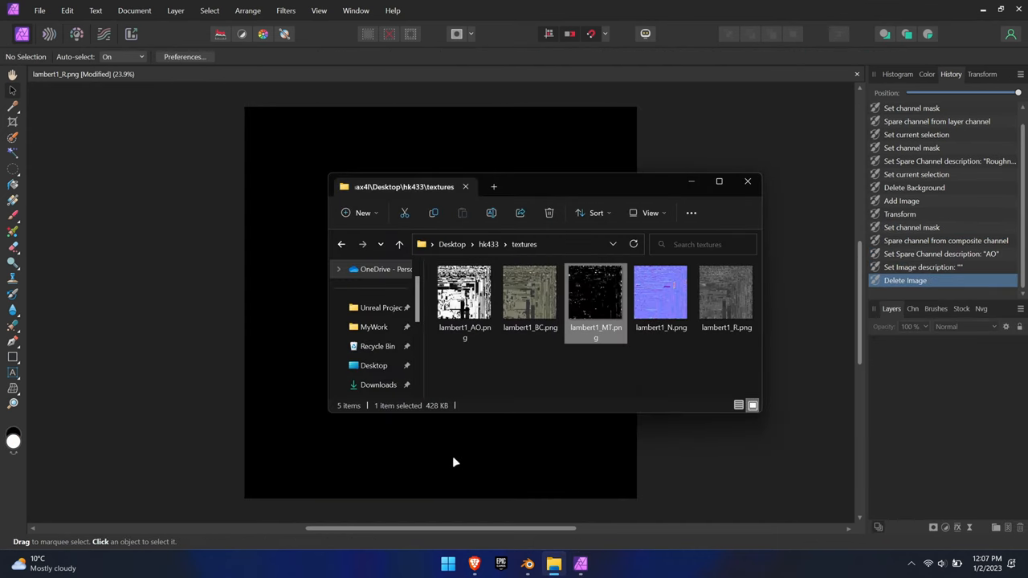
{"action": "double_click", "coordinate": [595, 294]}
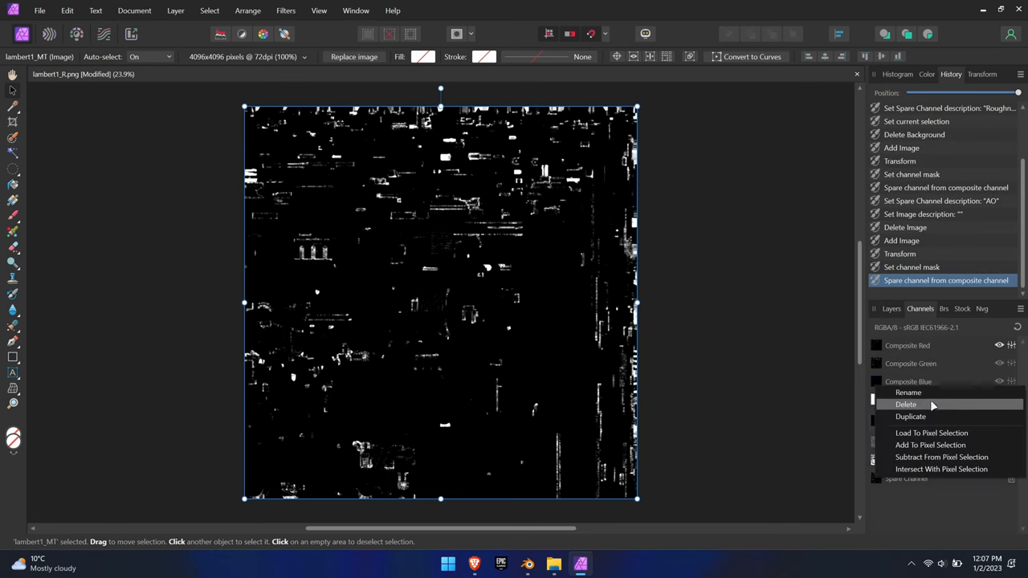
{"action": "left_click", "coordinate": [911, 416]}
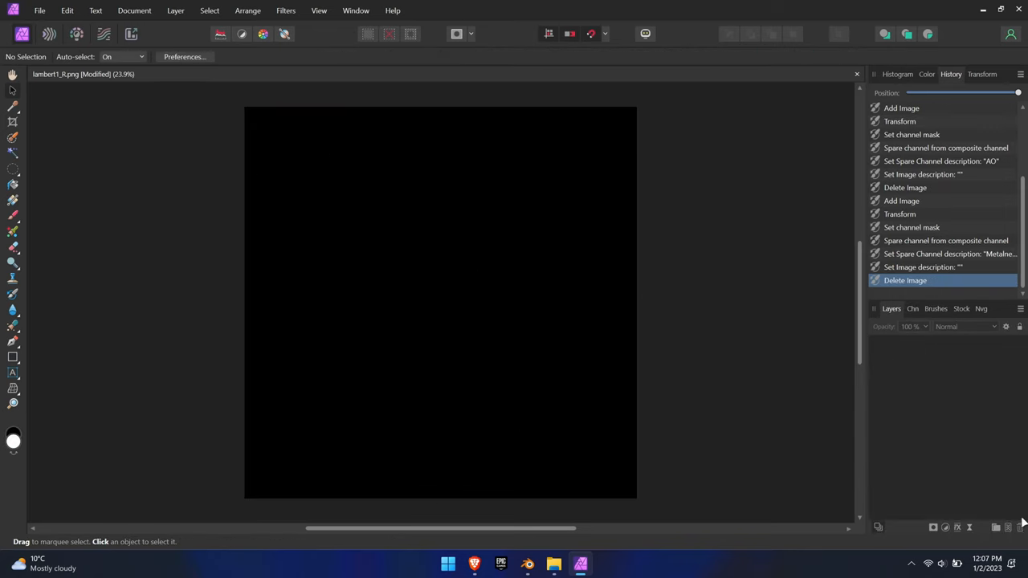
- Pack roughness, AO and metalness into a new pixel layer's RGB and export it as TGA
{"action": "left_click", "coordinate": [921, 308]}
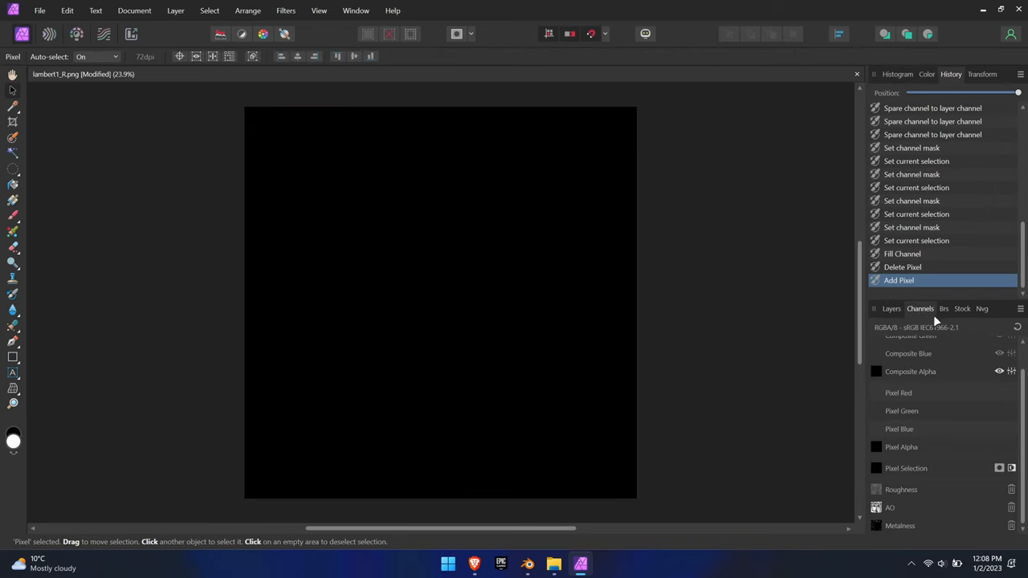
{"action": "mouse_move", "coordinate": [924, 468]}
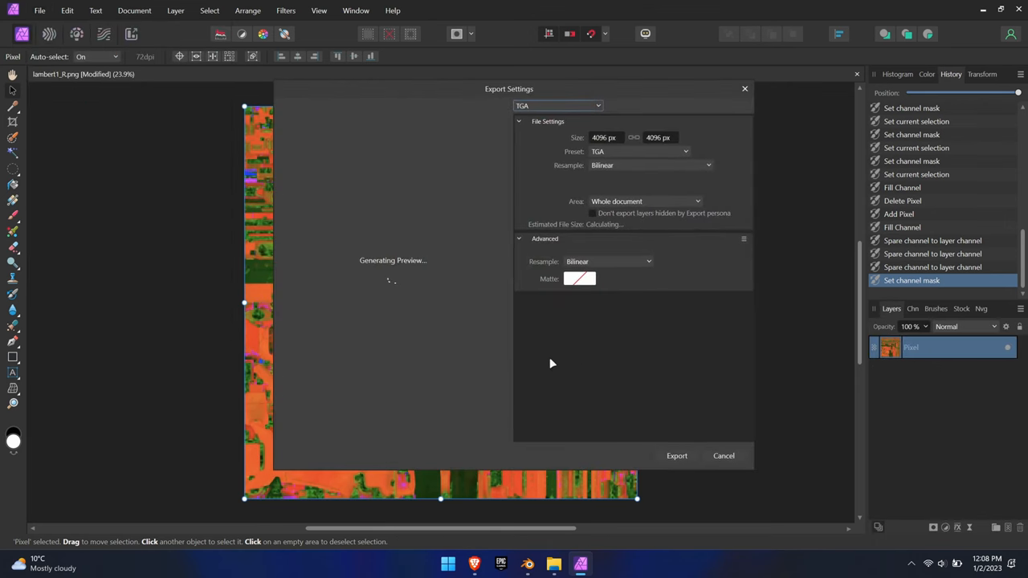
{"action": "left_click", "coordinate": [676, 455]}
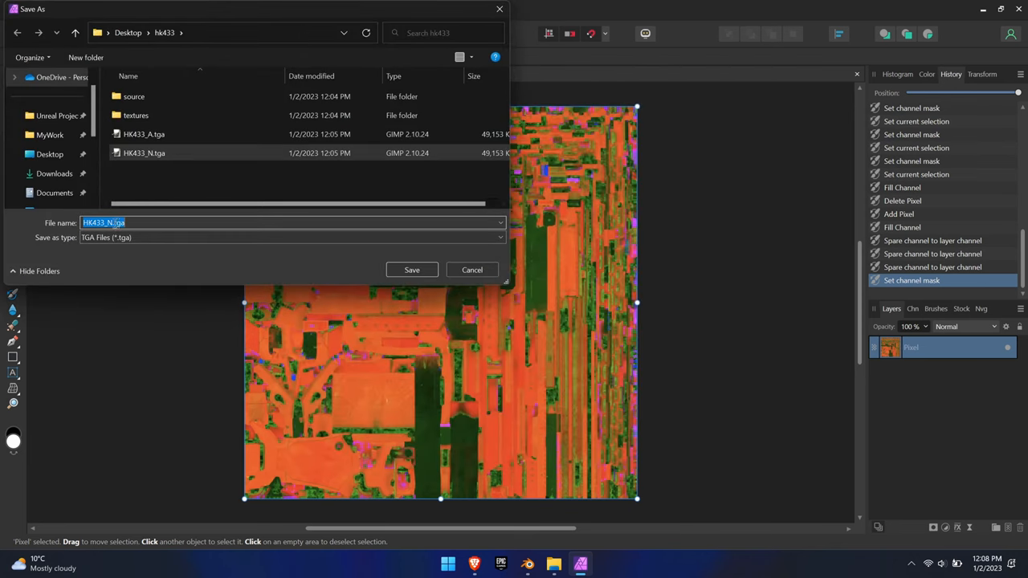
{"action": "left_click", "coordinate": [411, 270]}
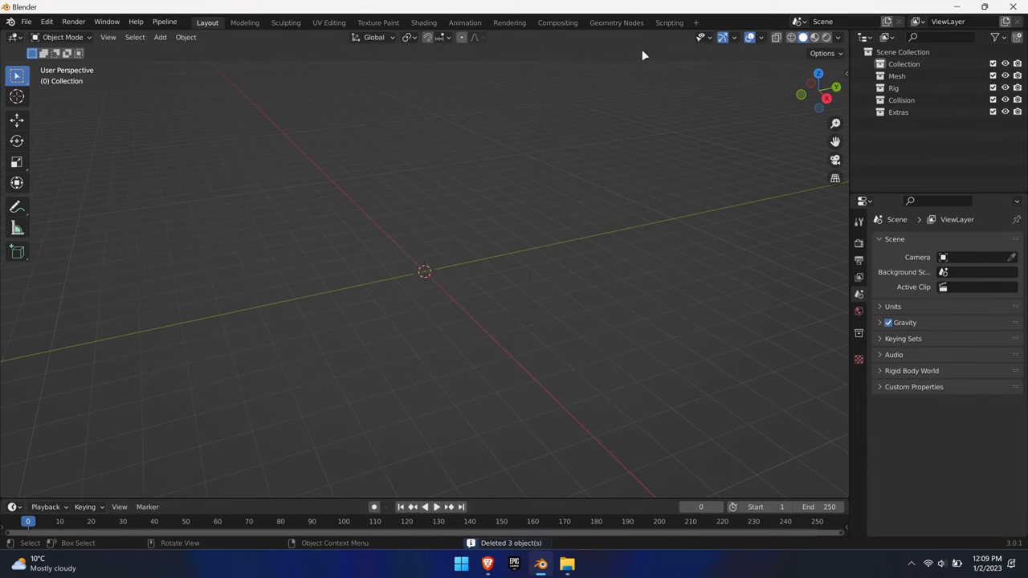
- Set Unit Scale to 0.01 and import SM_SMG.FBX, then the rifle's low-poly parts
{"action": "left_click", "coordinate": [894, 306]}
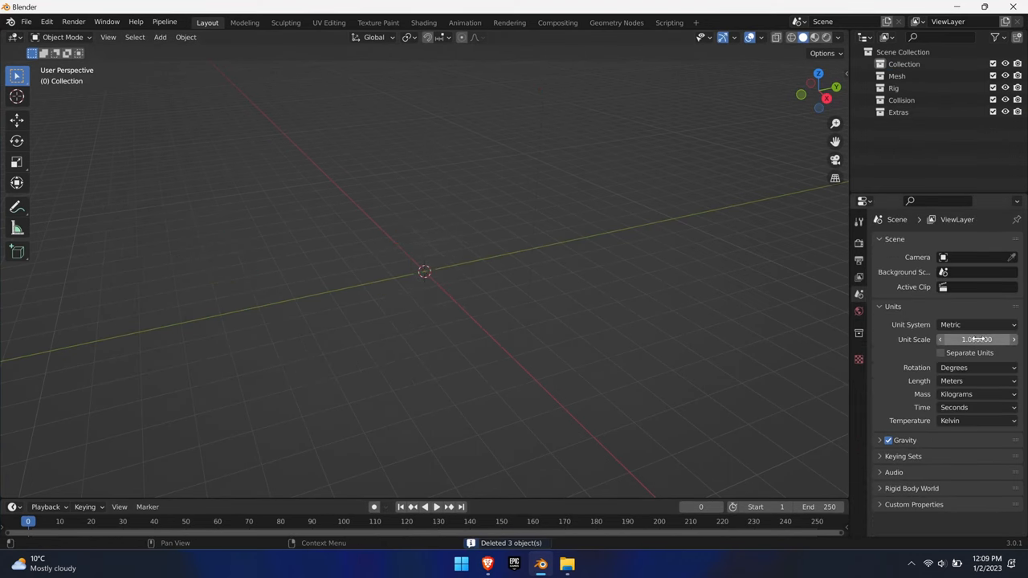
{"action": "type", "text": "0.010000"}
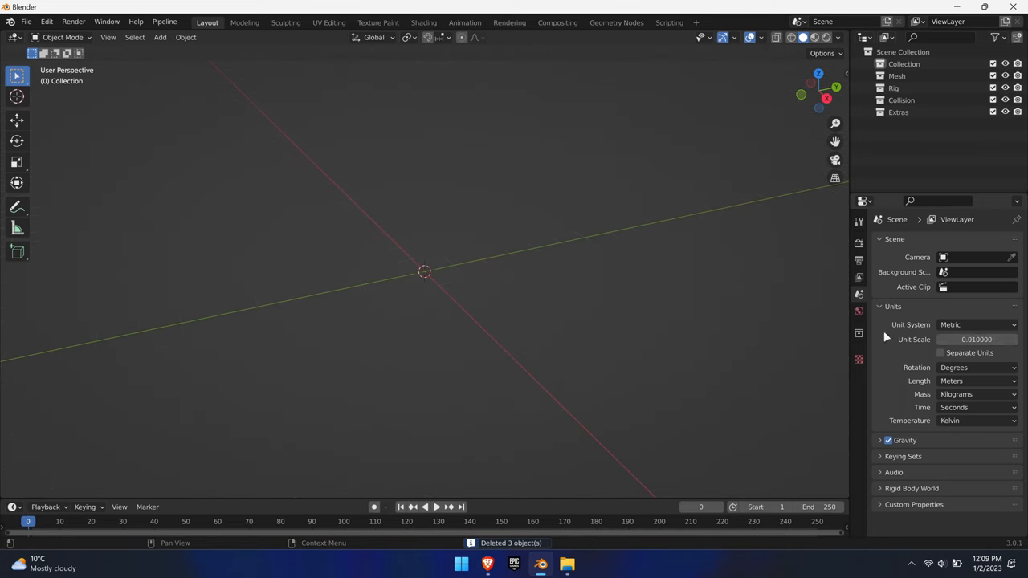
{"action": "left_click", "coordinate": [27, 22]}
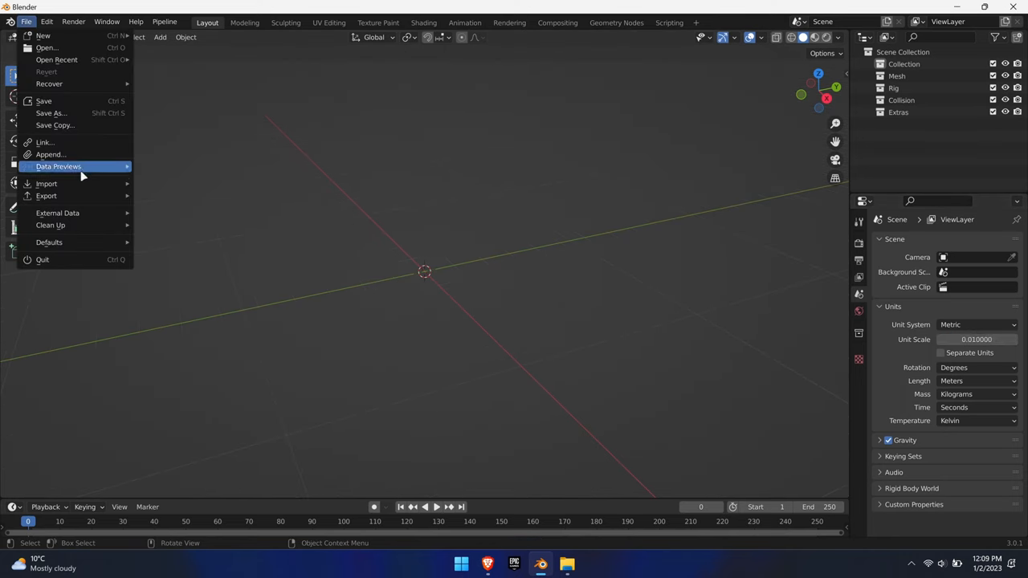
{"action": "left_click", "coordinate": [45, 183]}
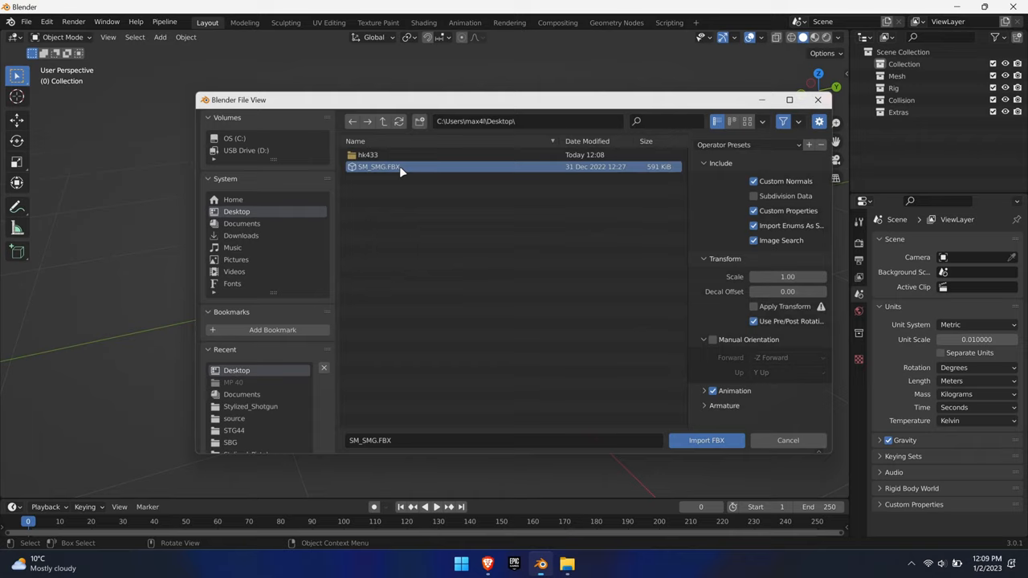
{"action": "left_click", "coordinate": [705, 440]}
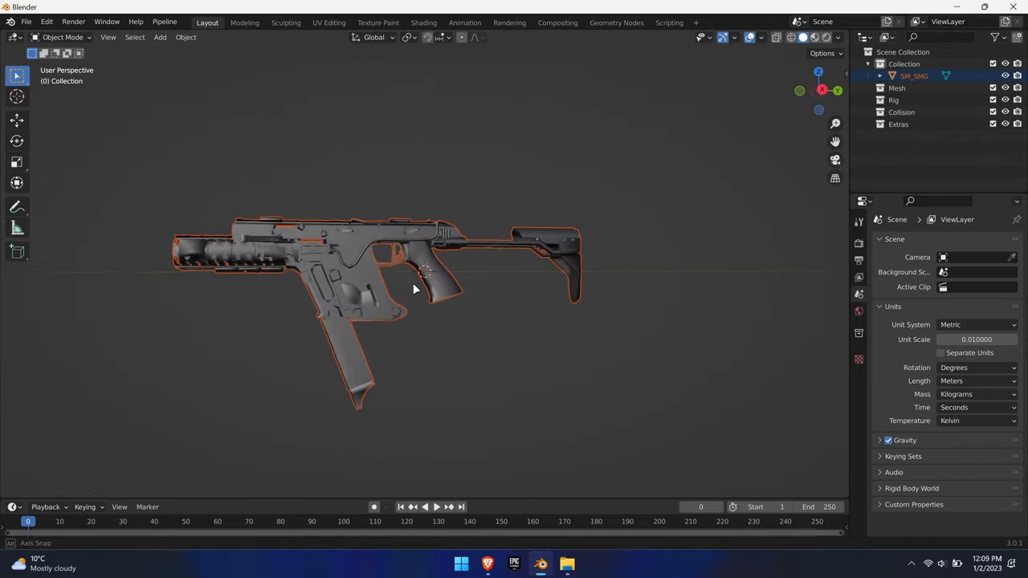
{"action": "left_click", "coordinate": [27, 21]}
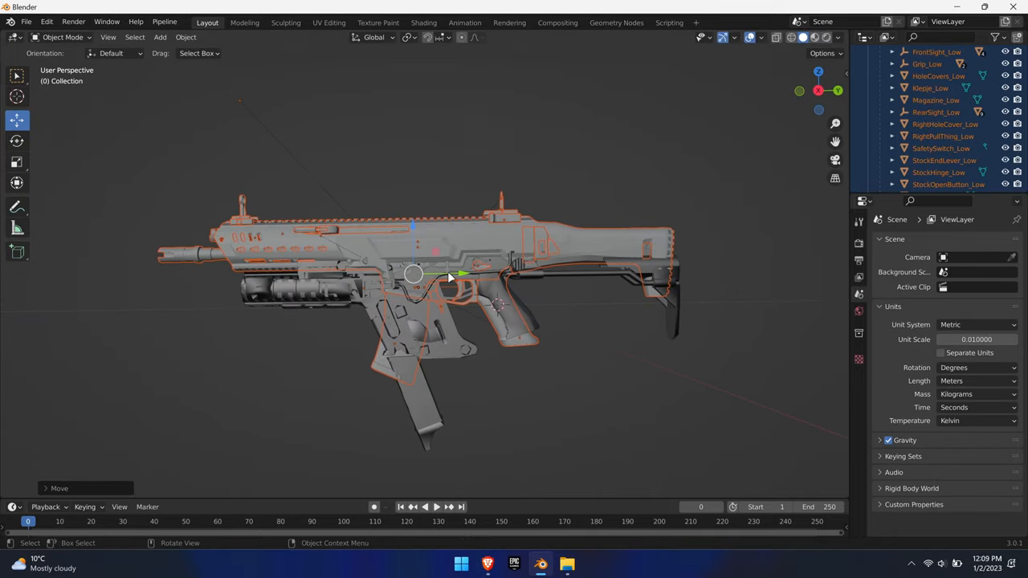
- Join the rifle parts into one mesh and detach it from the Lowpoly parent empty
{"action": "left_click_drag", "start_coordinate": [450, 273], "coordinate": [558, 312]}
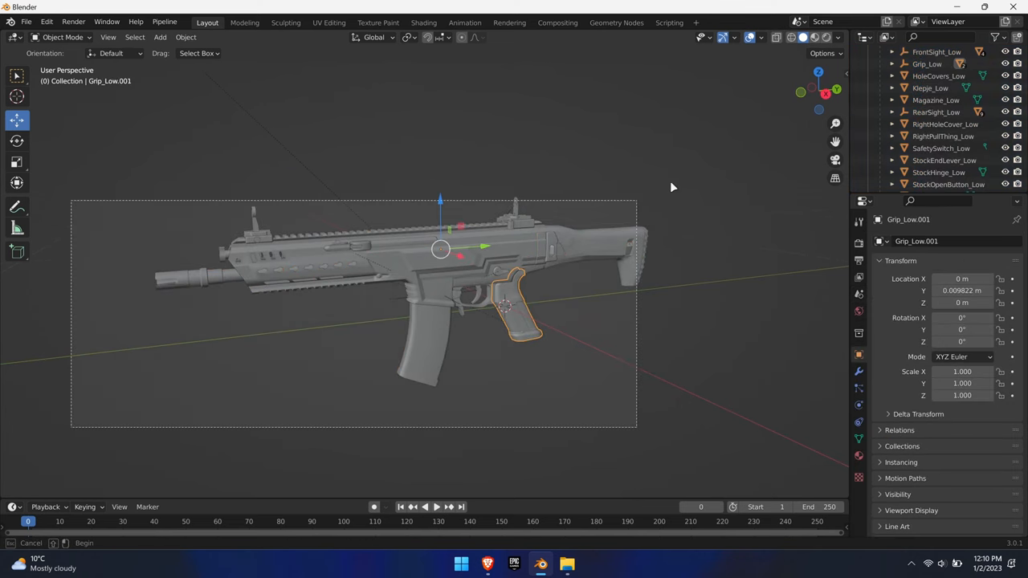
{"action": "key", "text": "ctrl+j"}
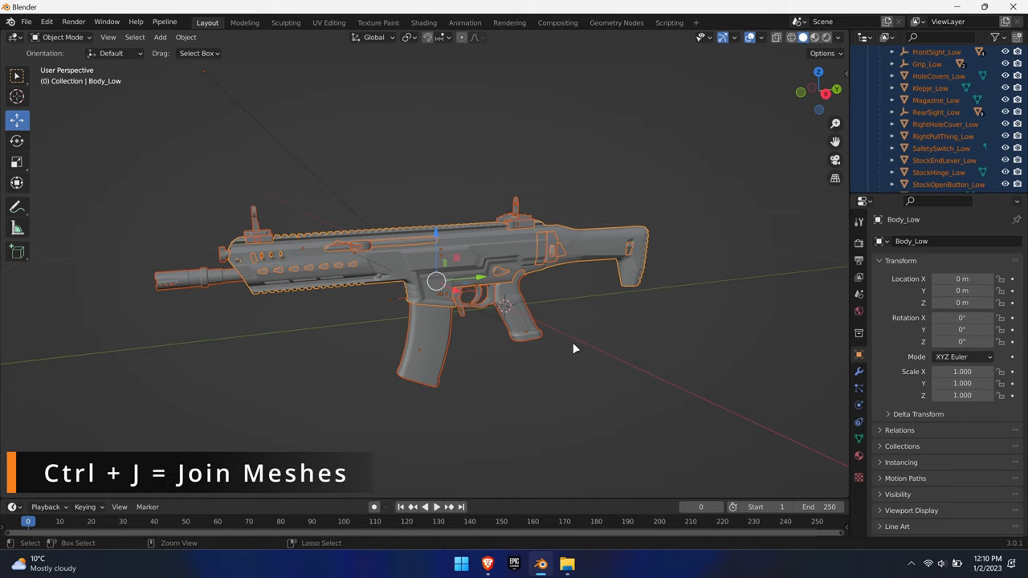
{"action": "key", "text": "ctrl+j"}
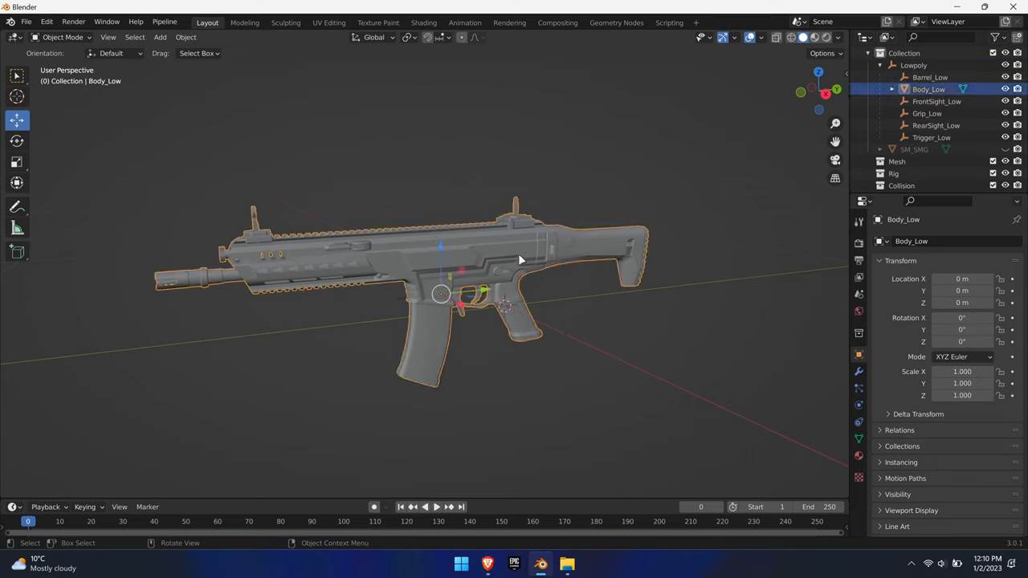
{"action": "left_click", "coordinate": [932, 149]}
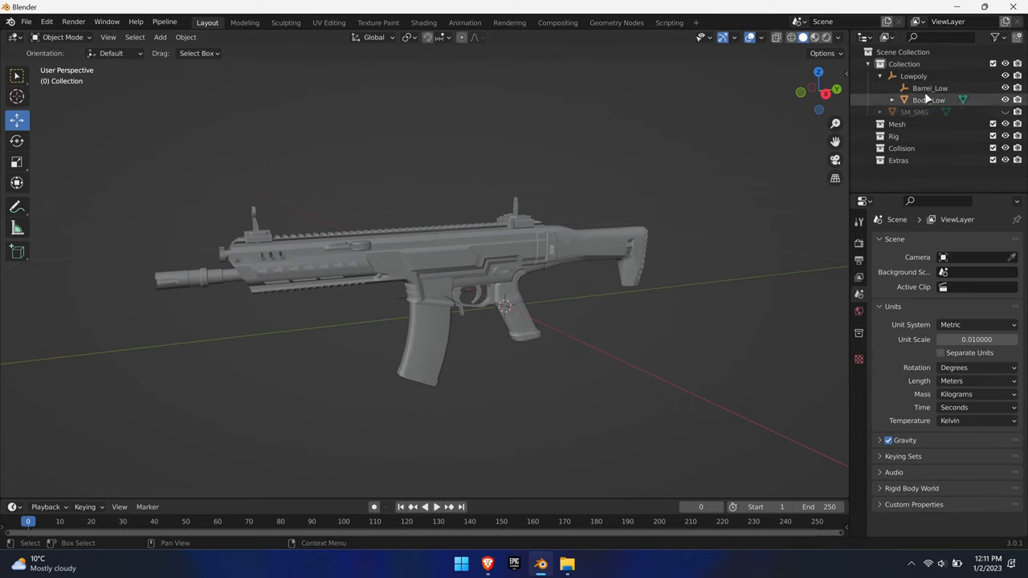
{"action": "left_click", "coordinate": [881, 76]}
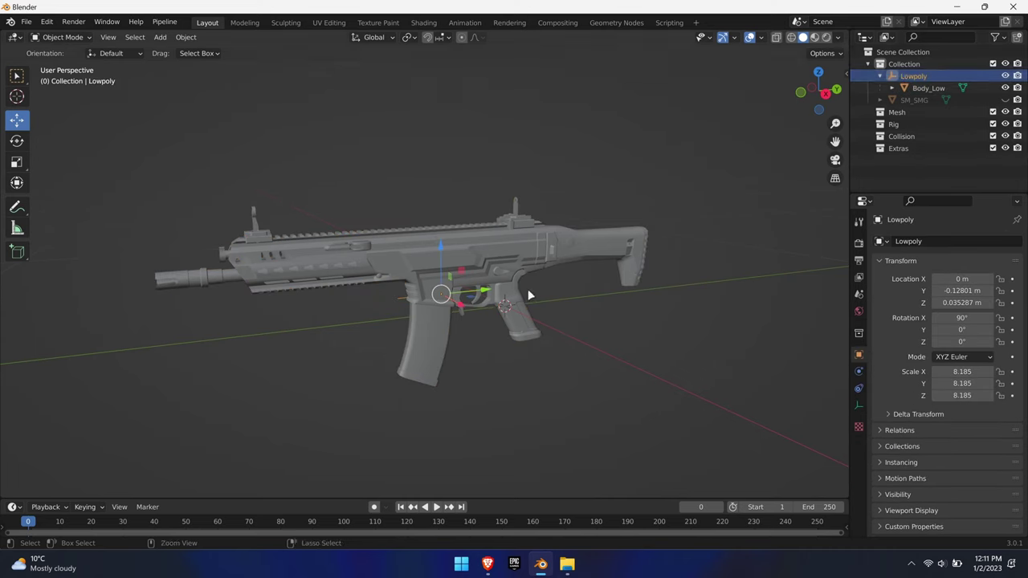
- Apply all transforms to the joined mesh and rename it HK433
{"action": "key", "text": "ctrl+a"}
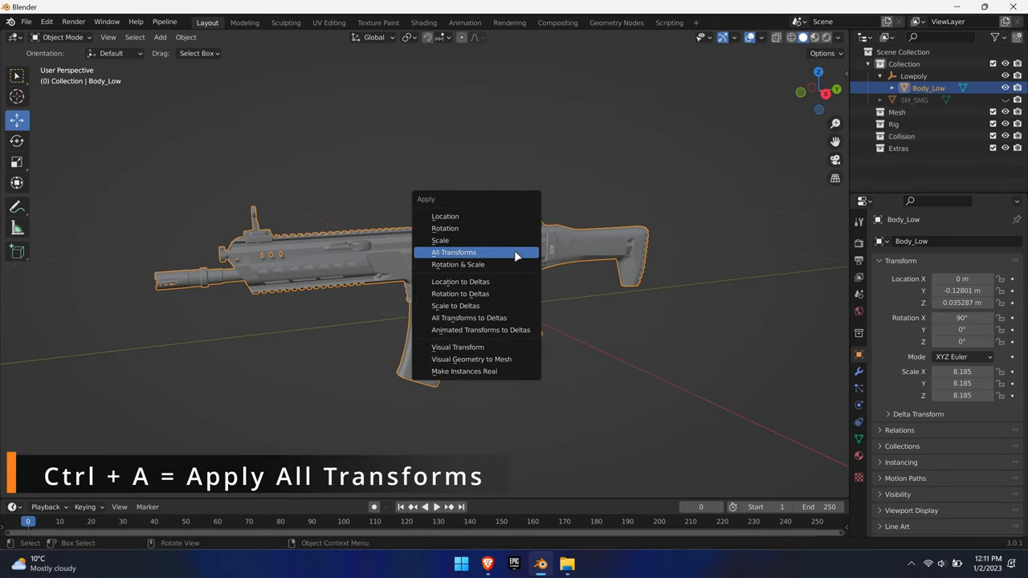
{"action": "left_click", "coordinate": [454, 253]}
{"action": "type", "text": "HK"}
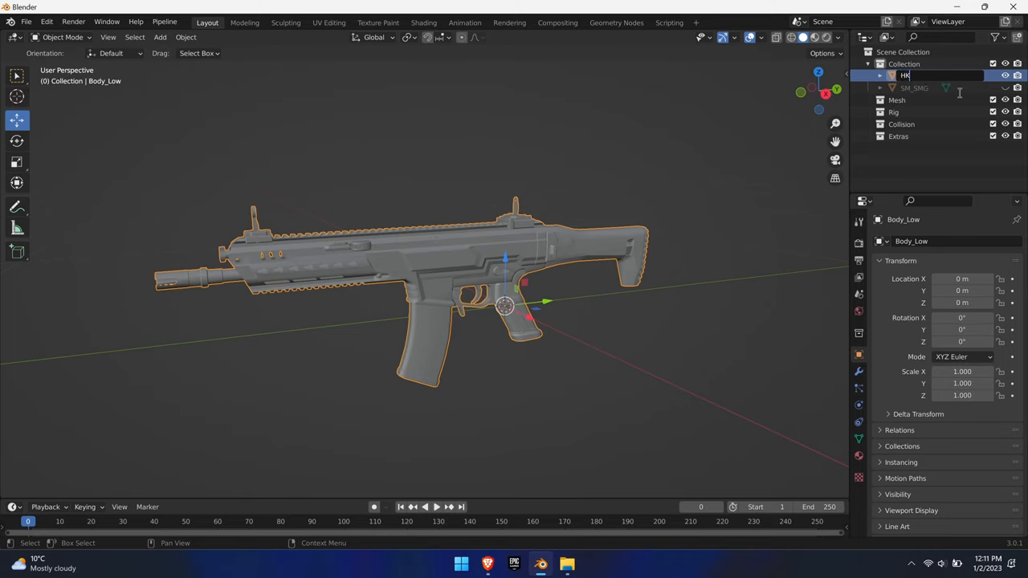
{"action": "type", "text": "433"}
{"action": "key", "text": "Return"}
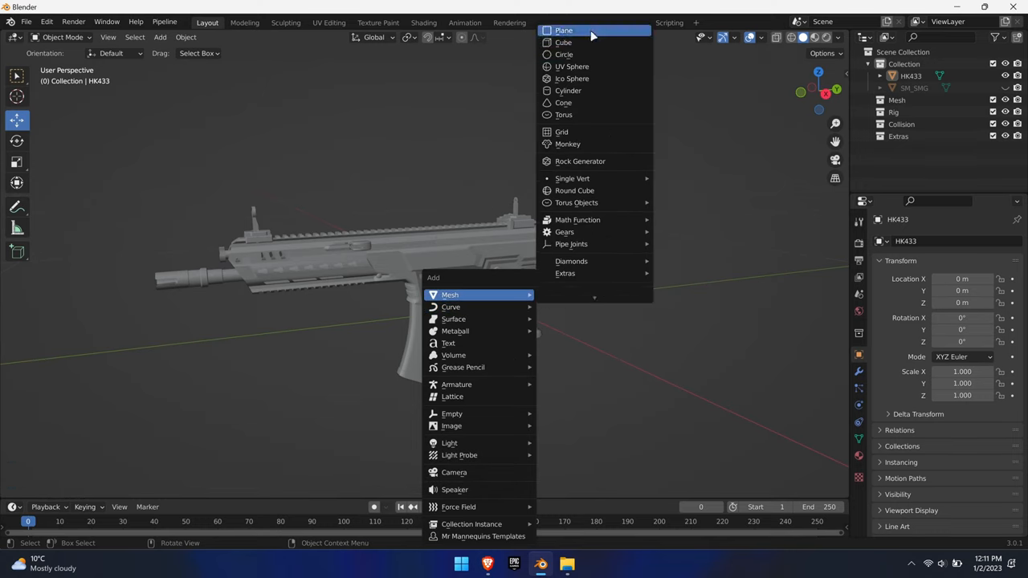
- Add a cube and reshape it in Edit Mode into collision boxes UCX_HK433_01 to 03
{"action": "left_click", "coordinate": [563, 42]}
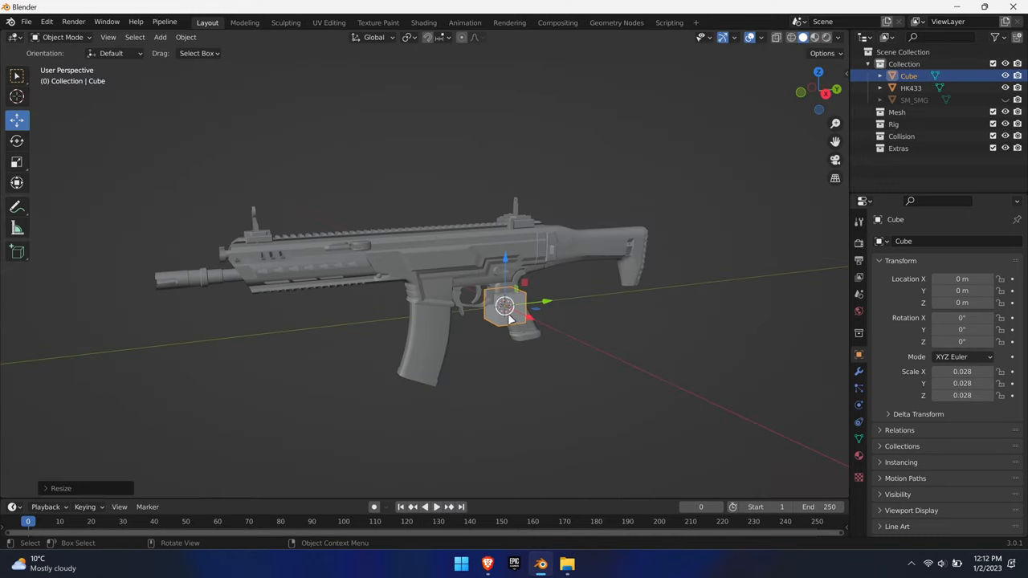
{"action": "key", "text": "Tab"}
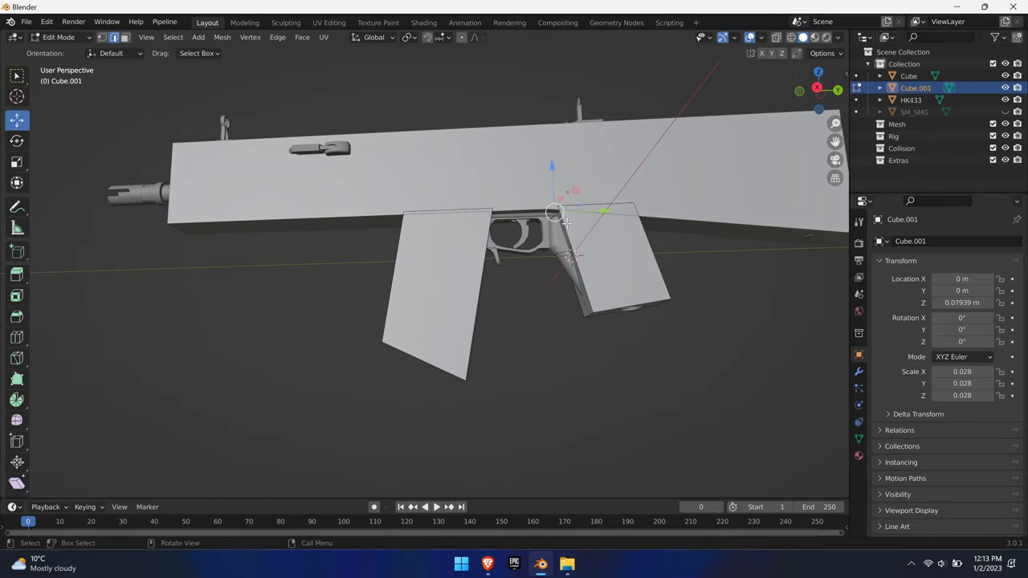
{"action": "key", "text": "s"}
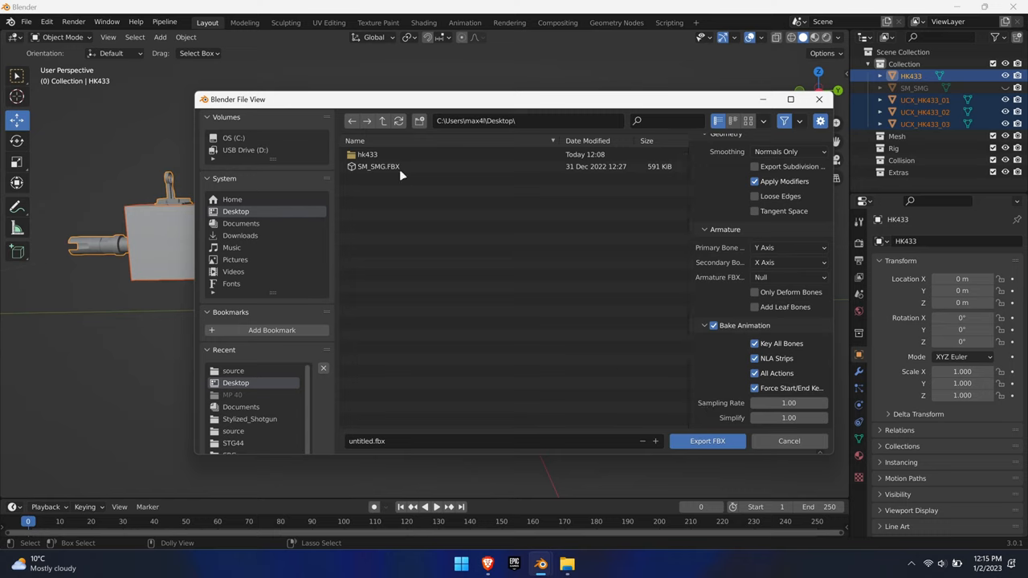
- Export the HK433 and UCX meshes to Desktop\hk433 under the file name SM_HK433.fbx
{"action": "double_click", "coordinate": [367, 154]}
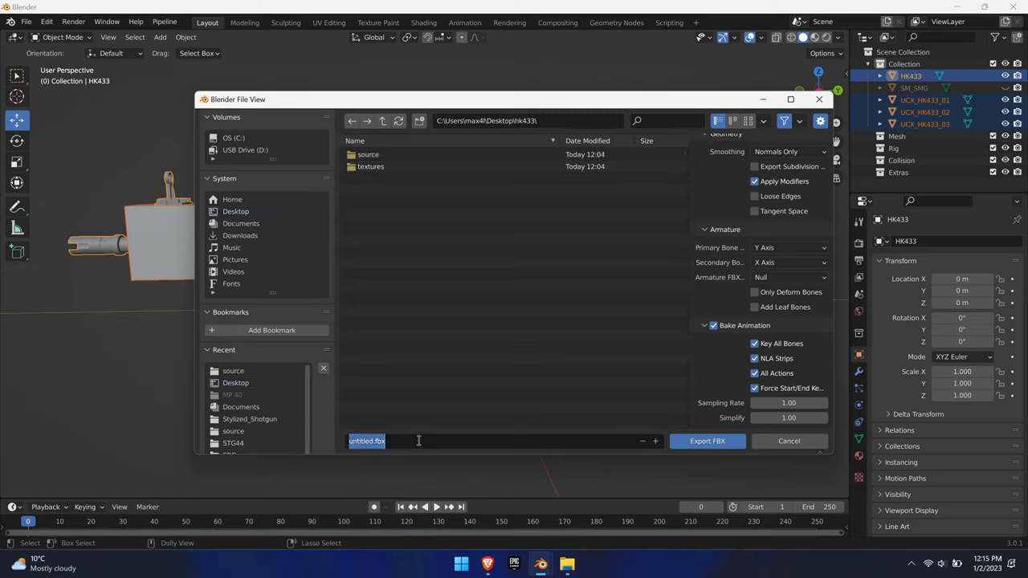
{"action": "type", "text": "SM_"}
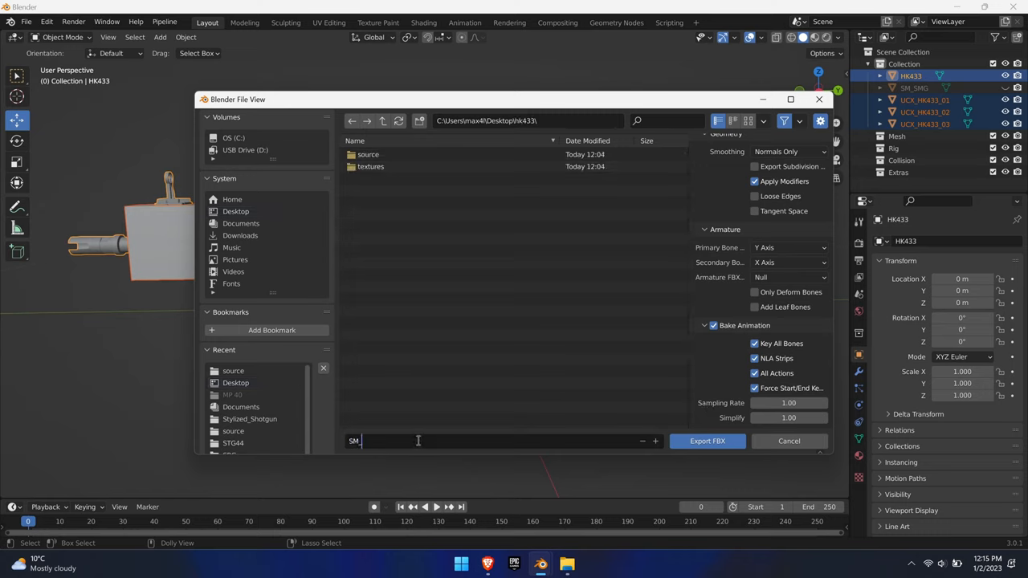
{"action": "type", "text": "HK433.fbx"}
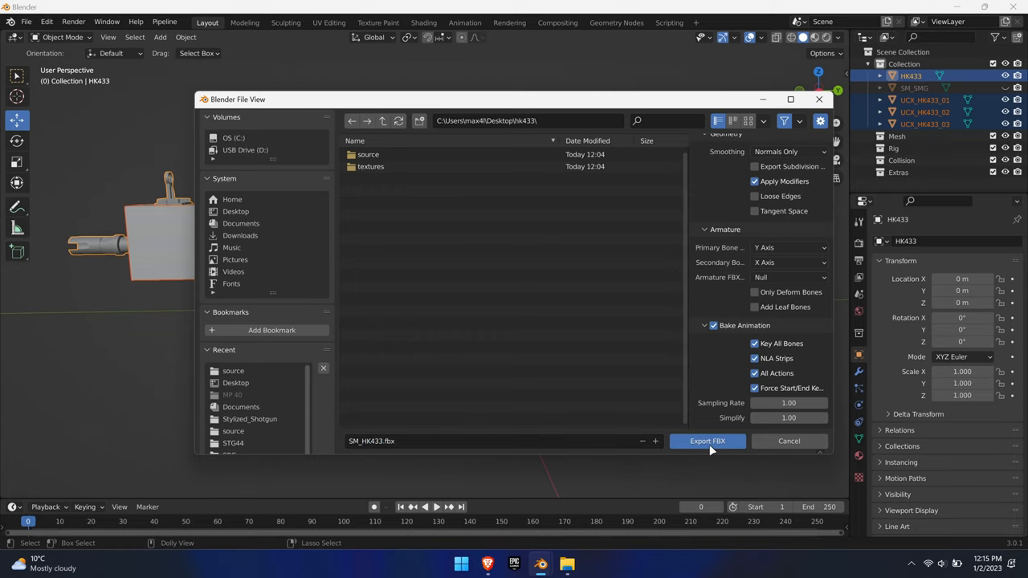
{"action": "left_click", "coordinate": [707, 440]}
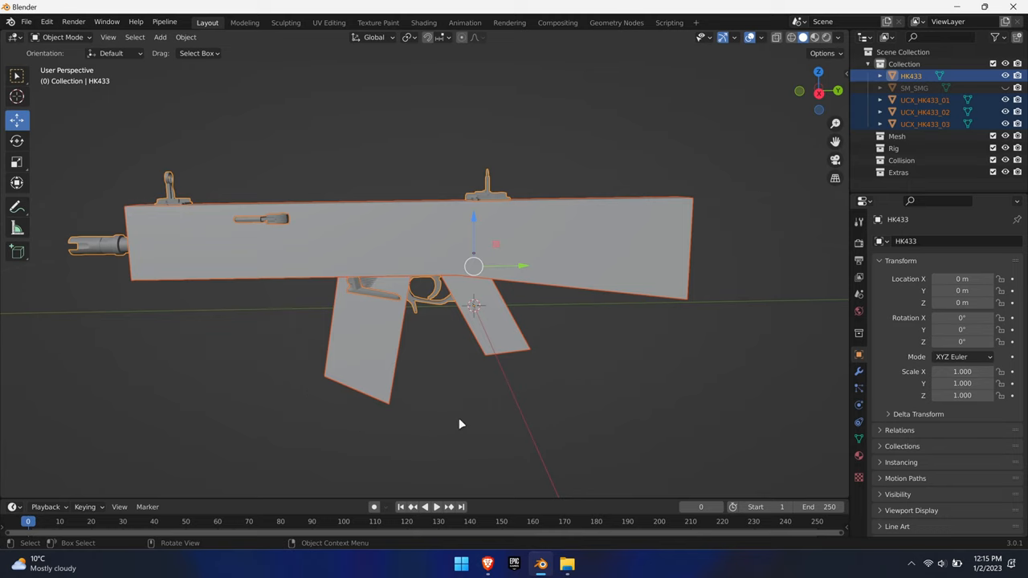
- Add a single-bone armature to the Blender scene alongside the HK433 rifle
{"action": "left_click", "coordinate": [925, 100]}
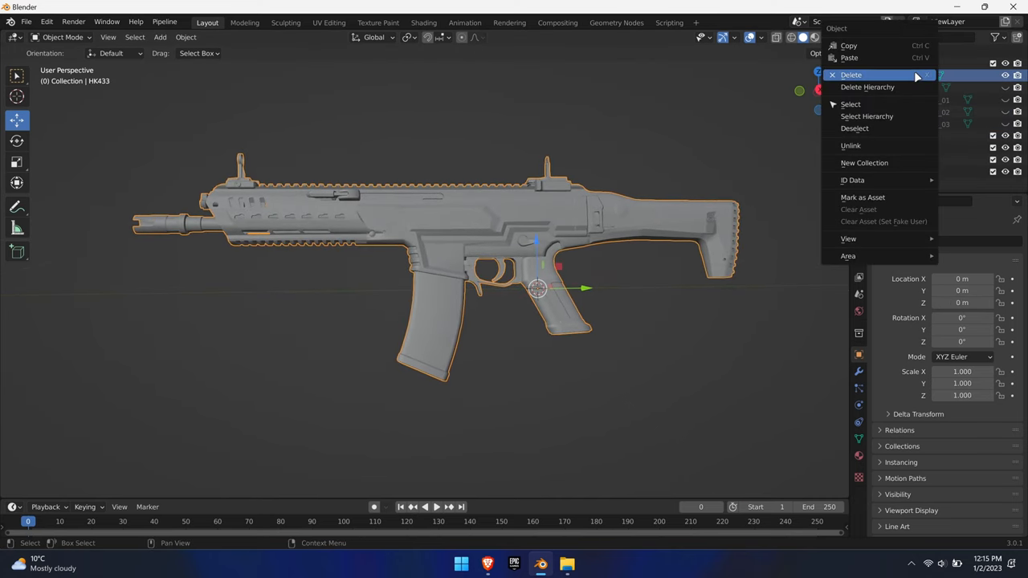
{"action": "left_click", "coordinate": [849, 57]}
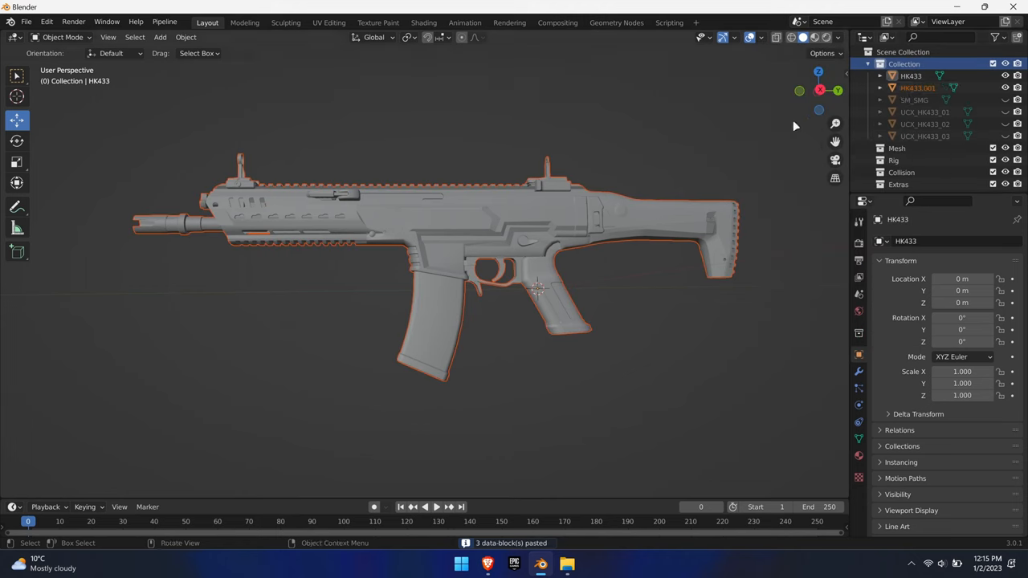
{"action": "left_click", "coordinate": [924, 87]}
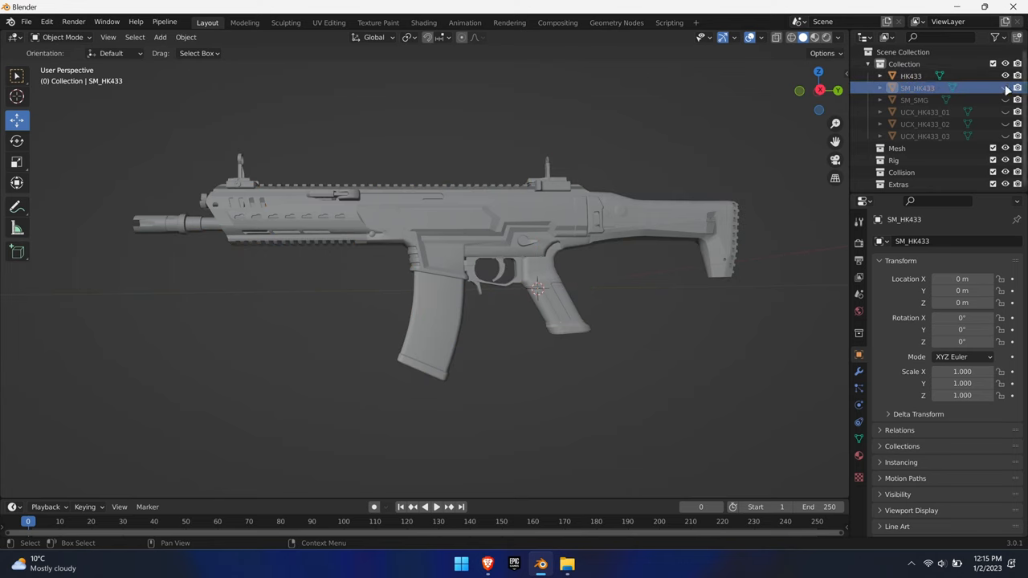
{"action": "key", "text": "shift+a"}
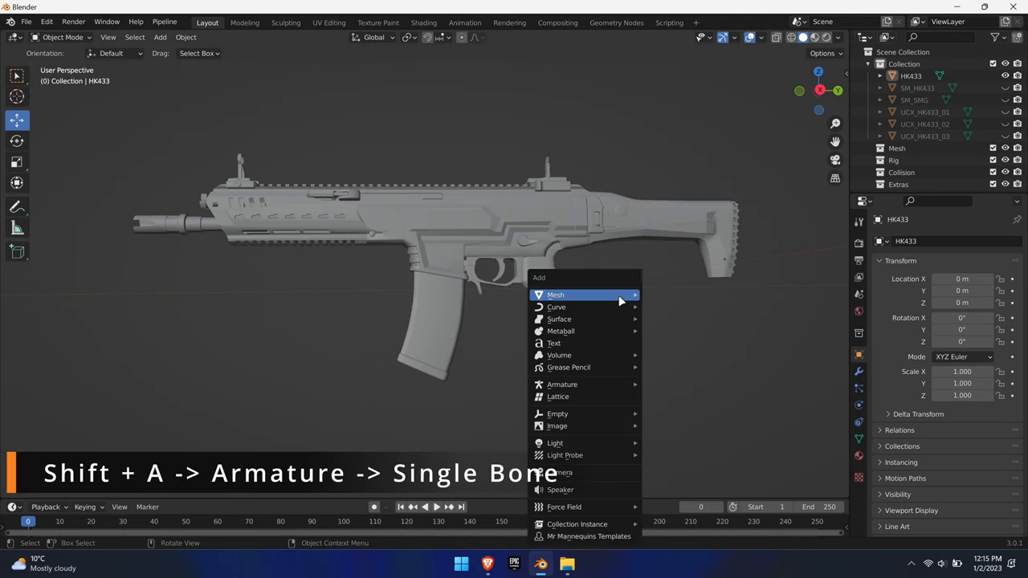
{"action": "mouse_move", "coordinate": [562, 384]}
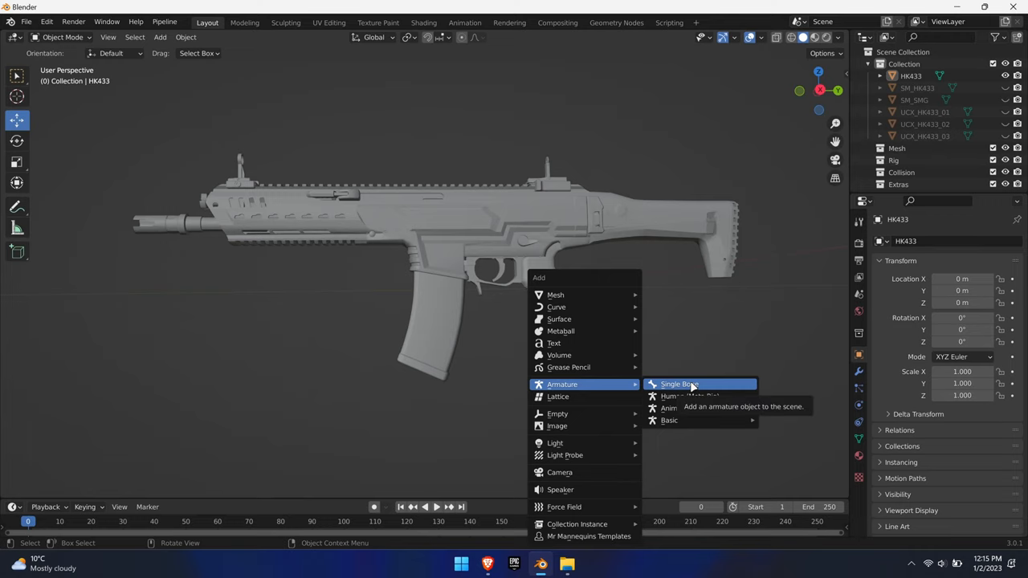
{"action": "left_click", "coordinate": [680, 384]}
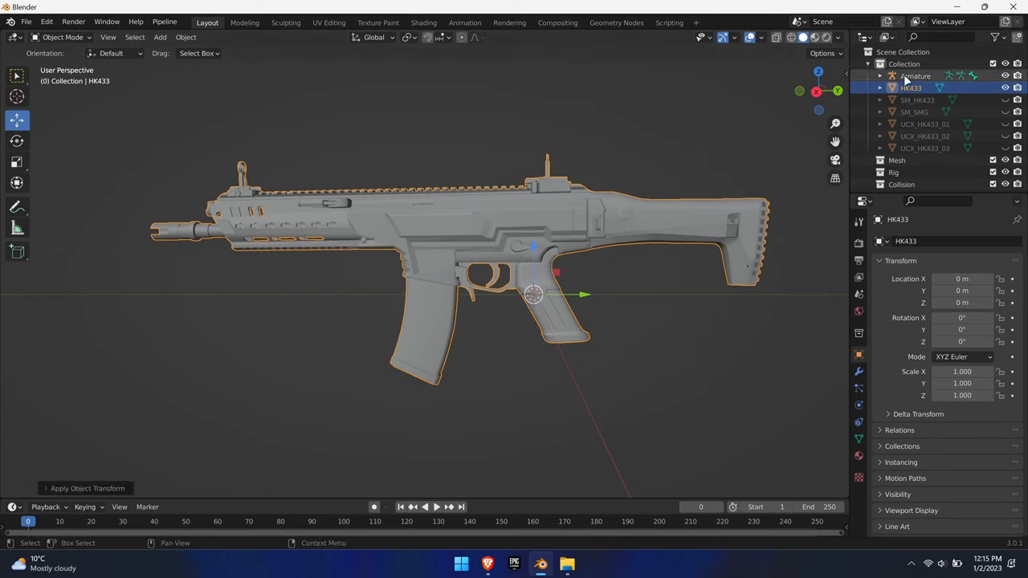
- Select the armature, reveal its bone, and parent the rifle with empty vertex groups
{"action": "left_click", "coordinate": [916, 76]}
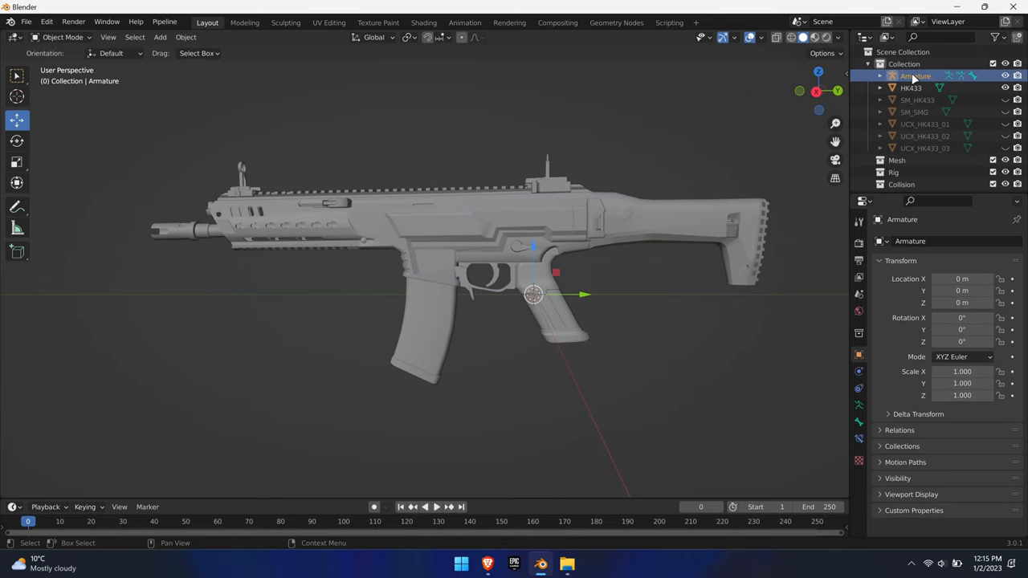
{"action": "left_click", "coordinate": [880, 75]}
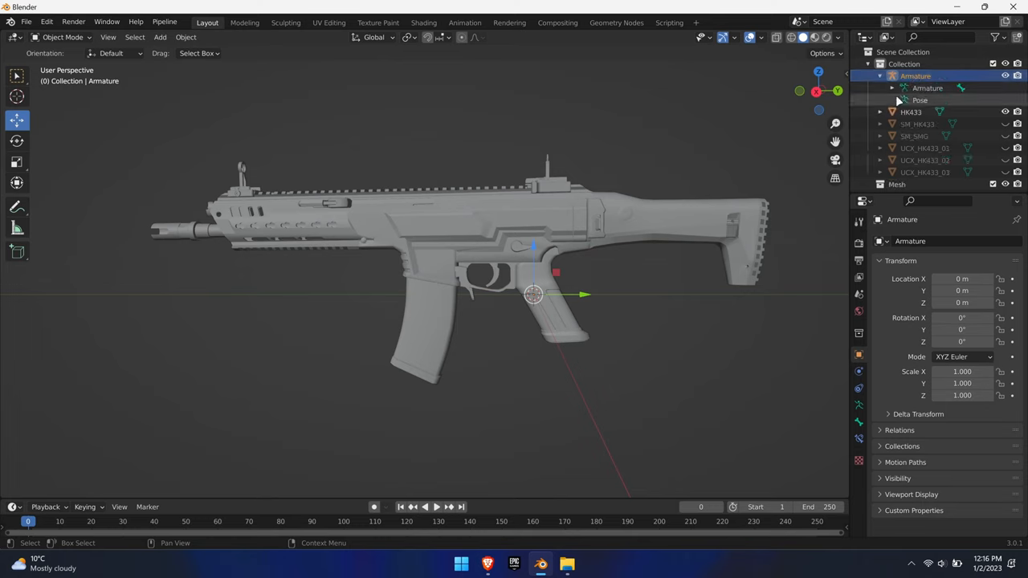
{"action": "left_click", "coordinate": [911, 124]}
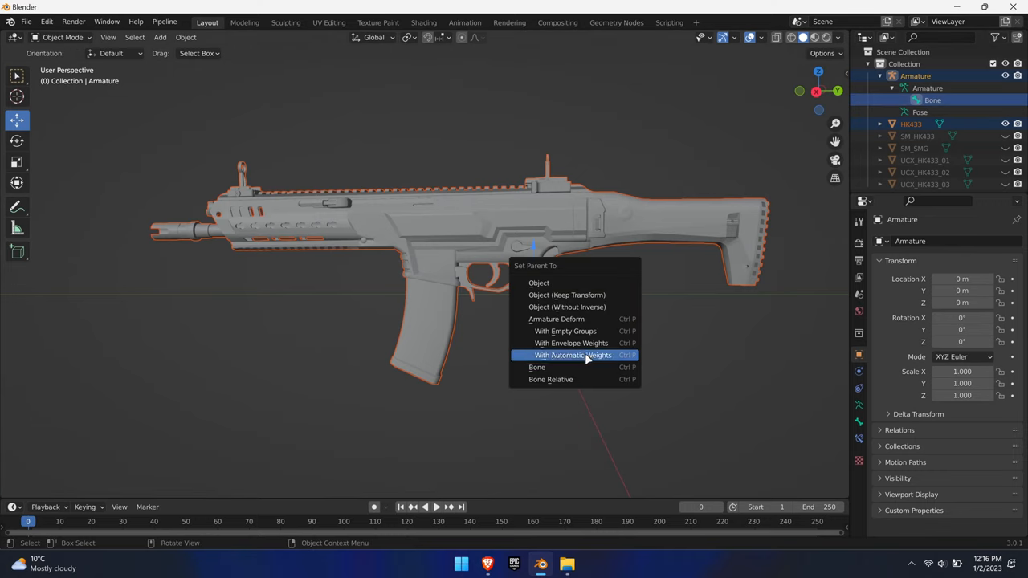
{"action": "mouse_move", "coordinate": [566, 331]}
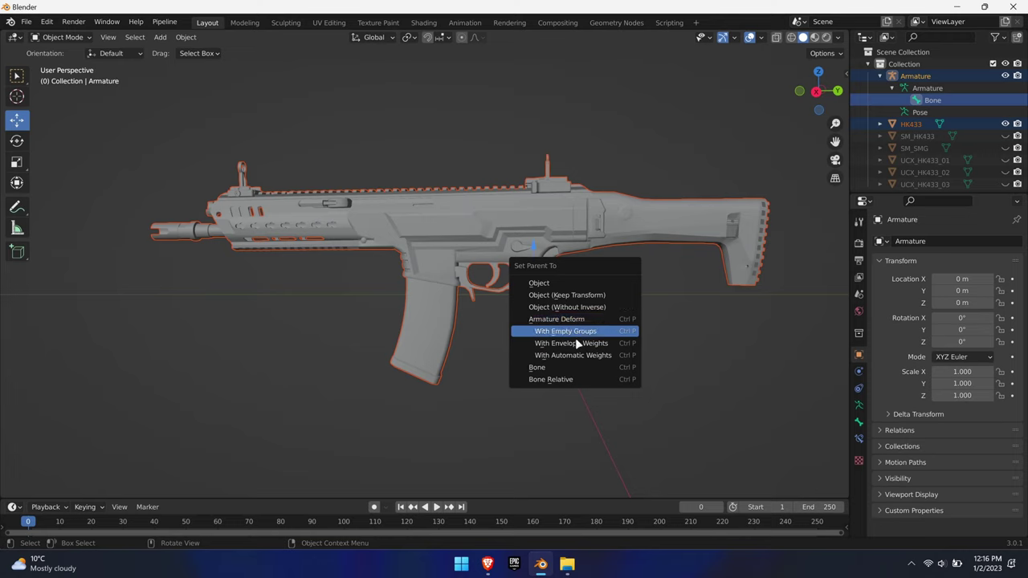
{"action": "left_click", "coordinate": [565, 331]}
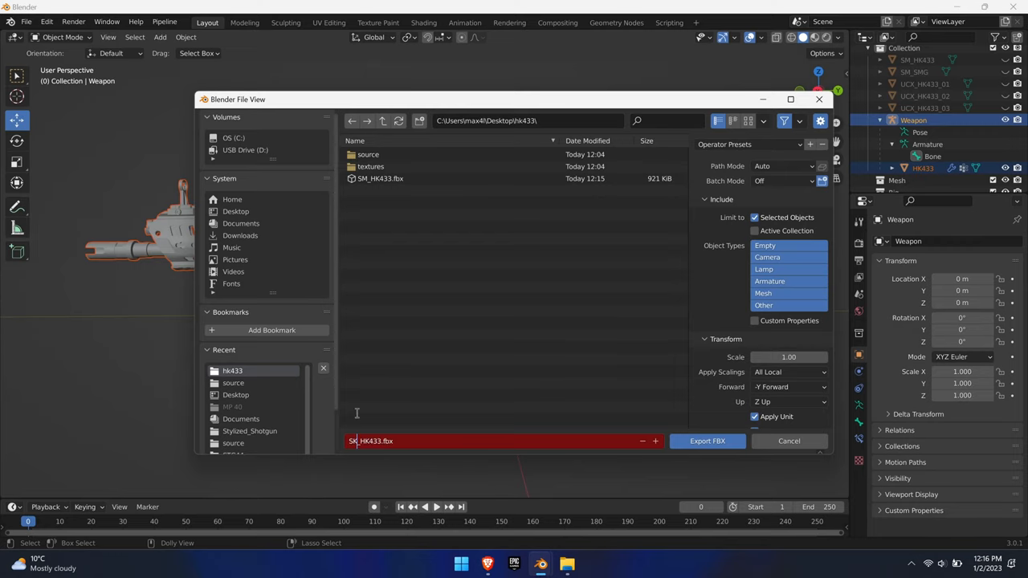
- Export the selected rigged rifle as SK_HK433.fbx into the hk433 folder
{"action": "left_click", "coordinate": [706, 440]}
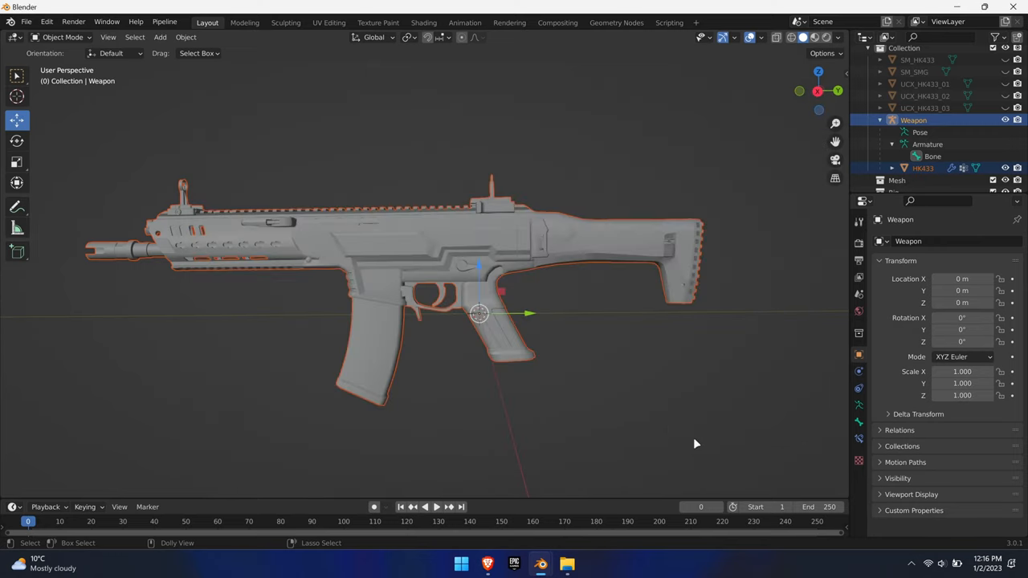
{"action": "left_click", "coordinate": [580, 563]}
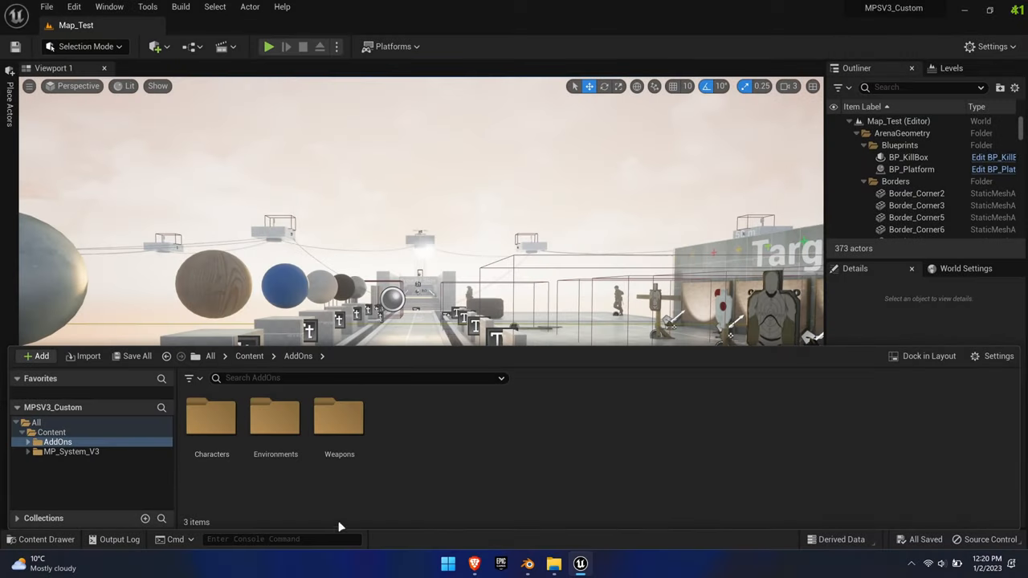
- Create a Textures folder under Materials and import the HK433_A, HK433_N and HK433_S textures
{"action": "double_click", "coordinate": [339, 416]}
{"action": "type", "text": "M"}
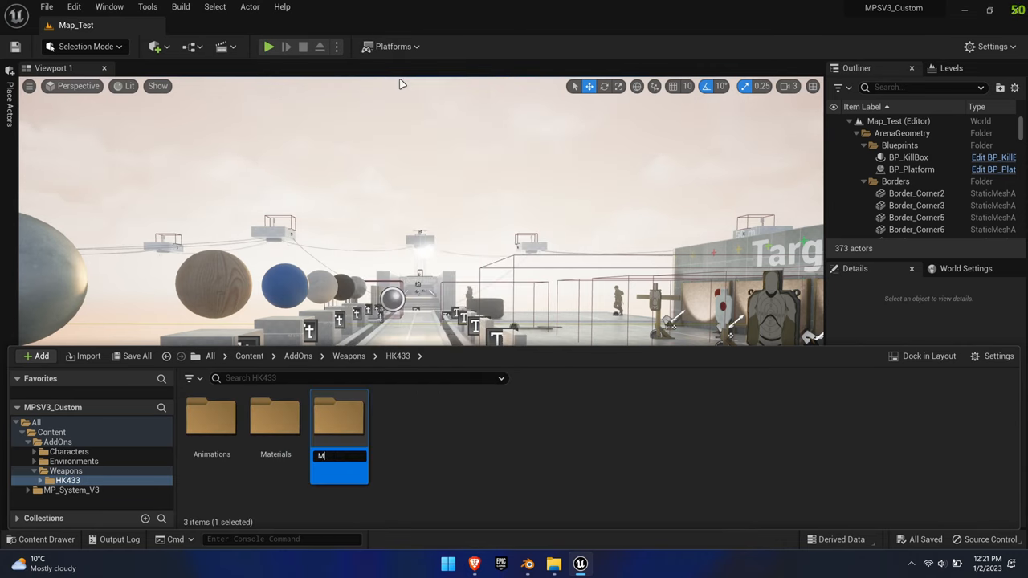
{"action": "double_click", "coordinate": [275, 415]}
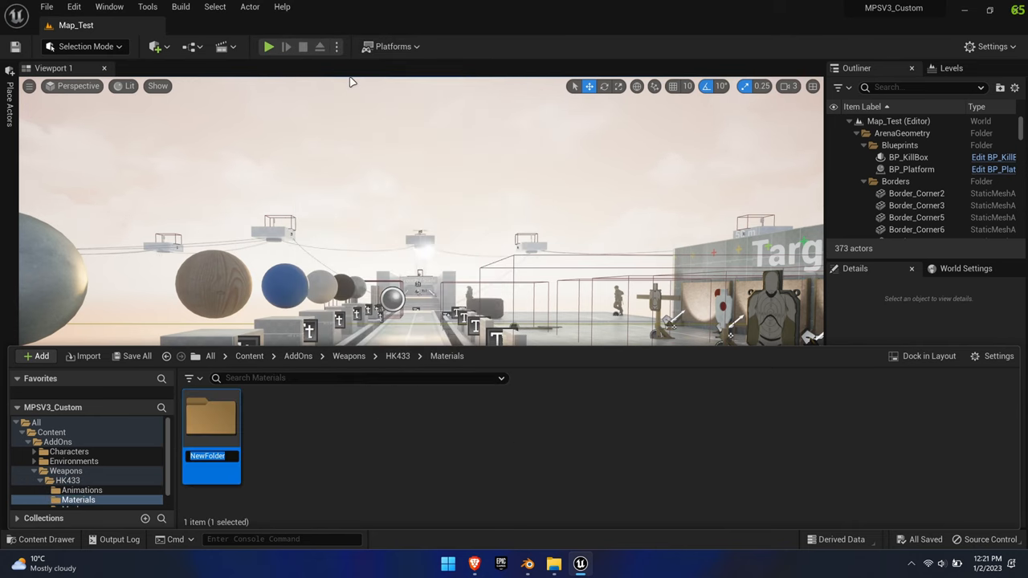
{"action": "type", "text": "Textures"}
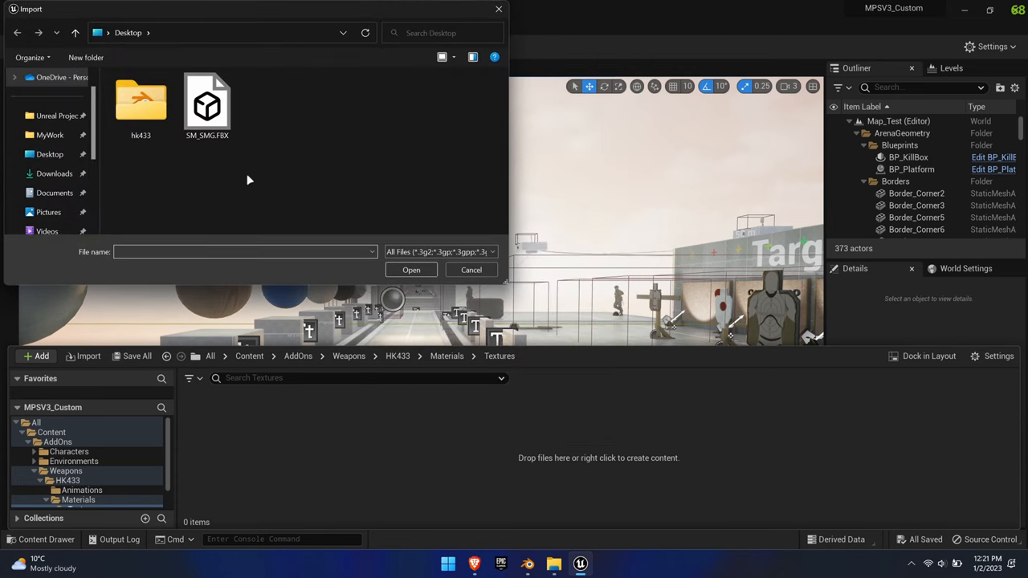
{"action": "left_click", "coordinate": [411, 270]}
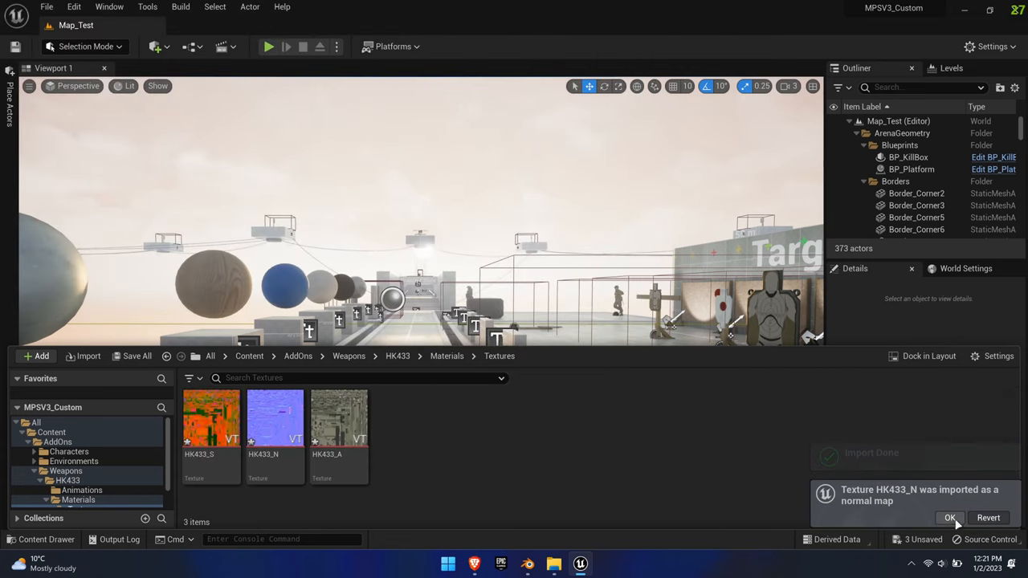
{"action": "left_click", "coordinate": [951, 517]}
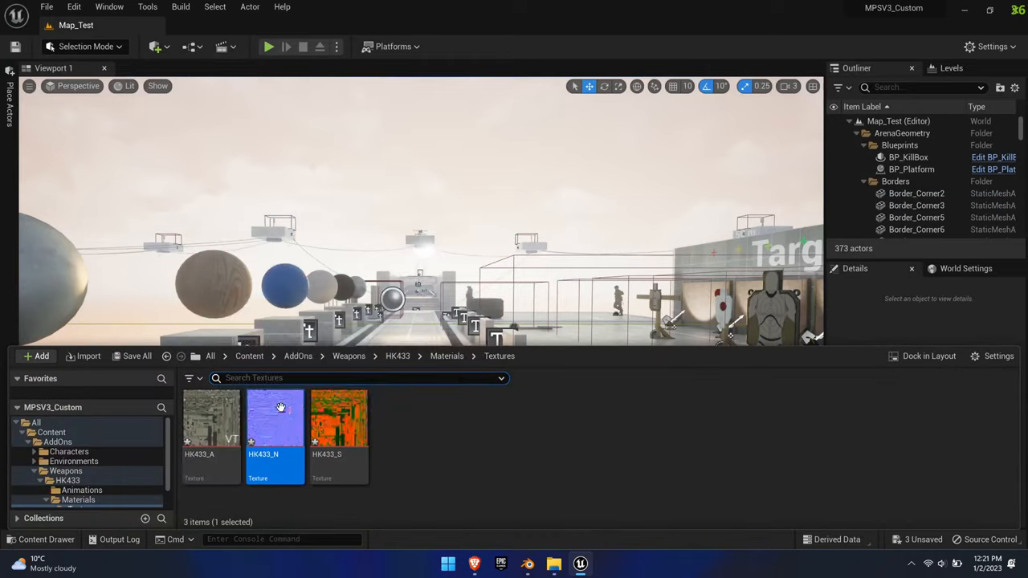
{"action": "double_click", "coordinate": [210, 417]}
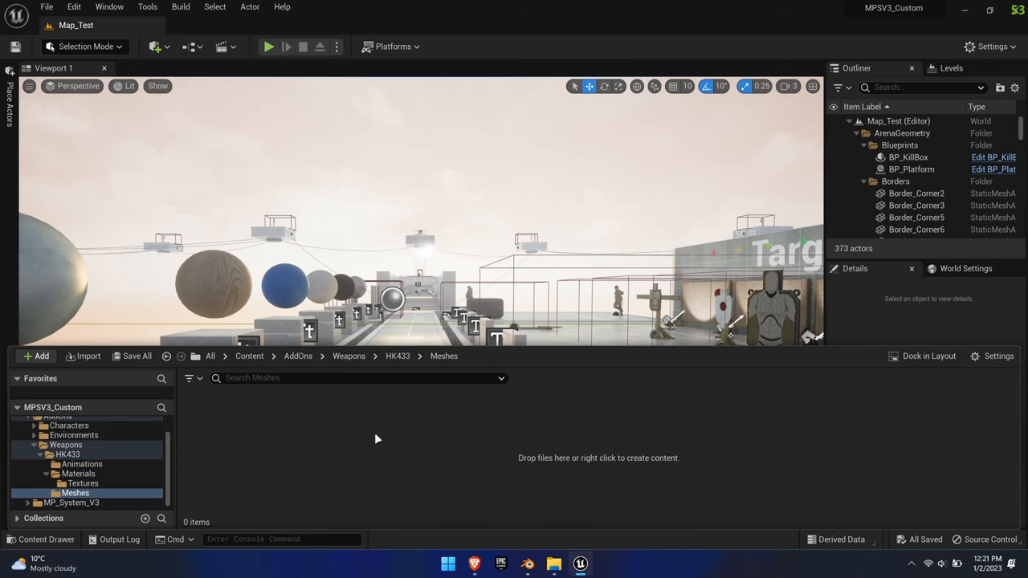
- Import SM_HK433.fbx as a static mesh into Meshes and inspect its collision hulls
{"action": "left_click", "coordinate": [88, 356]}
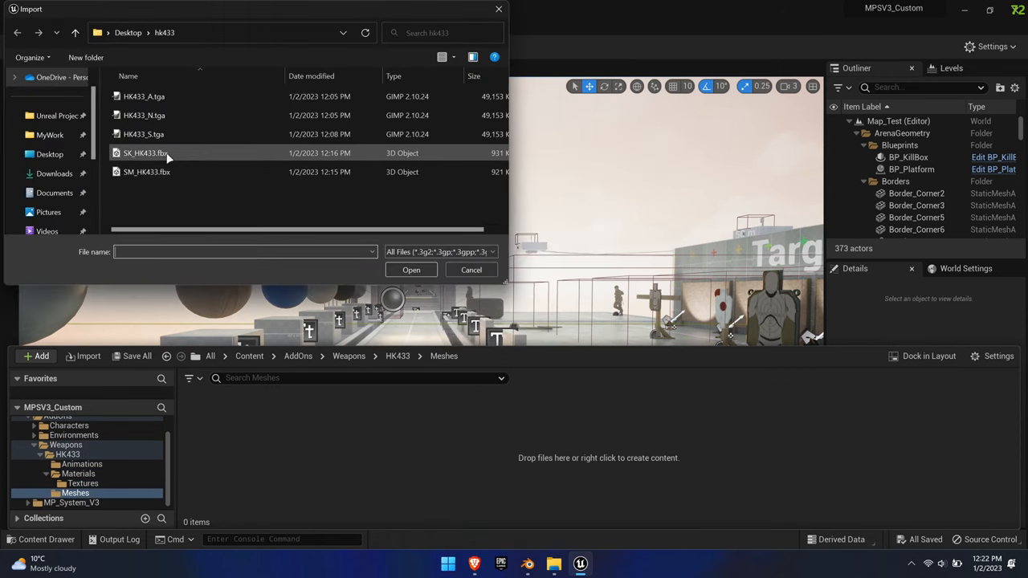
{"action": "left_click", "coordinate": [411, 269]}
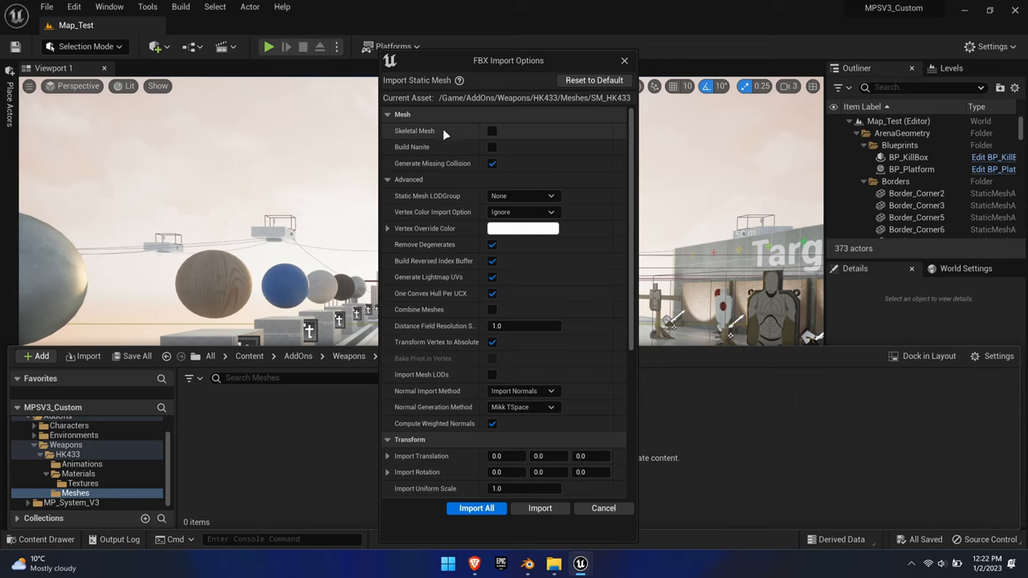
{"action": "scroll", "scroll_direction": "down", "scroll_amount": 3}
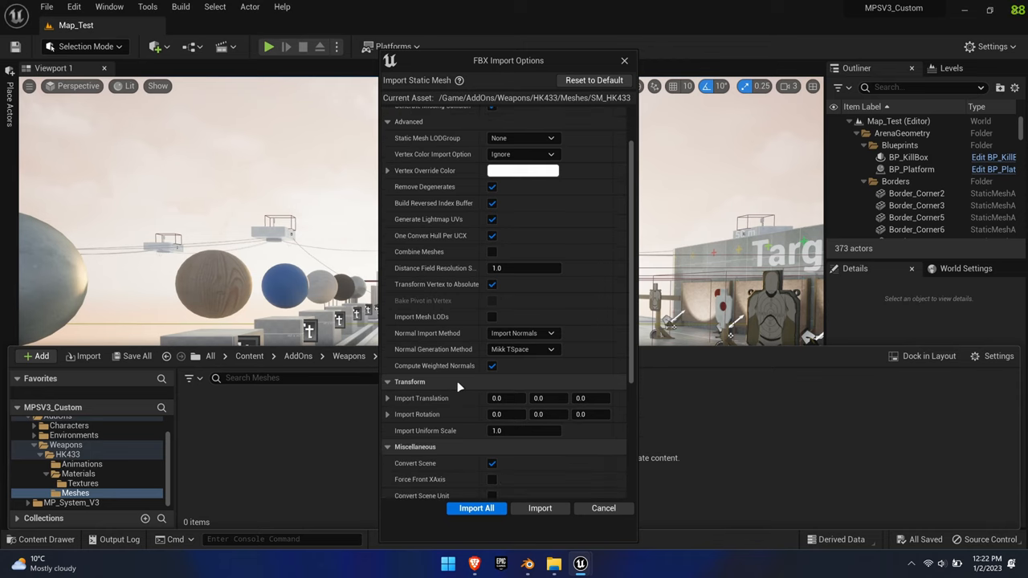
{"action": "mouse_move", "coordinate": [452, 236]}
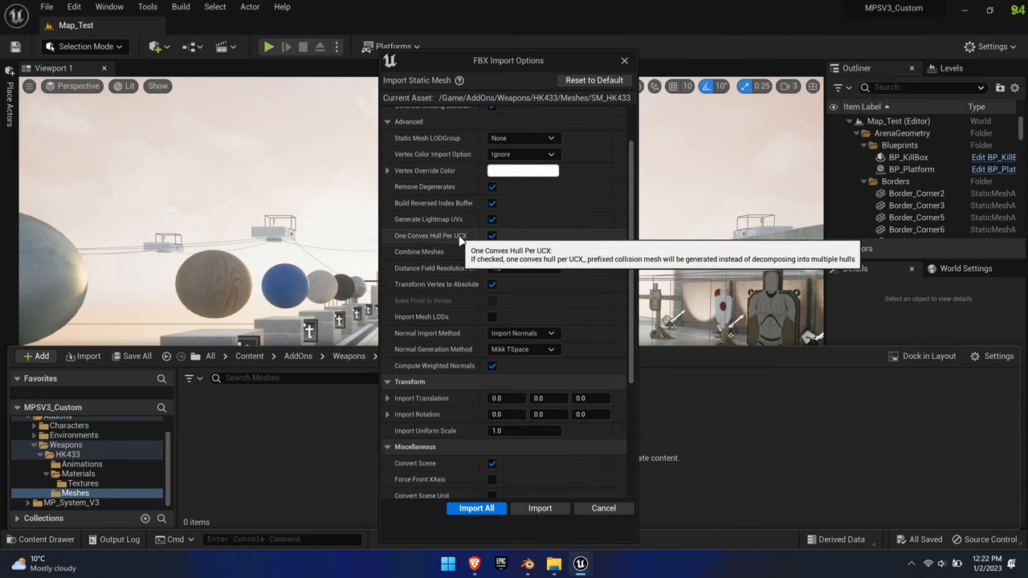
{"action": "scroll", "scroll_direction": "down", "scroll_amount": 3}
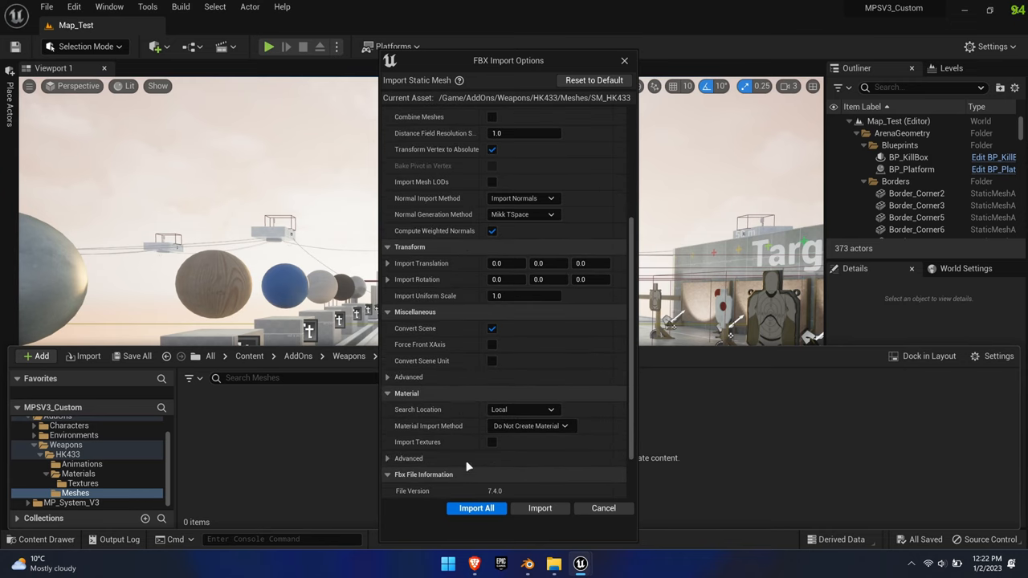
{"action": "left_click", "coordinate": [476, 508]}
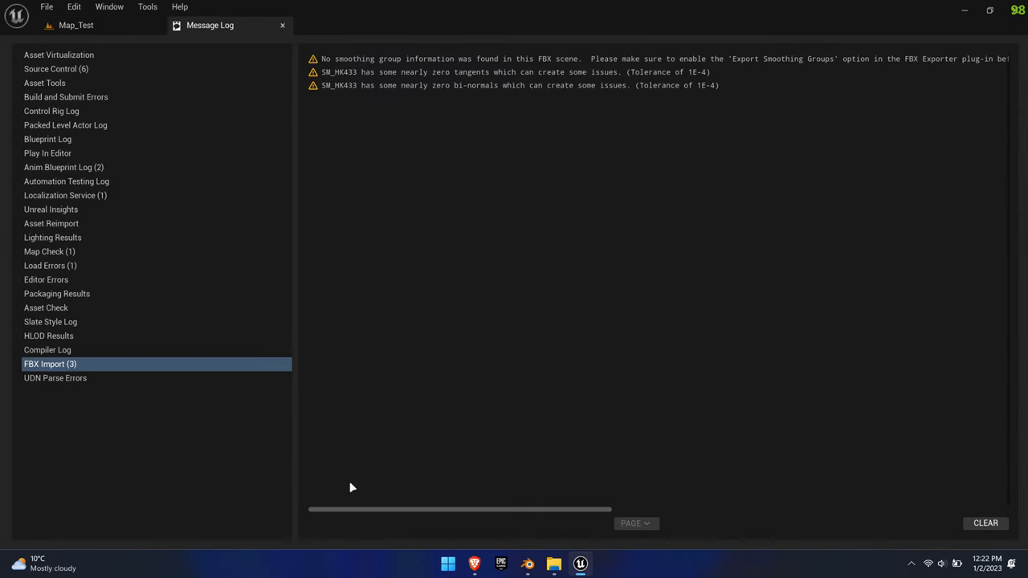
{"action": "mouse_move", "coordinate": [325, 68]}
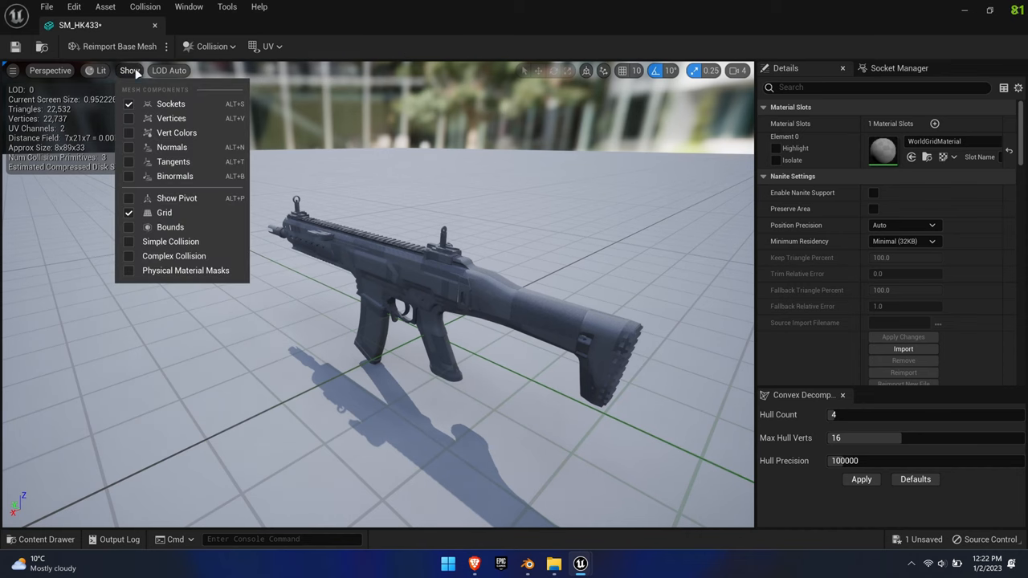
{"action": "left_click", "coordinate": [170, 241]}
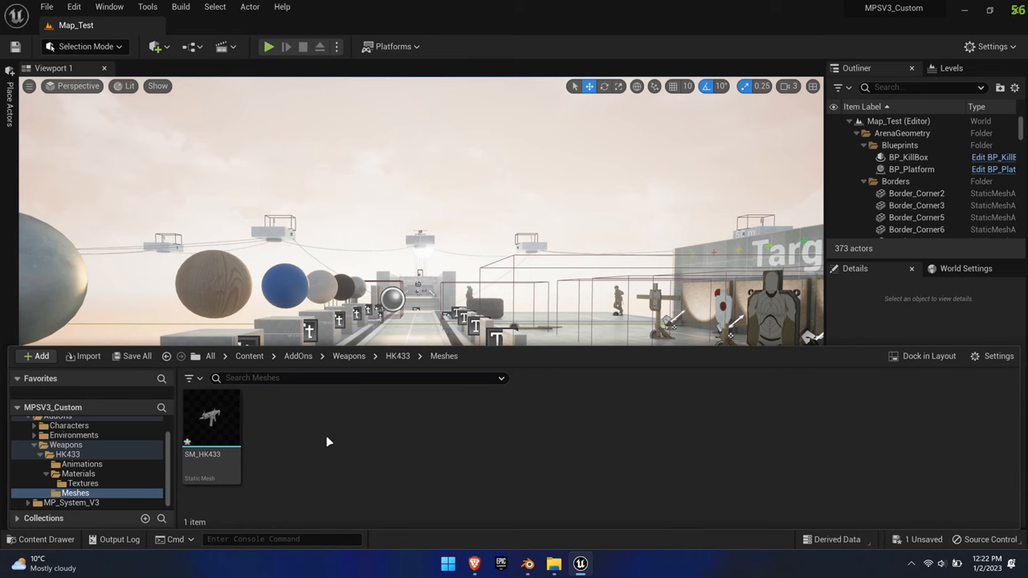
- Import SK_HK433.fbx into the Meshes folder as a skeletal mesh
{"action": "left_click", "coordinate": [87, 356]}
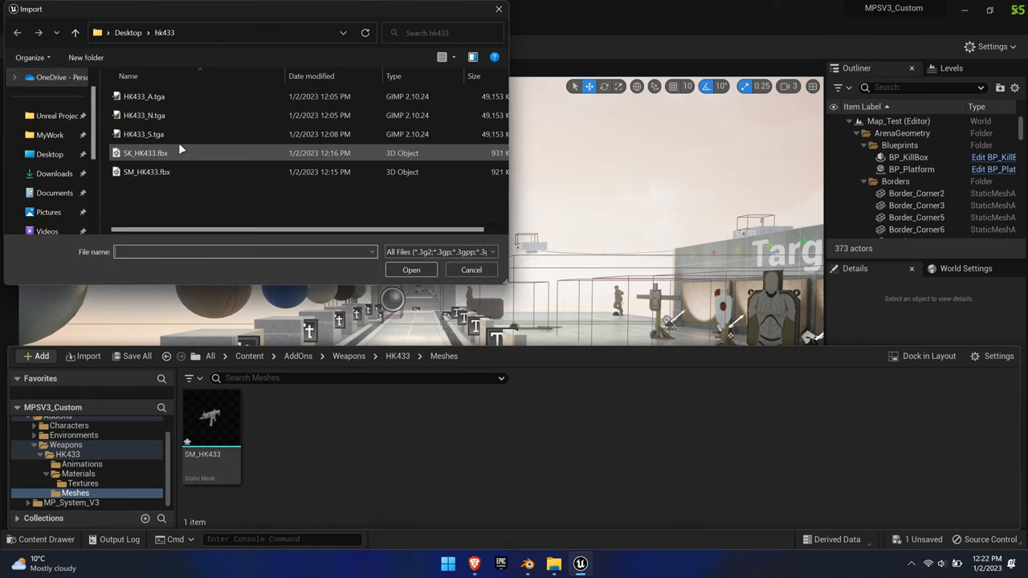
{"action": "left_click", "coordinate": [411, 269]}
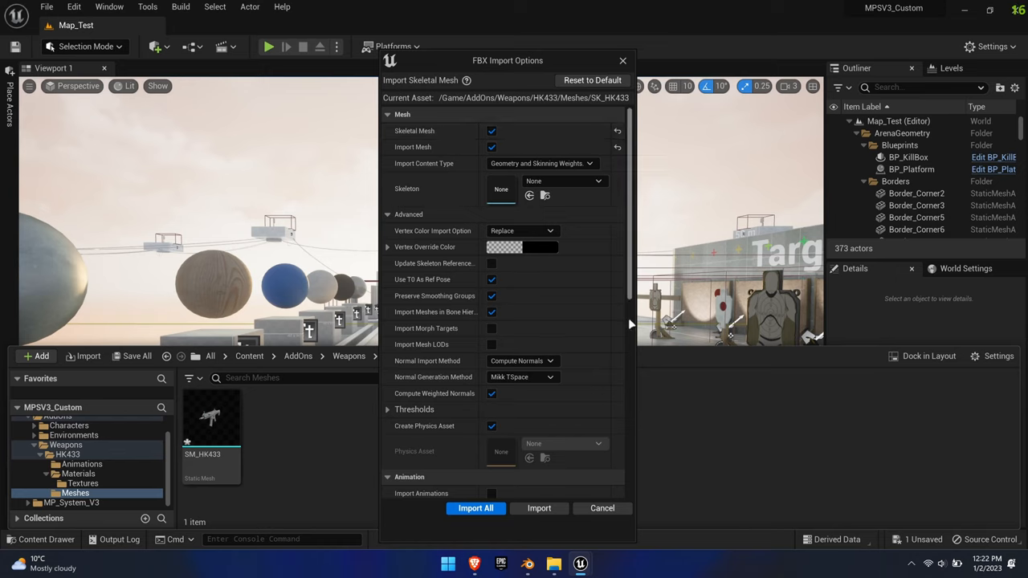
{"action": "scroll", "scroll_direction": "down", "scroll_amount": 3}
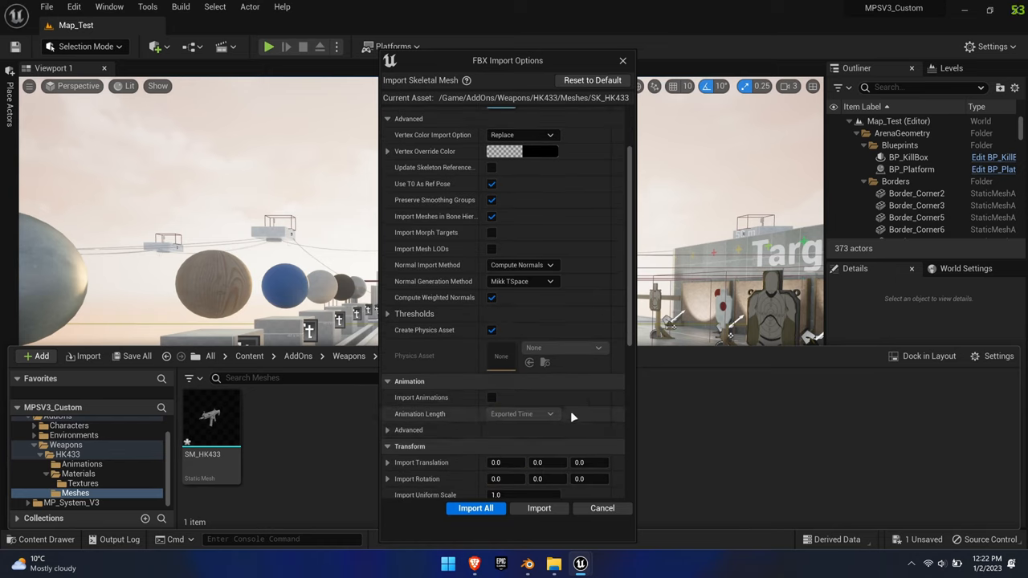
{"action": "scroll", "scroll_direction": "down", "scroll_amount": 3}
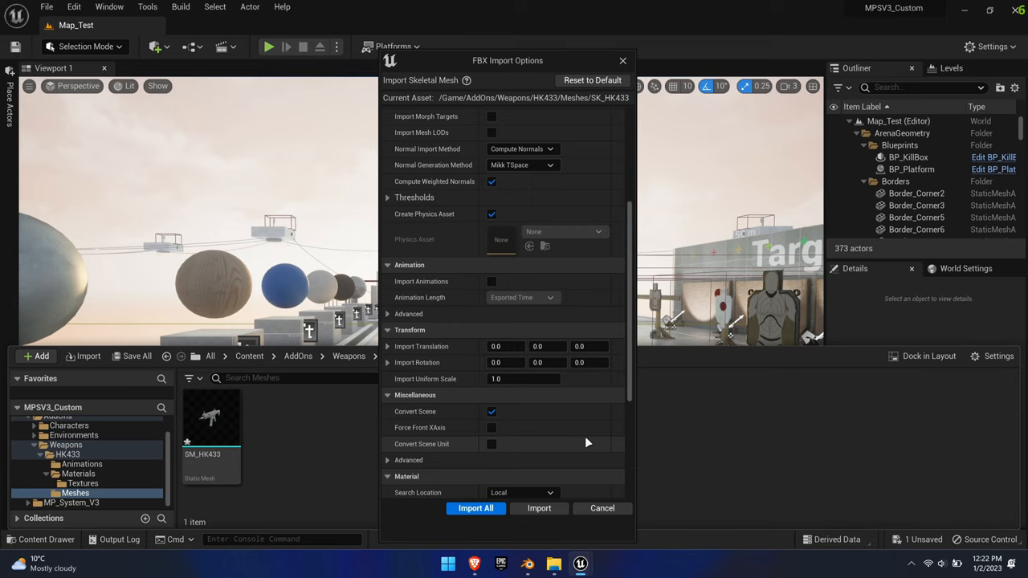
{"action": "scroll", "scroll_direction": "down", "scroll_amount": 3}
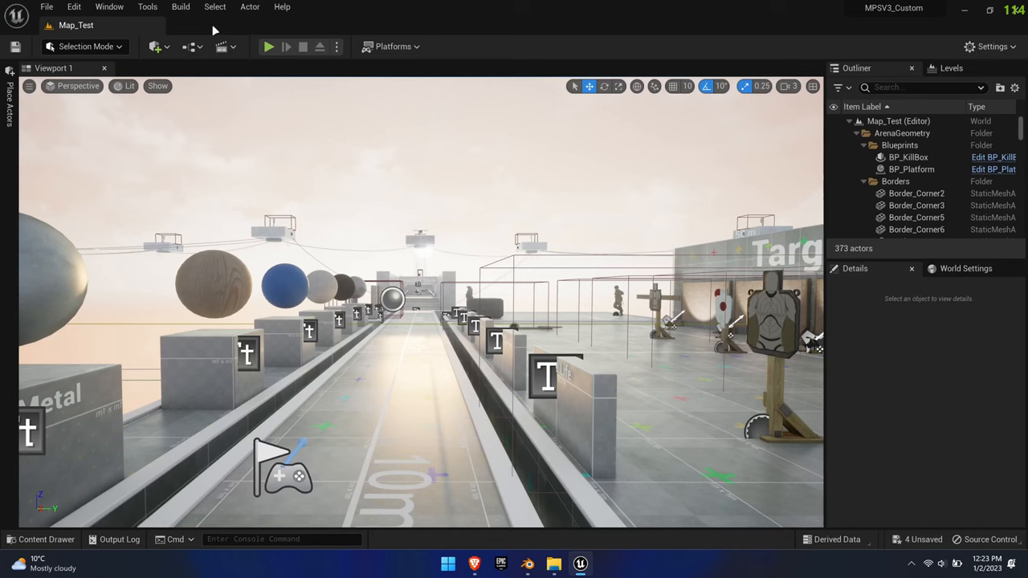
- In SK_HK433's physics asset, copy the rifle body's collision from SM_HK433
{"action": "left_click", "coordinate": [40, 539]}
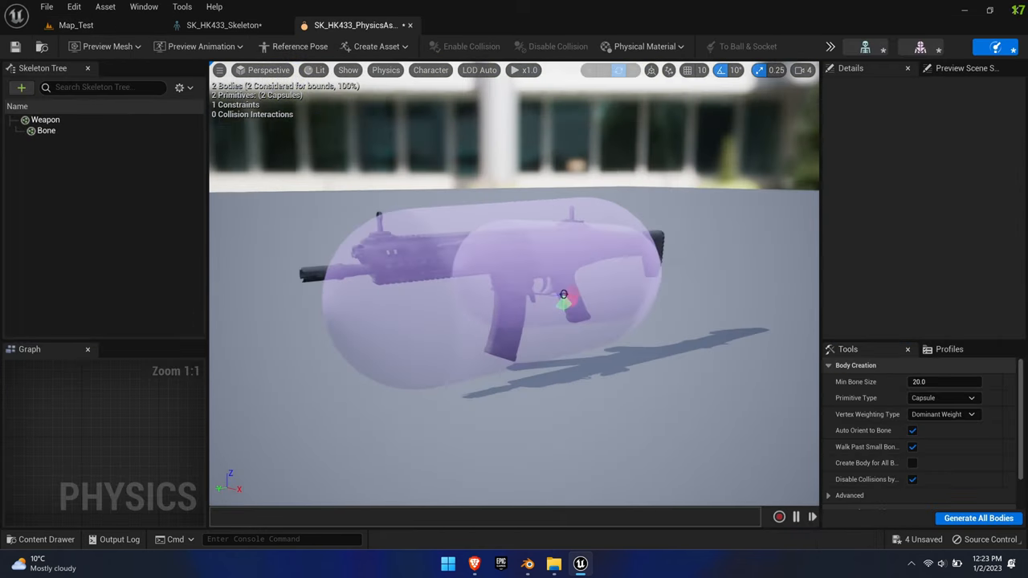
{"action": "left_click", "coordinate": [46, 130]}
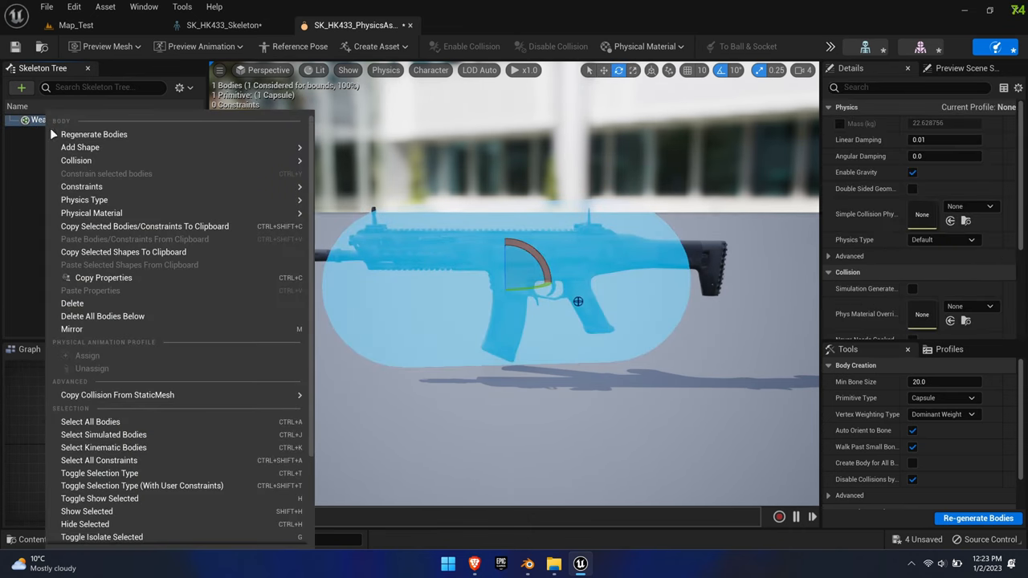
{"action": "left_click", "coordinate": [117, 395]}
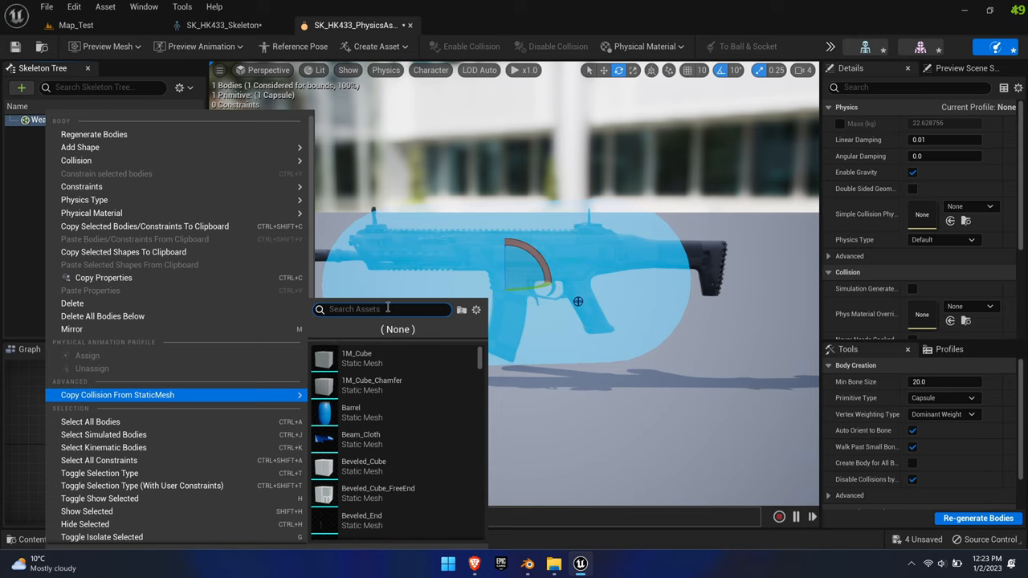
{"action": "type", "text": "hk43"}
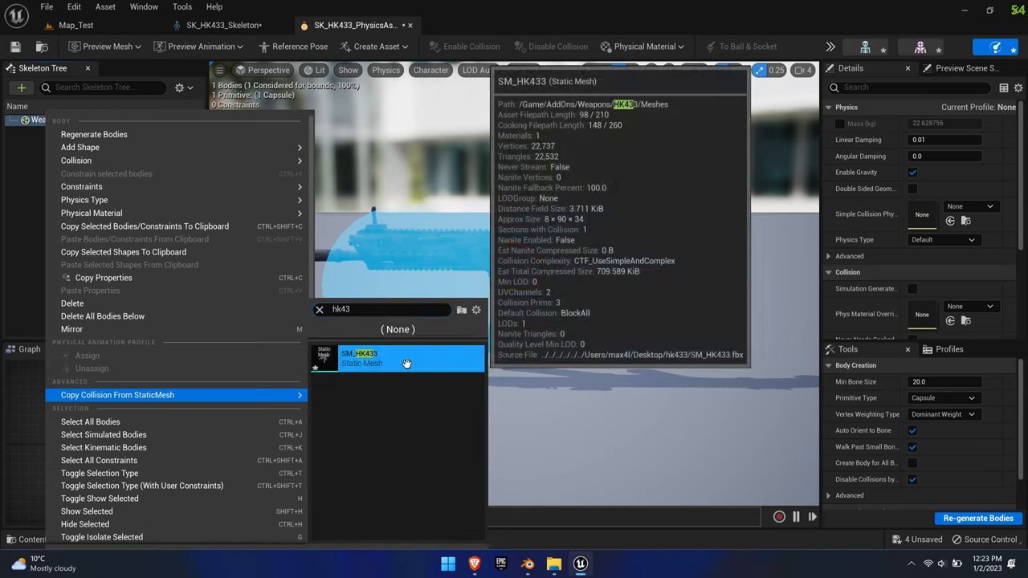
{"action": "left_click", "coordinate": [118, 395]}
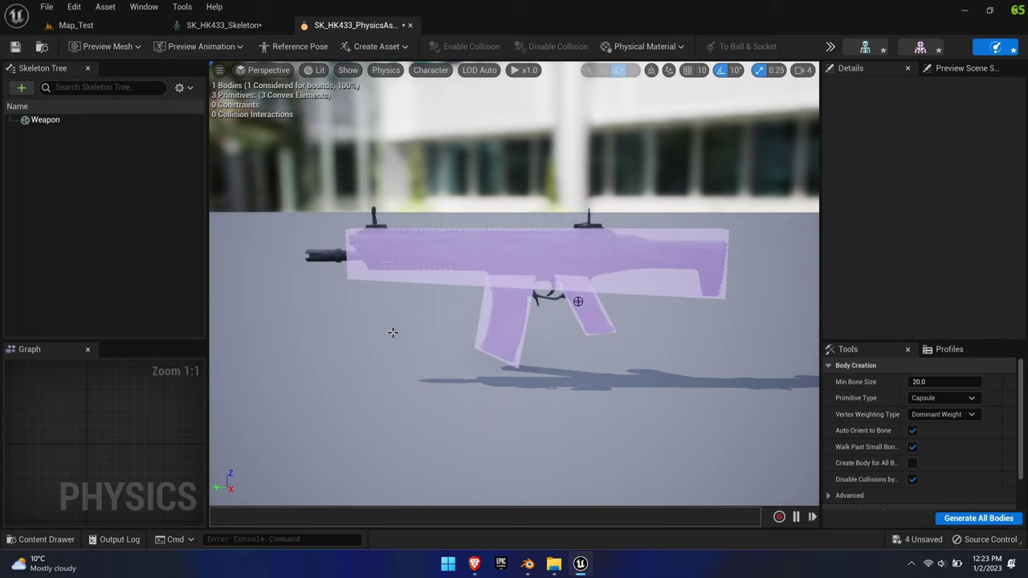
{"action": "mouse_move", "coordinate": [14, 47]}
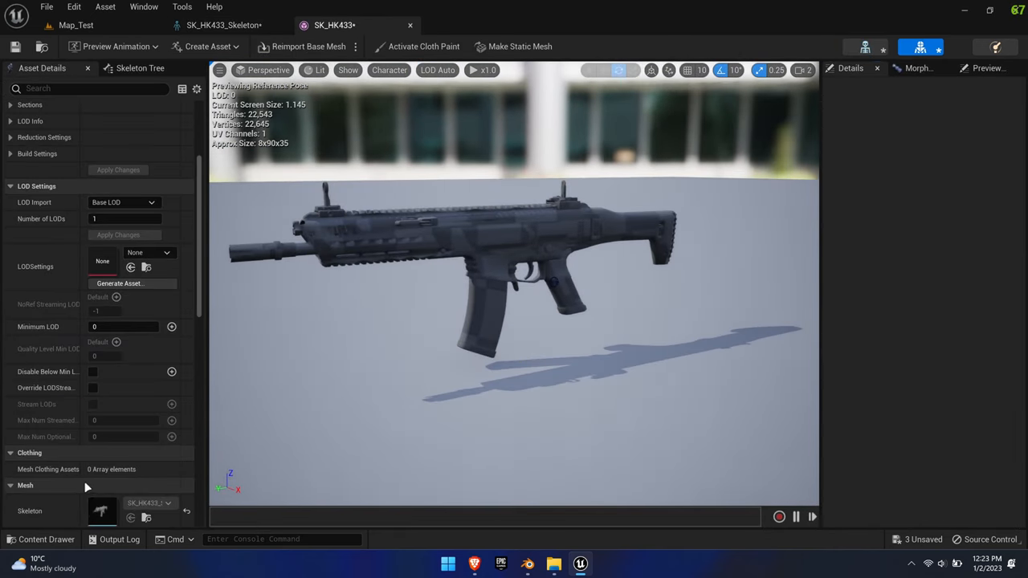
- Duplicate MI_SMG as MI_HK433 and set its textures to HK433_A, HK433_N, HK433_S
{"action": "scroll", "scroll_direction": "down", "scroll_amount": 3}
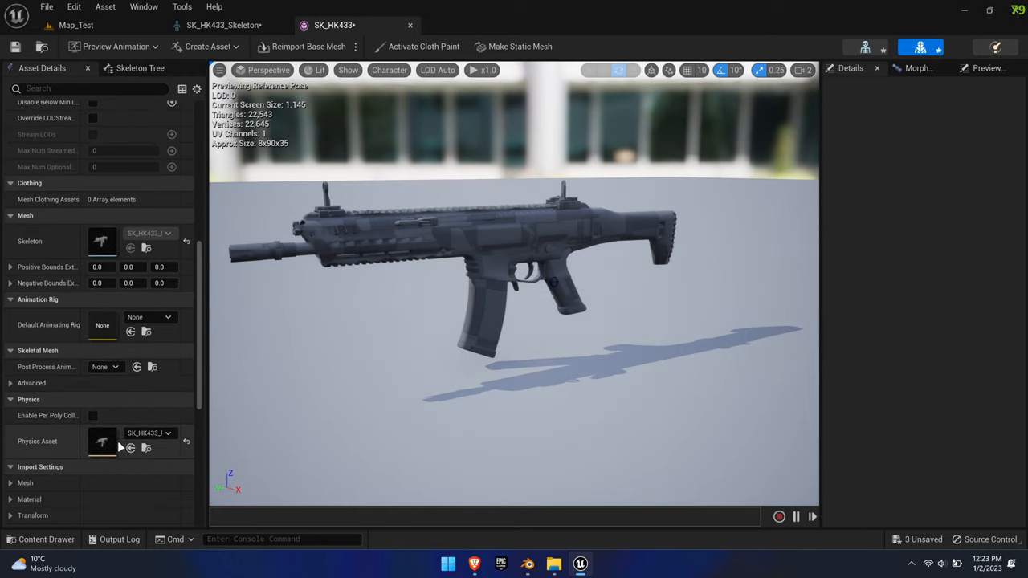
{"action": "mouse_move", "coordinate": [586, 442]}
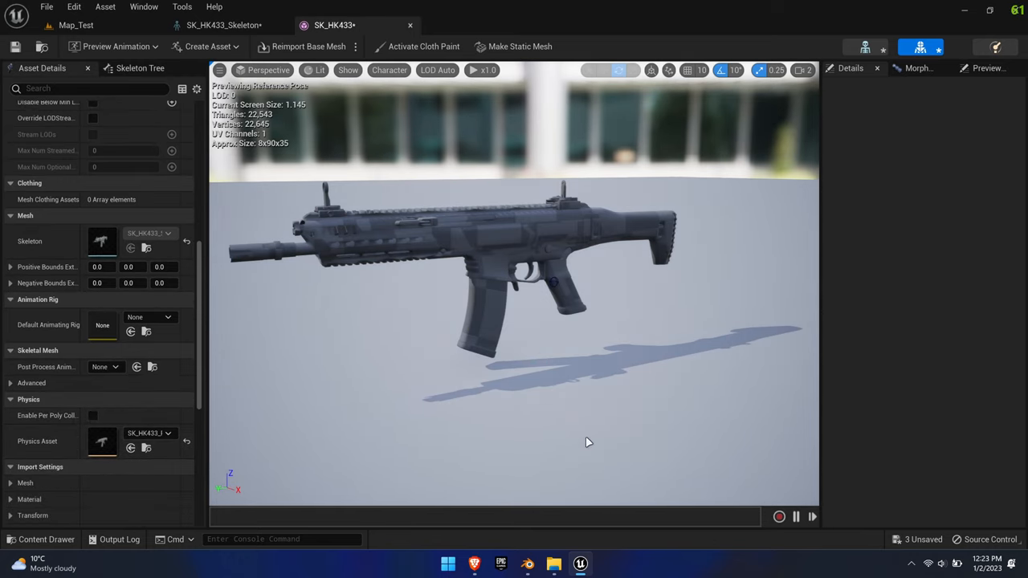
{"action": "left_click", "coordinate": [45, 539]}
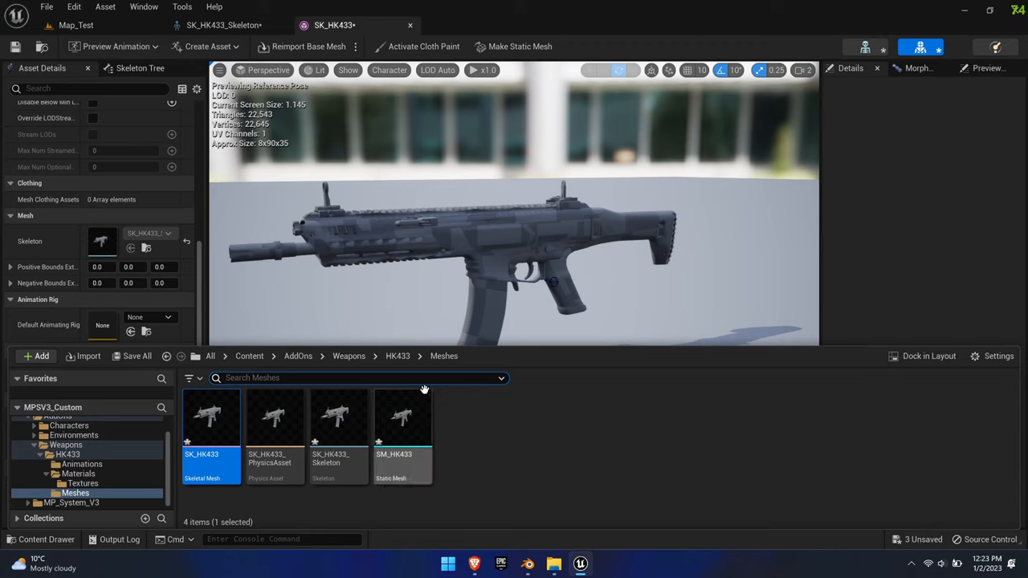
{"action": "left_click", "coordinate": [397, 356]}
{"action": "type", "text": "smg"}
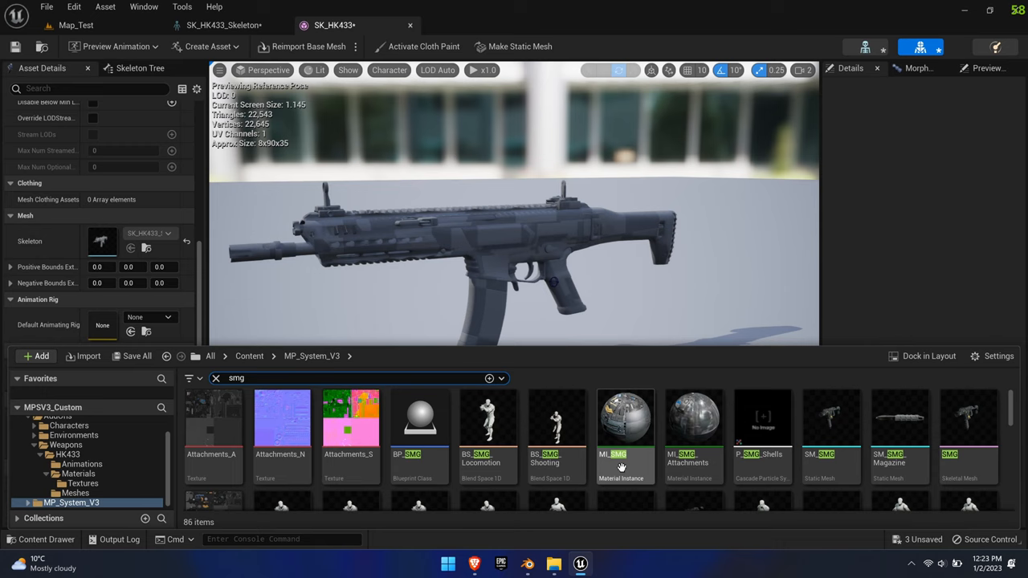
{"action": "left_click", "coordinate": [625, 418]}
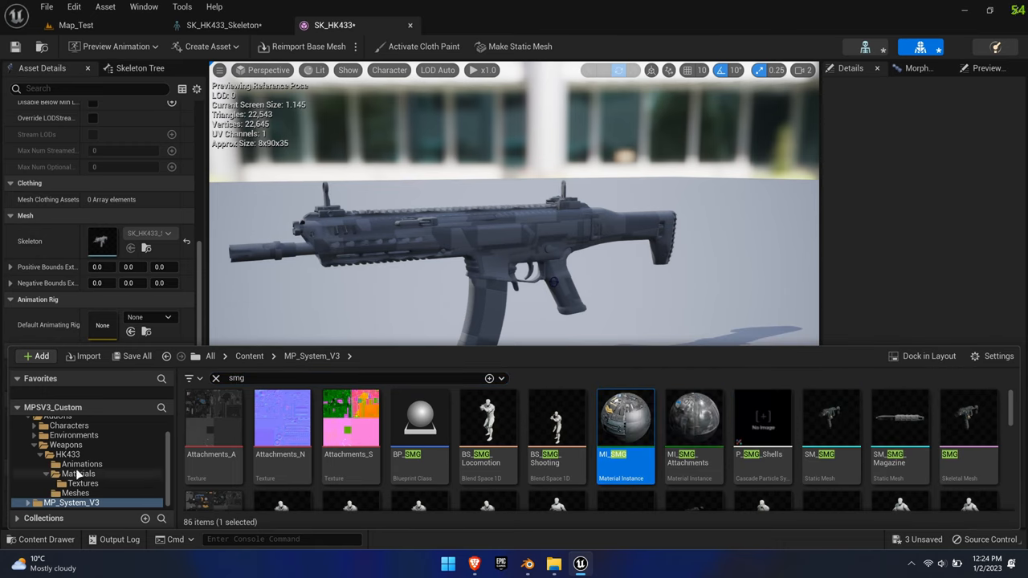
{"action": "left_click", "coordinate": [78, 473]}
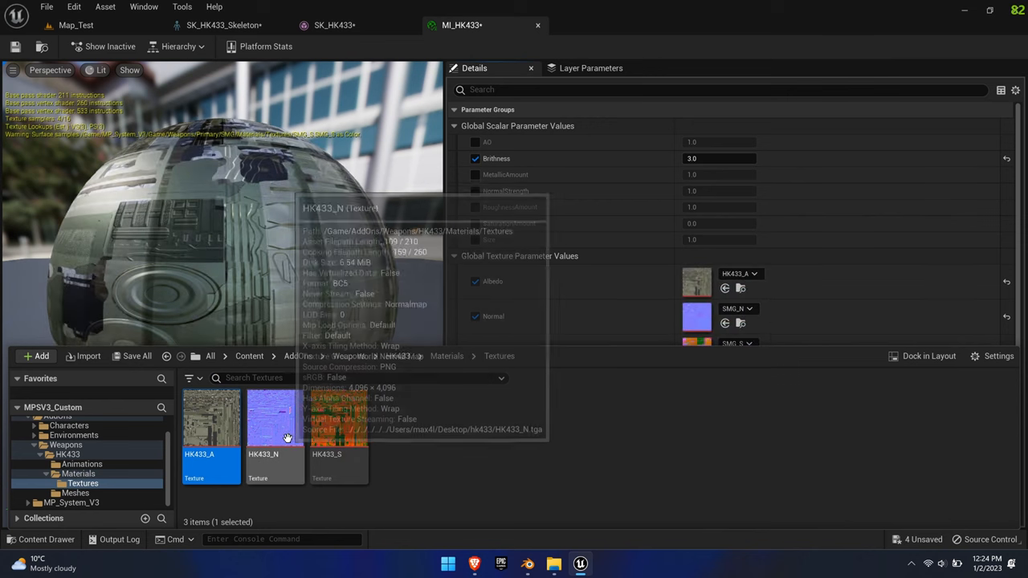
{"action": "left_click", "coordinate": [338, 418]}
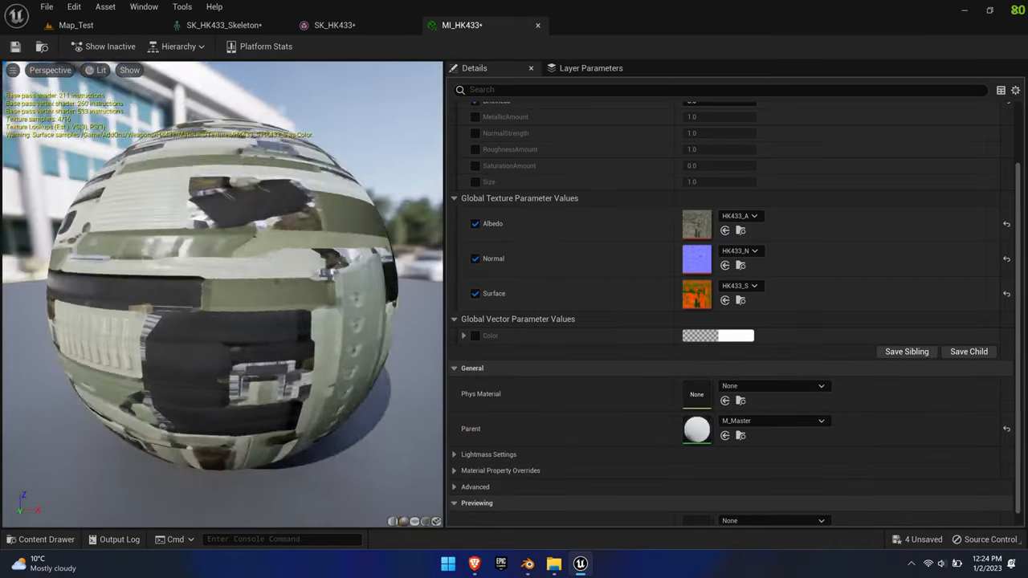
{"action": "left_click", "coordinate": [333, 25]}
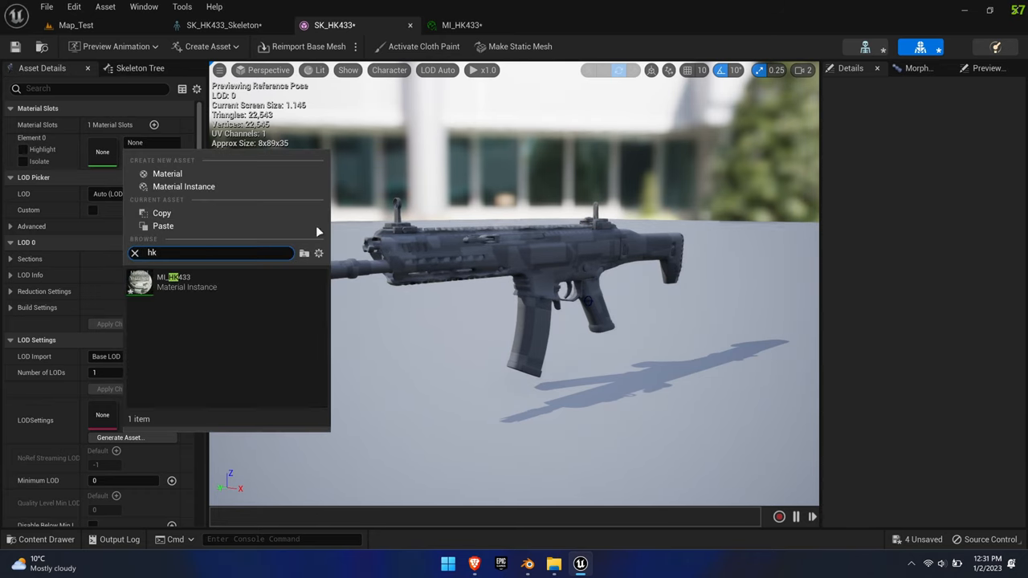
- Assign MI_HK433 to SK_HK433's material slot, review import settings, then save and close
{"action": "left_click", "coordinate": [187, 281]}
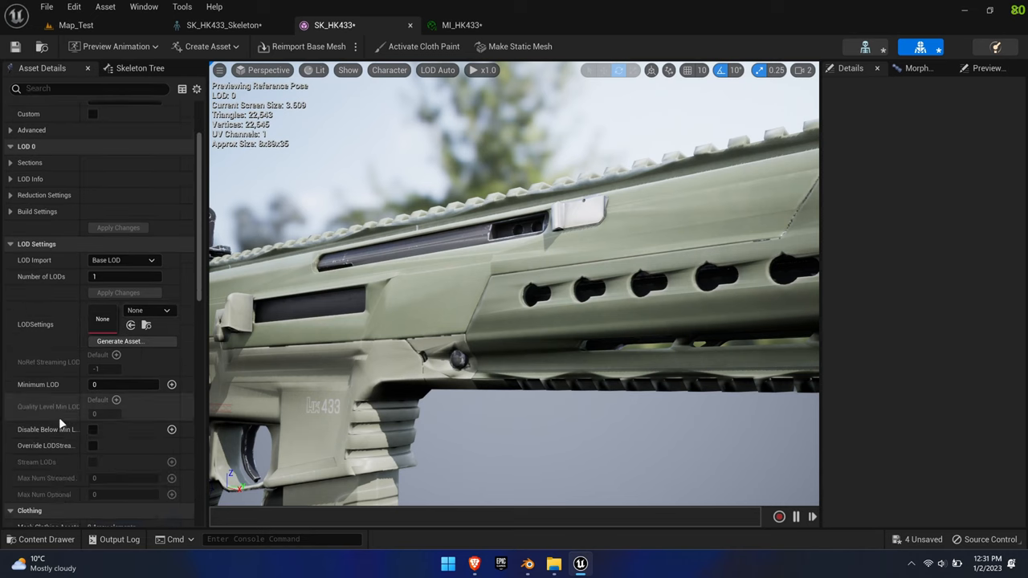
{"action": "scroll", "scroll_direction": "down", "scroll_amount": 3}
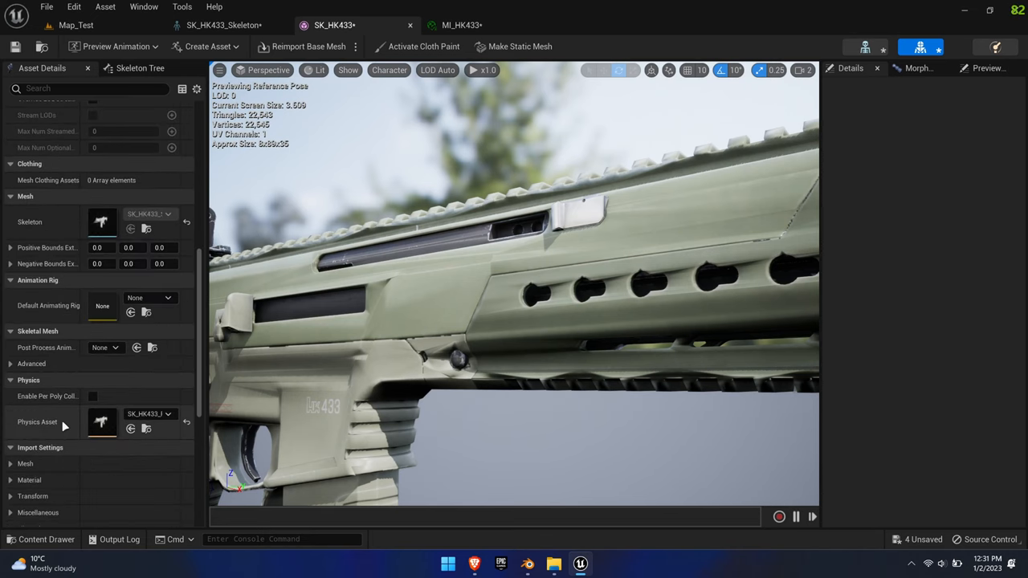
{"action": "left_click", "coordinate": [10, 448]}
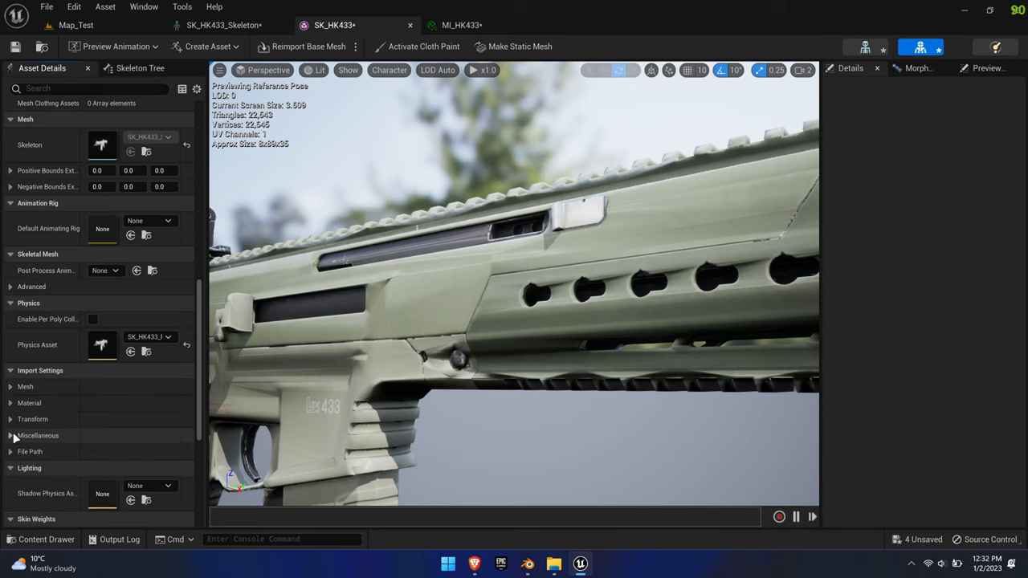
{"action": "left_click", "coordinate": [12, 387]}
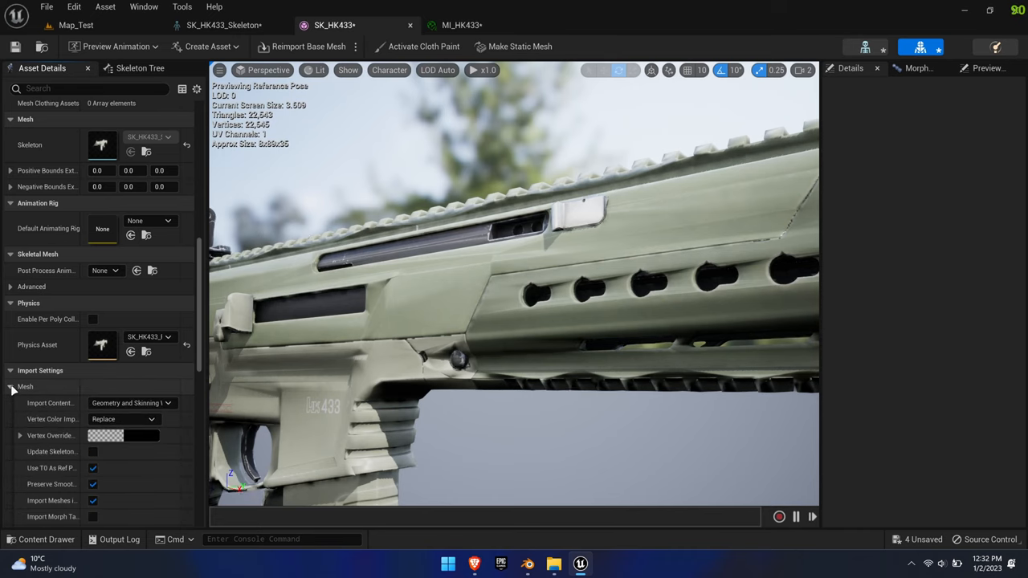
{"action": "scroll", "scroll_direction": "down", "scroll_amount": 3}
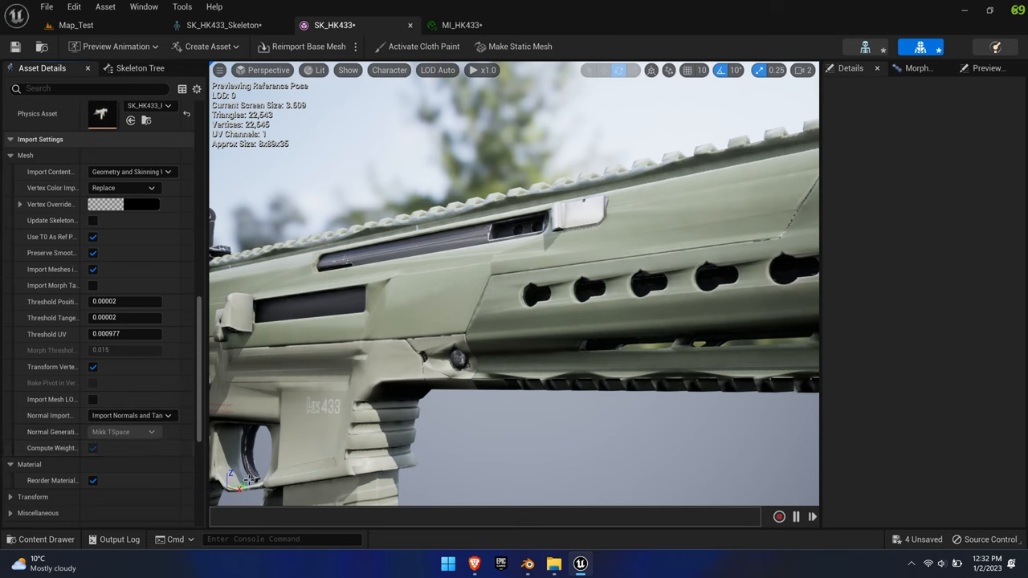
{"action": "left_click", "coordinate": [308, 46]}
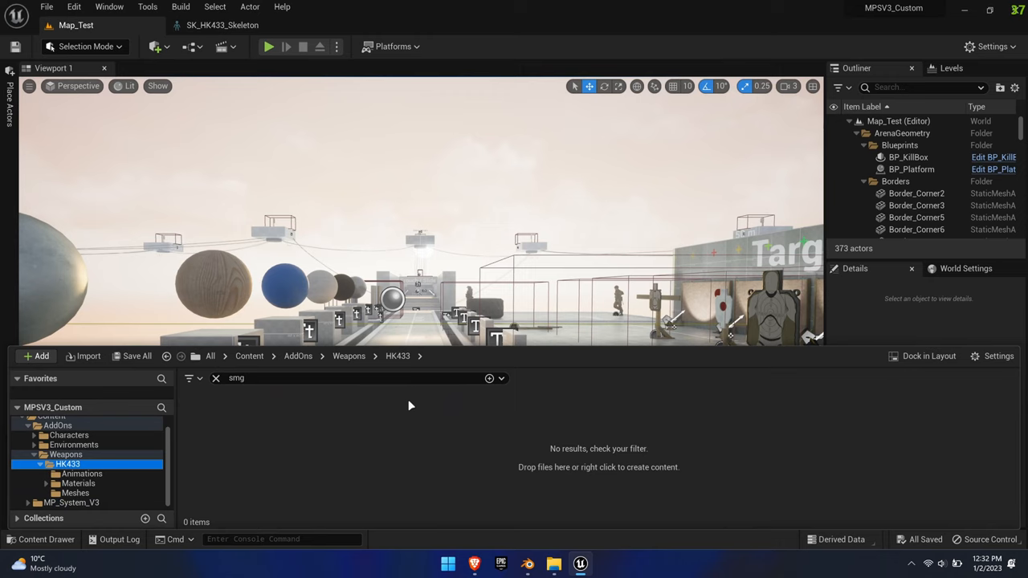
- Create BP_HK433 from BP Weapon Master, confirm name HK433 with 11 attachments, and save
{"action": "left_click", "coordinate": [216, 378]}
{"action": "type", "text": "BP_HK433"}
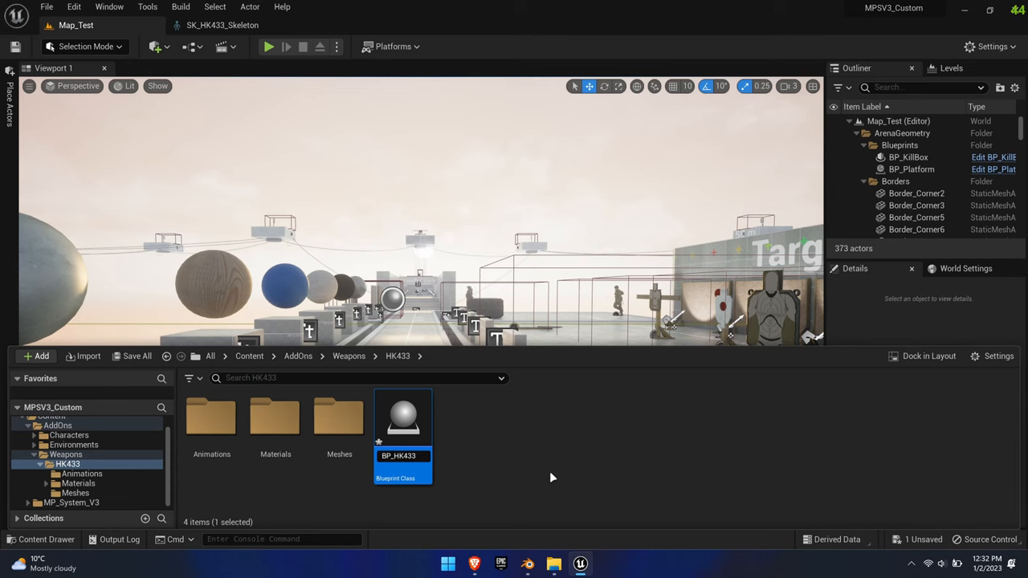
{"action": "mouse_move", "coordinate": [403, 418]}
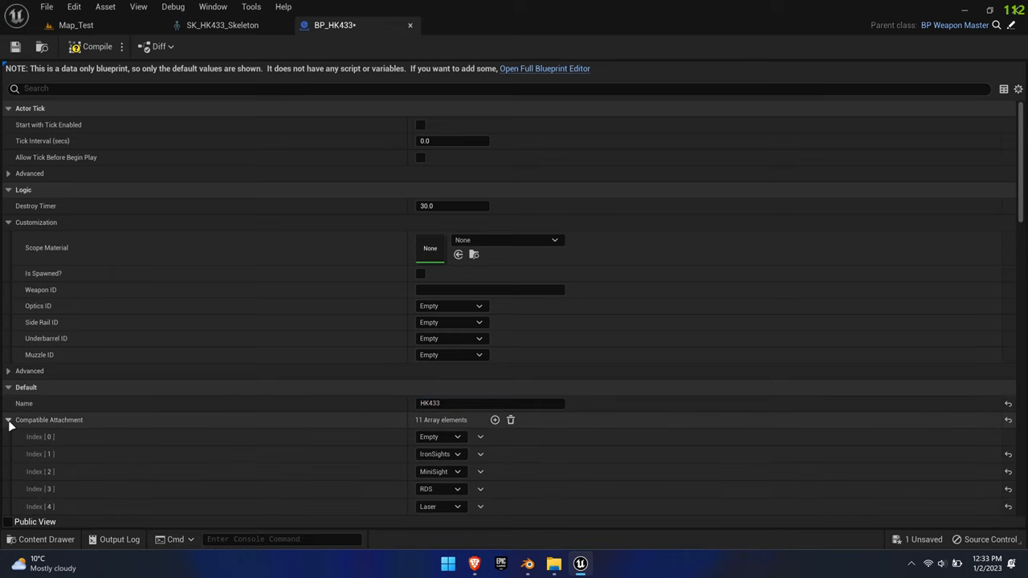
{"action": "scroll", "scroll_direction": "down", "scroll_amount": 3}
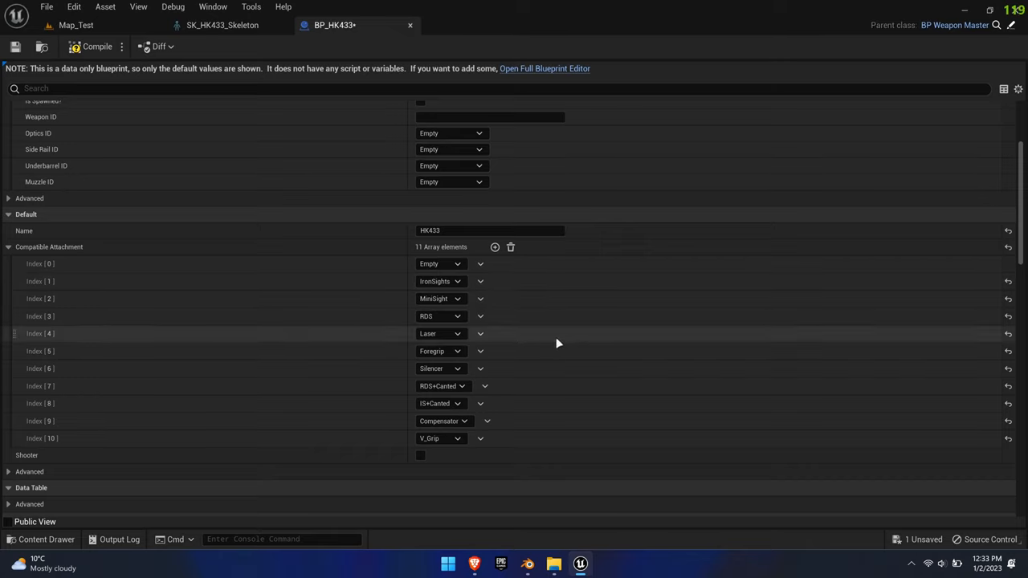
{"action": "mouse_move", "coordinate": [439, 438]}
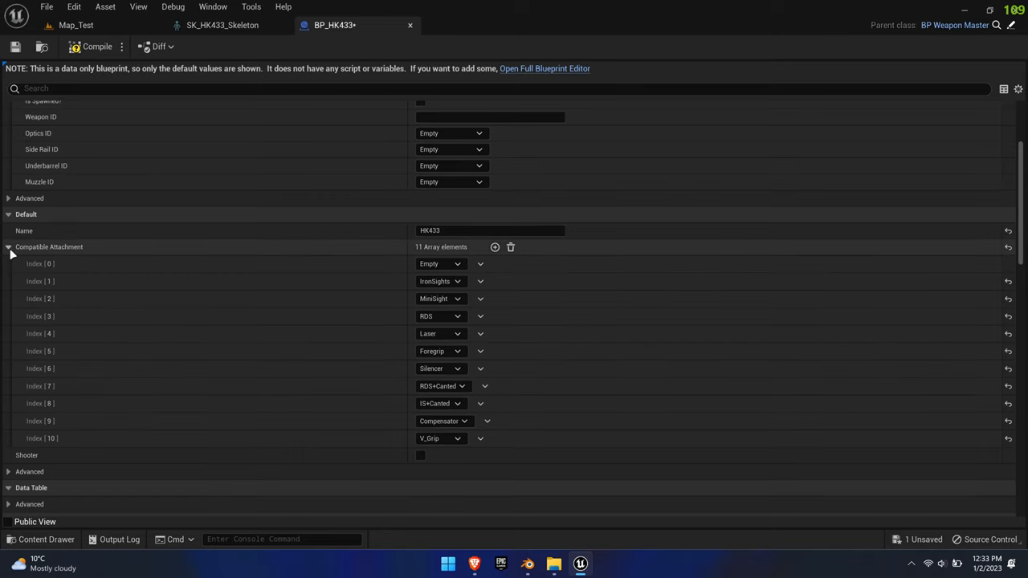
{"action": "left_click", "coordinate": [14, 47]}
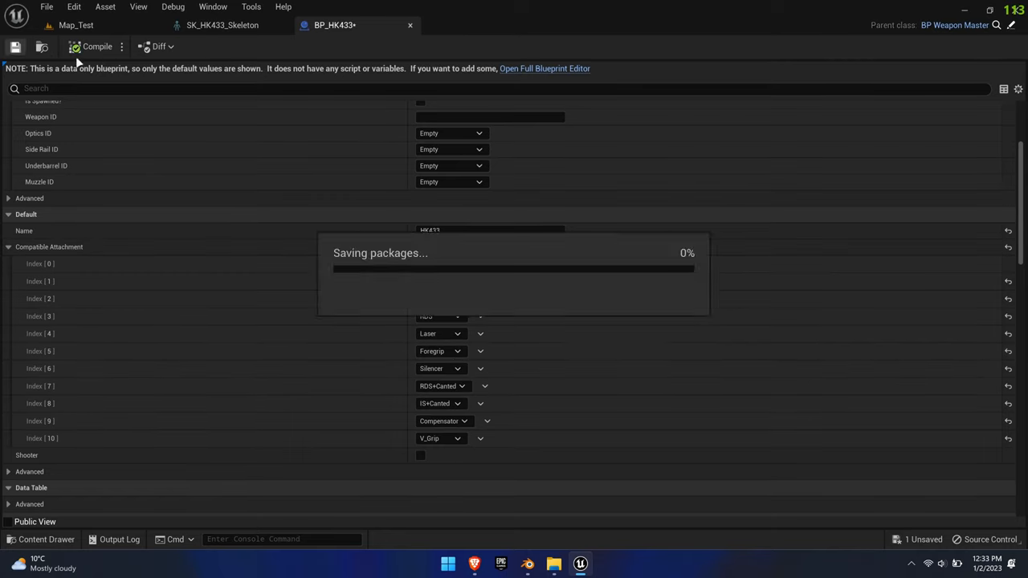
{"action": "left_click", "coordinate": [223, 25]}
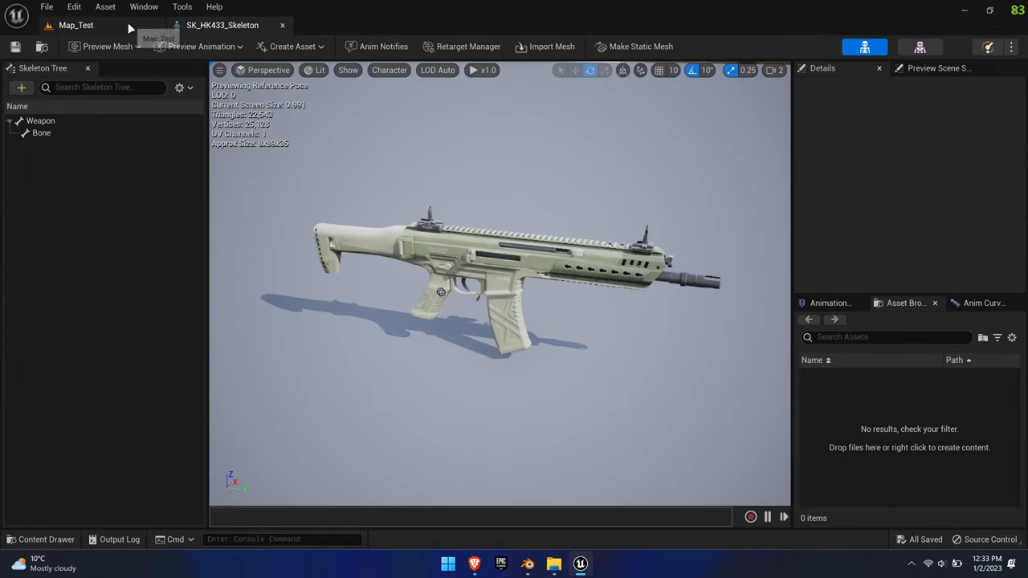
- Delete the HK433 test actor from the Map_Test level
{"action": "left_click", "coordinate": [76, 25]}
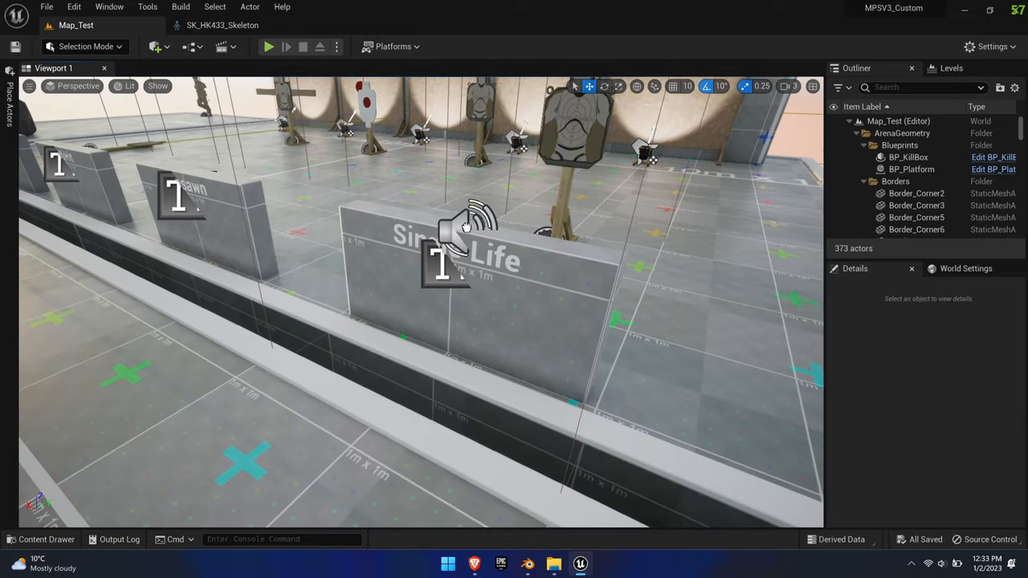
{"action": "left_click", "coordinate": [458, 216]}
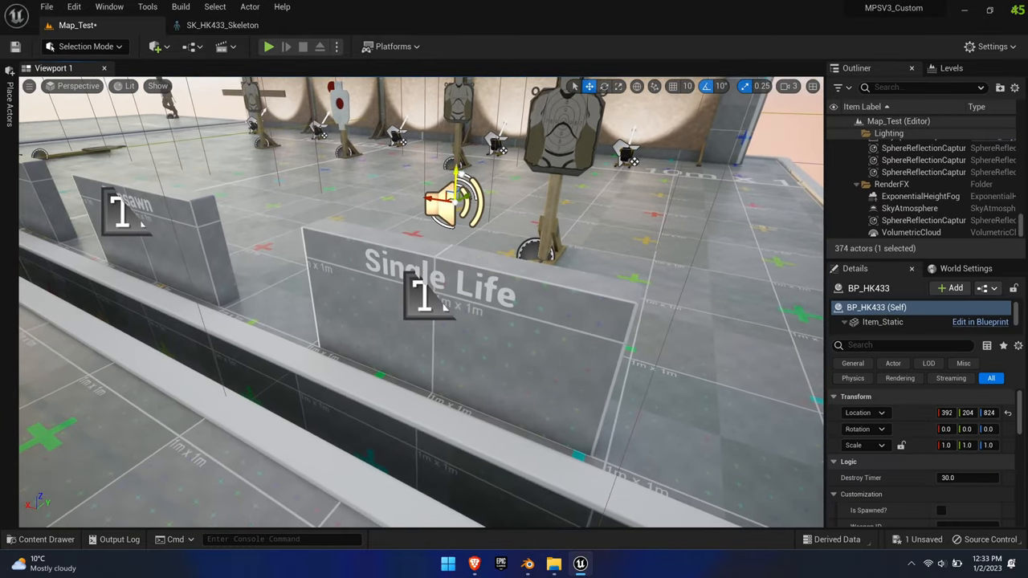
{"action": "key", "text": "Delete"}
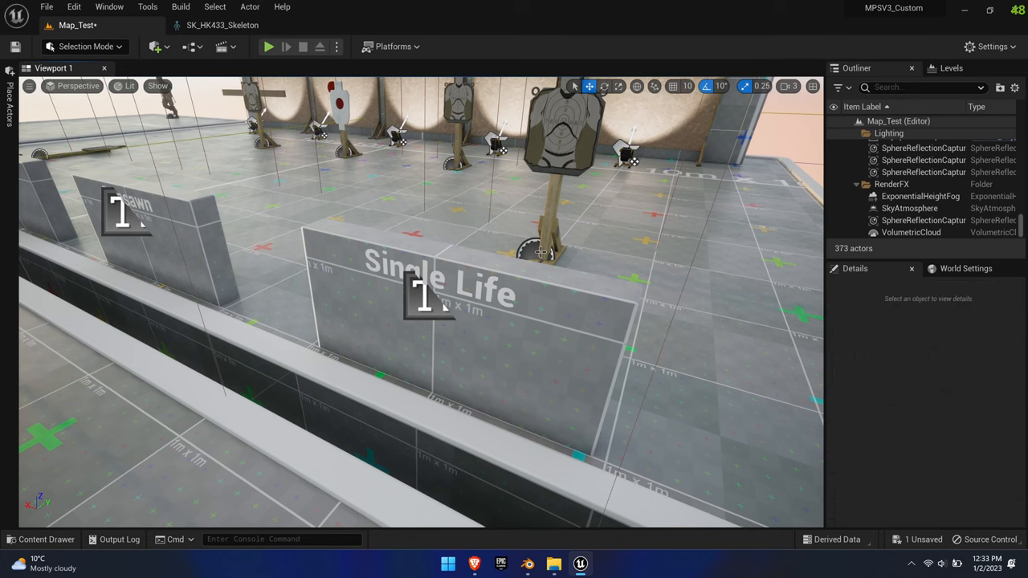
{"action": "left_click", "coordinate": [46, 539]}
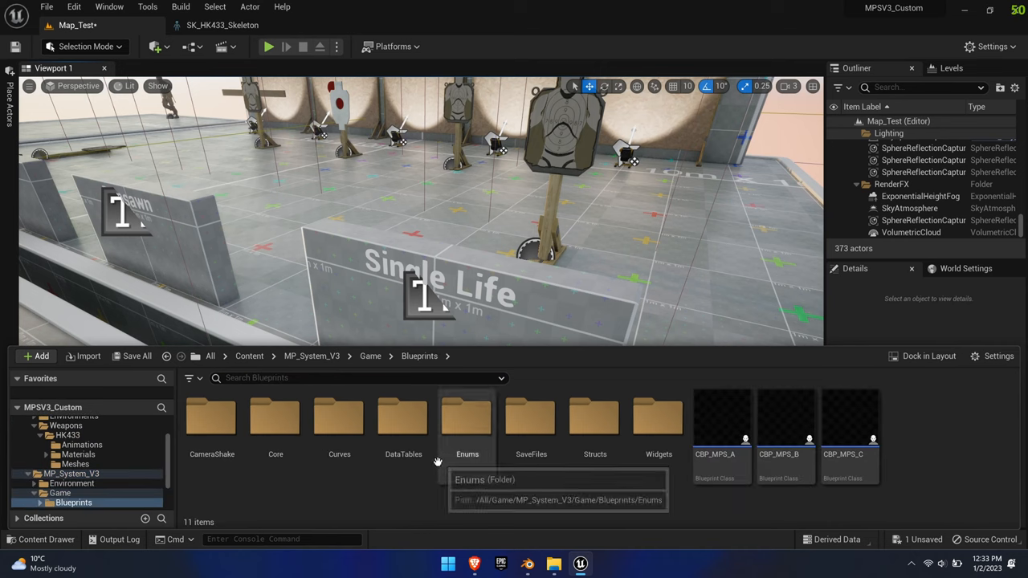
- Open DT_Weapons and duplicate the SMG row as a new row named HK433
{"action": "double_click", "coordinate": [403, 417]}
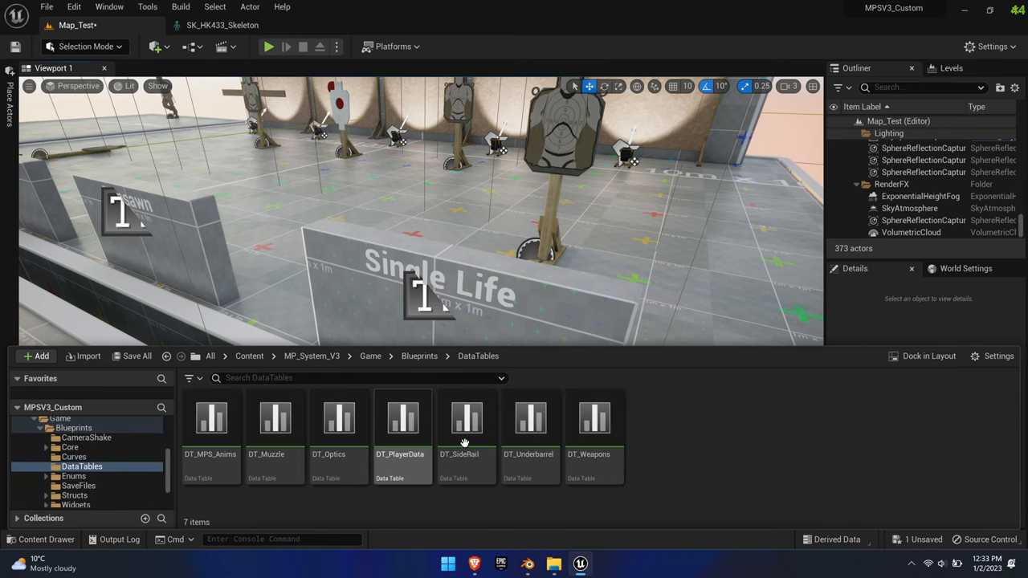
{"action": "double_click", "coordinate": [589, 418]}
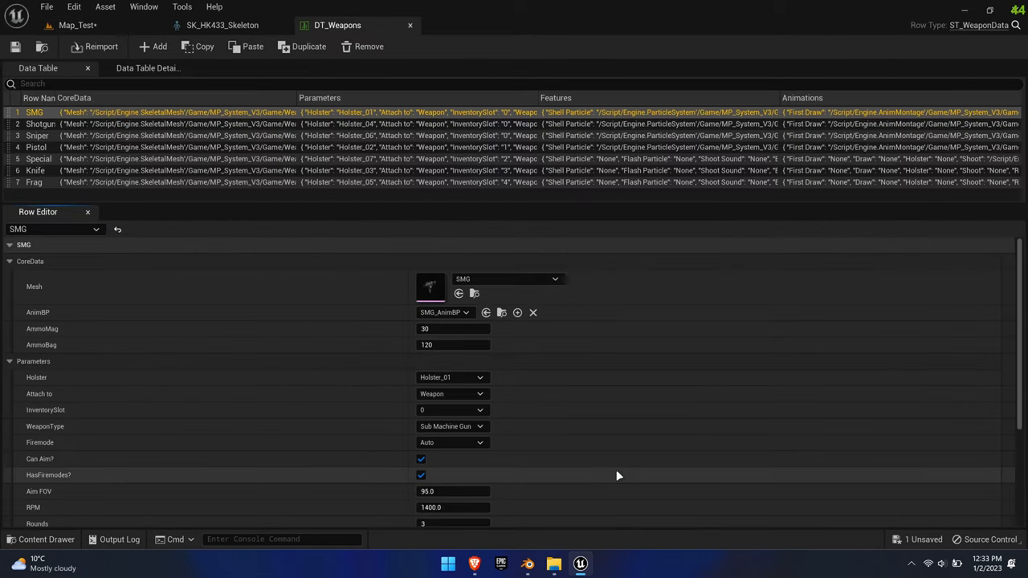
{"action": "right_click", "coordinate": [34, 112]}
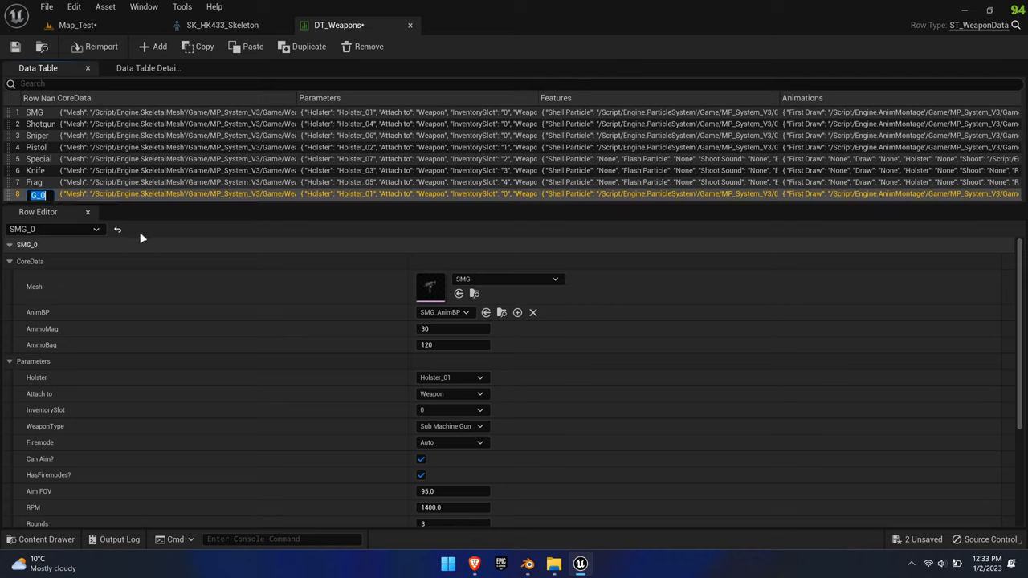
{"action": "type", "text": "HK433"}
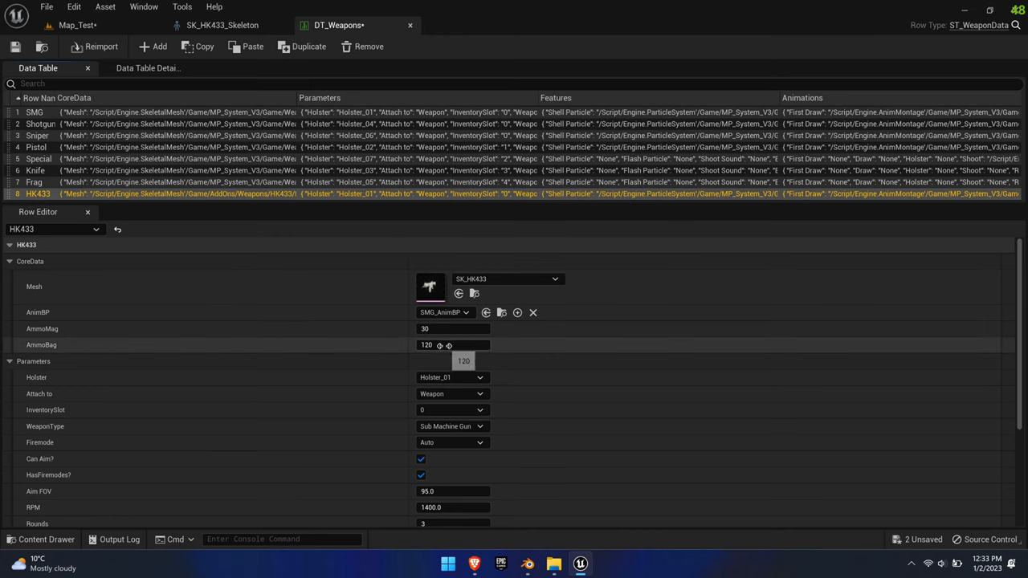
- Set the HK433 row's WeaponType to Assault Rifle and Damage to 33.4
{"action": "scroll", "scroll_direction": "down", "scroll_amount": 3}
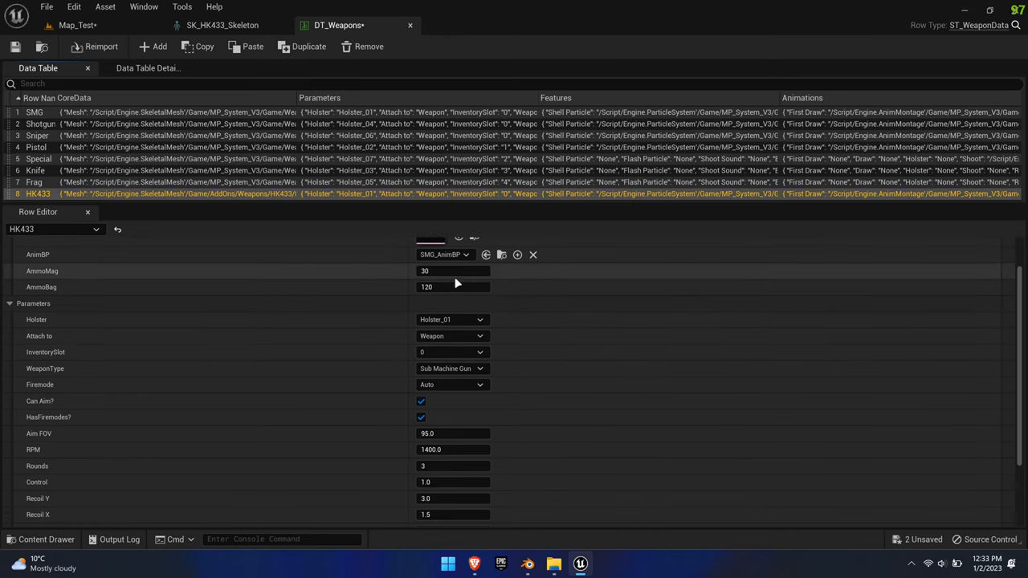
{"action": "left_click", "coordinate": [452, 368]}
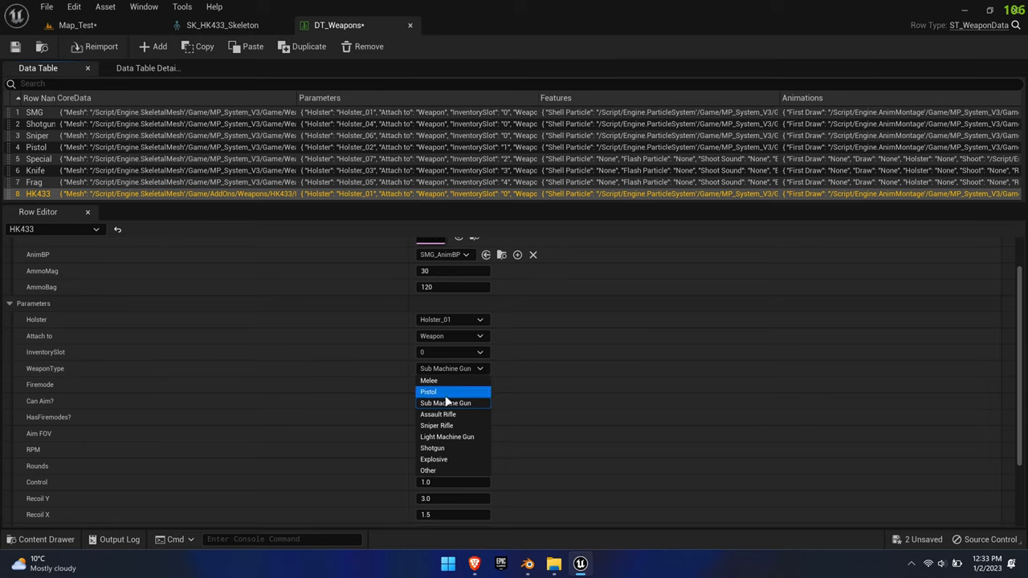
{"action": "left_click", "coordinate": [437, 413]}
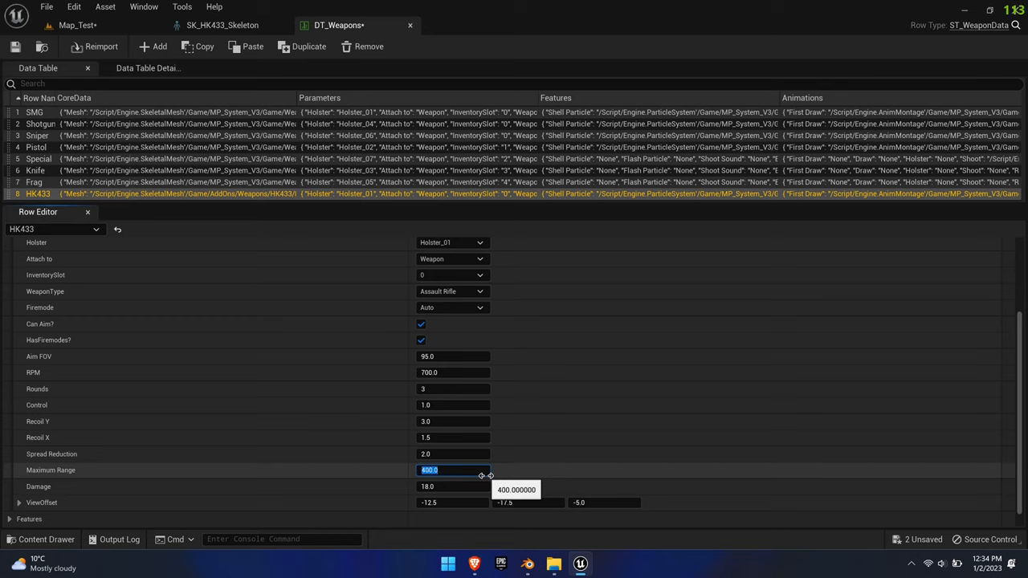
{"action": "left_click", "coordinate": [453, 486]}
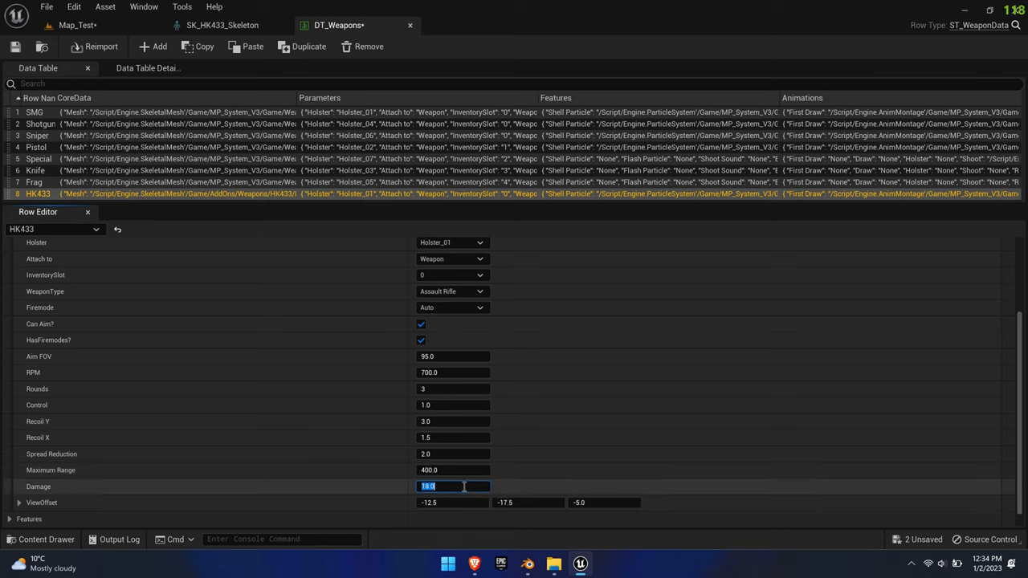
{"action": "type", "text": "33.0"}
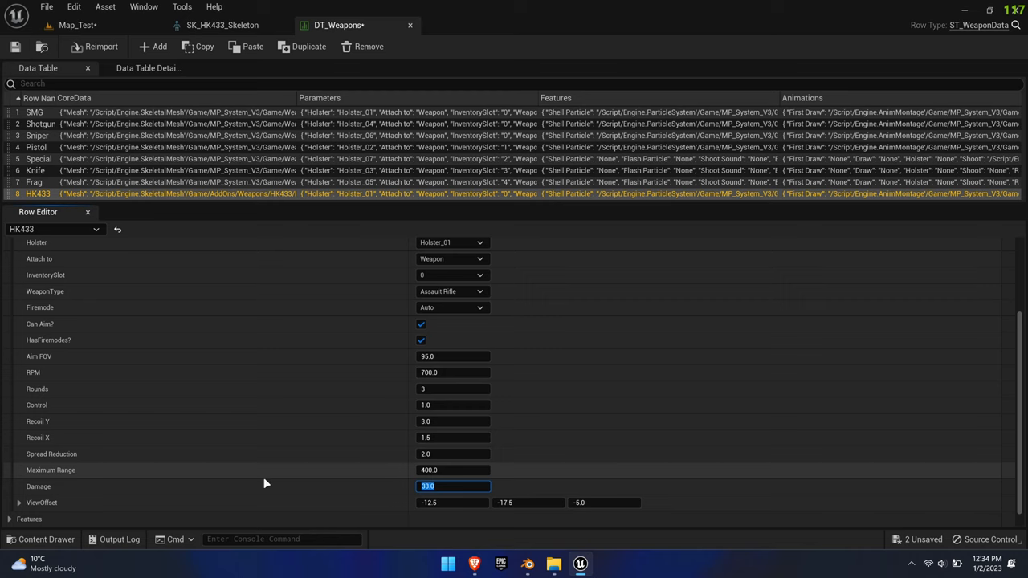
{"action": "type", "text": "33.400002"}
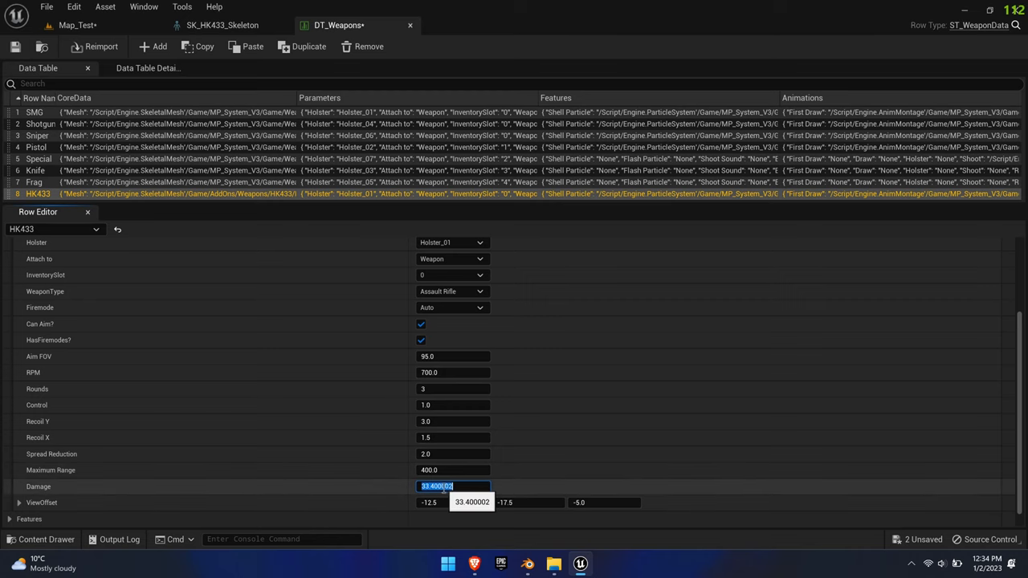
{"action": "scroll", "scroll_direction": "down", "scroll_amount": 3}
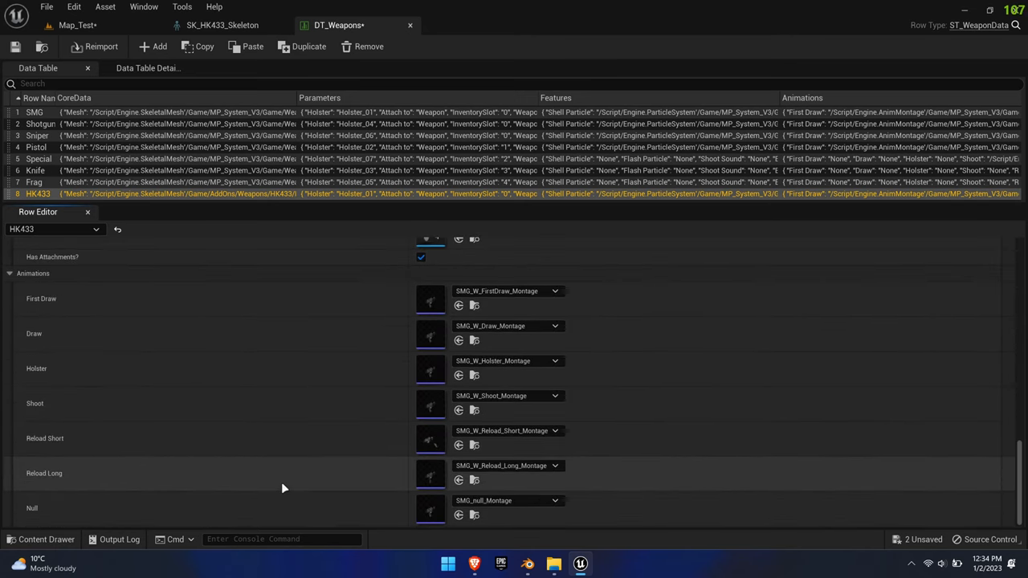
{"action": "scroll", "scroll_direction": "up", "scroll_amount": 3}
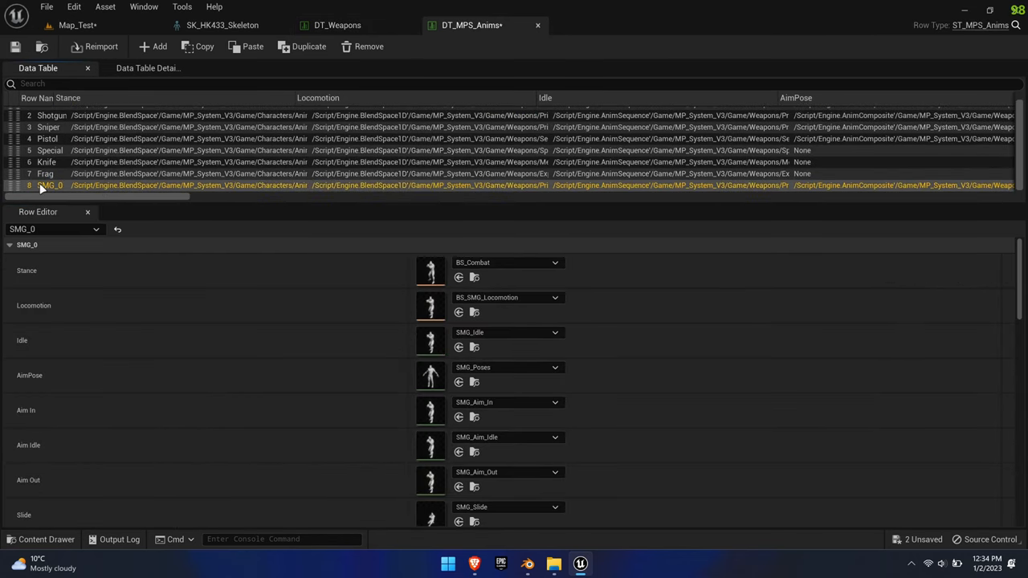
- Rename DT_MPS_Anims row SMG_0 to HK433 and review its SMG animation fields
{"action": "double_click", "coordinate": [50, 186]}
{"action": "type", "text": "HK433"}
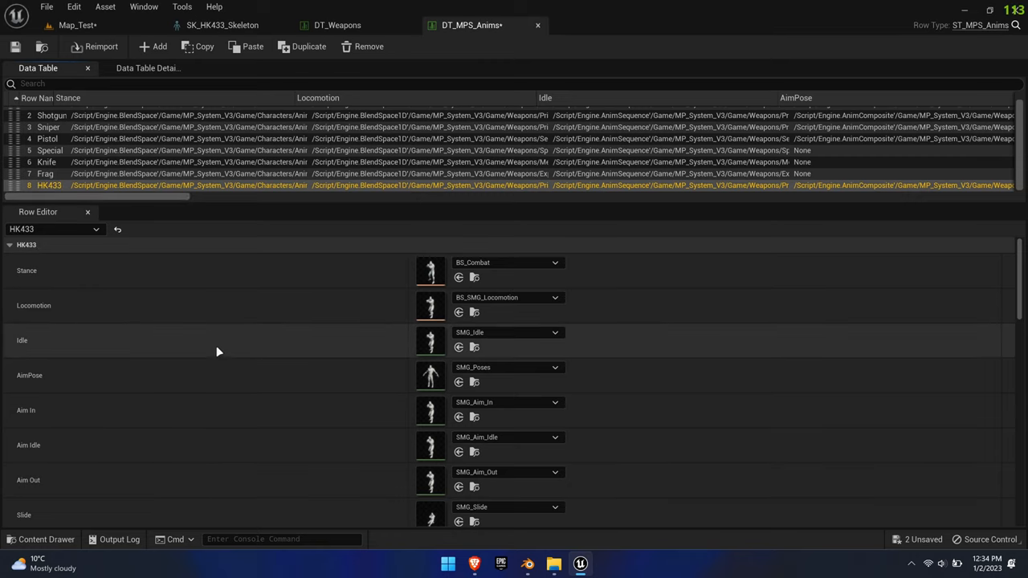
{"action": "scroll", "scroll_direction": "down", "scroll_amount": 3}
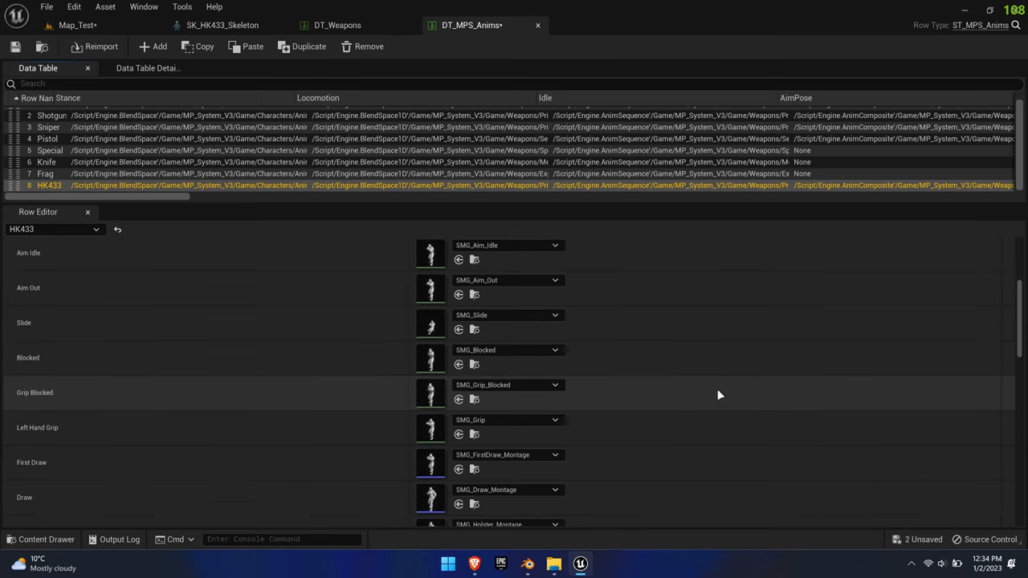
{"action": "scroll", "scroll_direction": "down", "scroll_amount": 3}
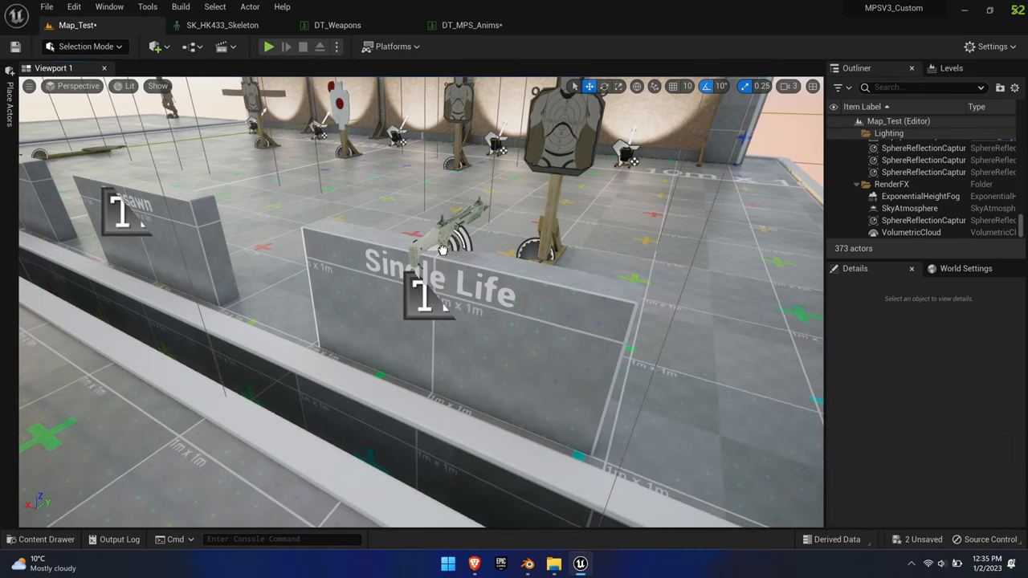
- Mark the placed BP_HK433 as Is Spawned? and set its Optics ID to RDS
{"action": "left_click", "coordinate": [438, 212]}
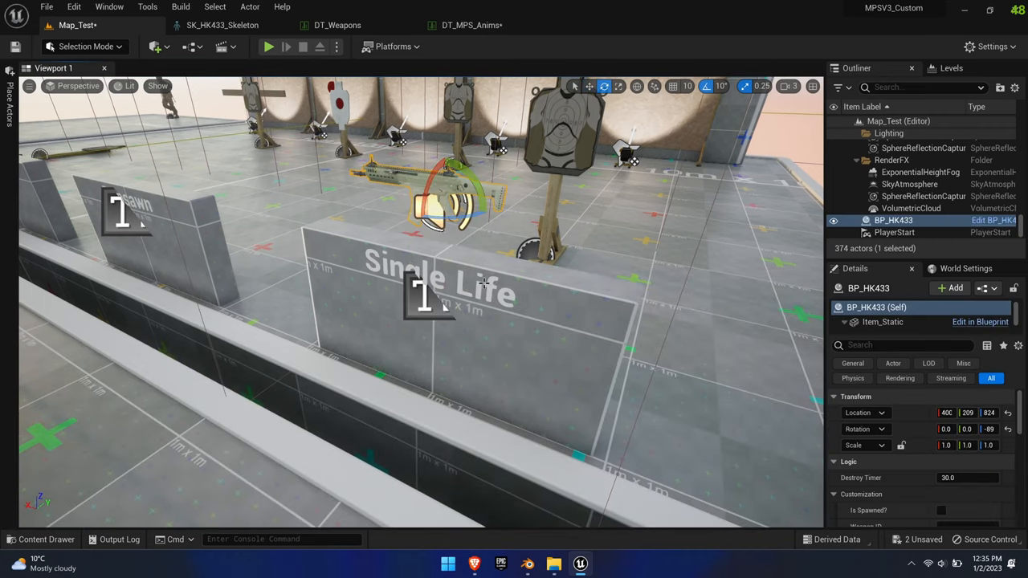
{"action": "mouse_move", "coordinate": [803, 351]}
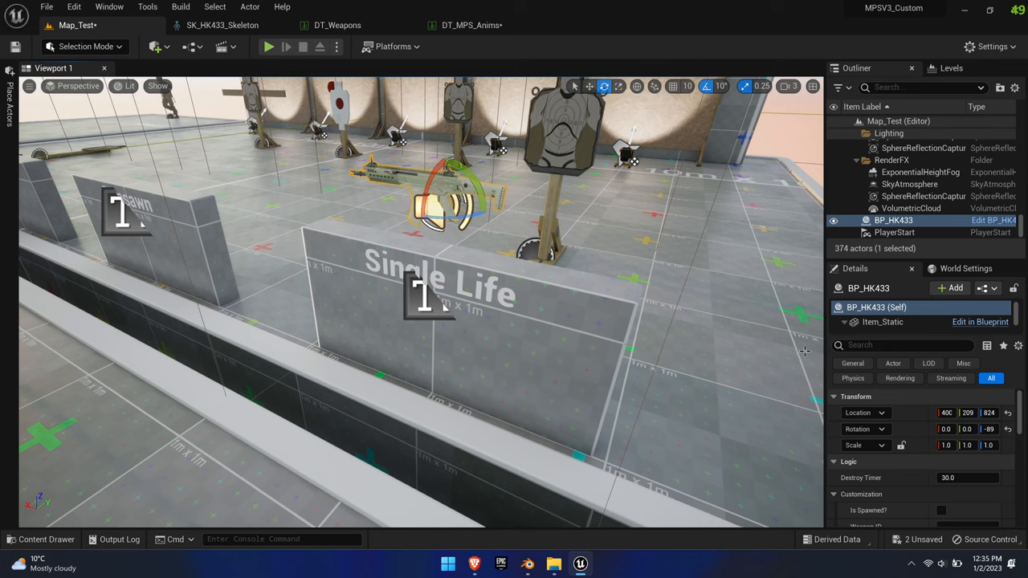
{"action": "scroll", "scroll_direction": "down", "scroll_amount": 3}
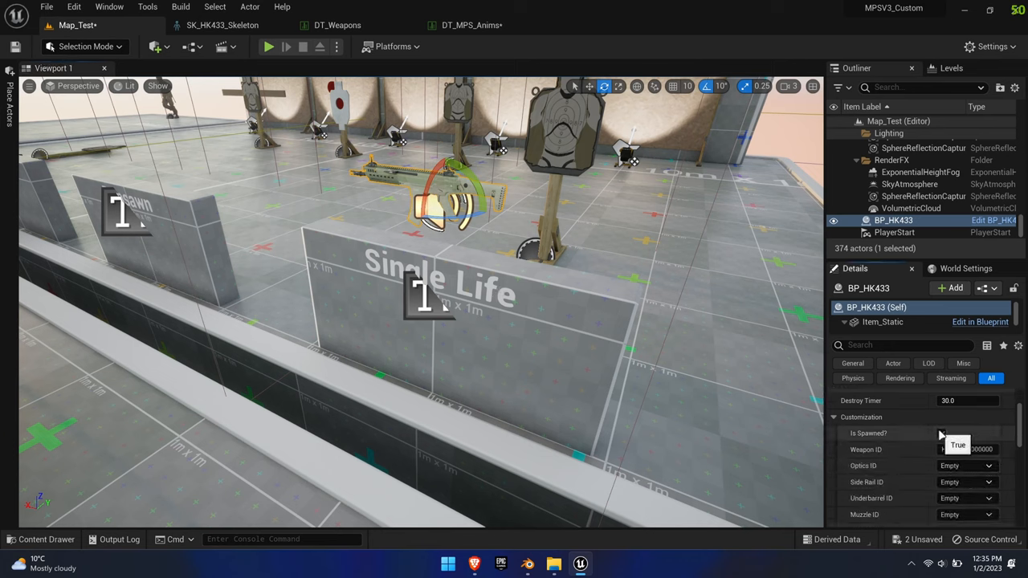
{"action": "left_click", "coordinate": [941, 433]}
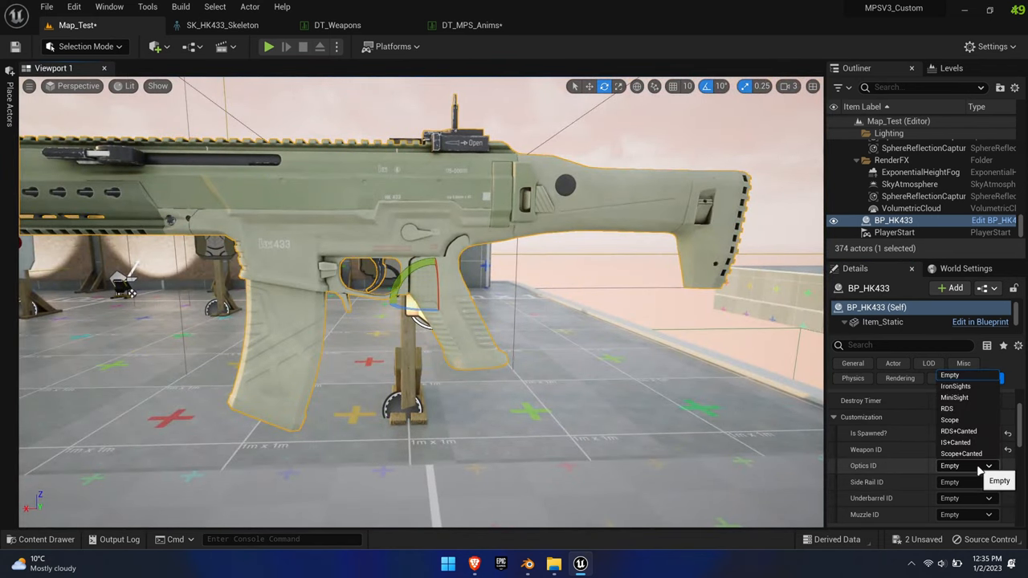
{"action": "left_click", "coordinate": [947, 408]}
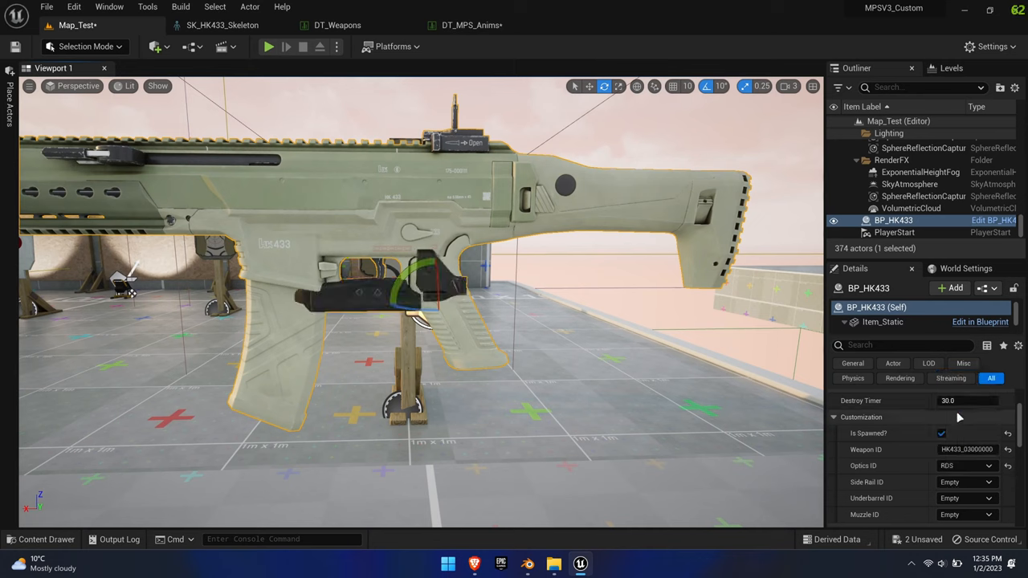
{"action": "left_click", "coordinate": [968, 466]}
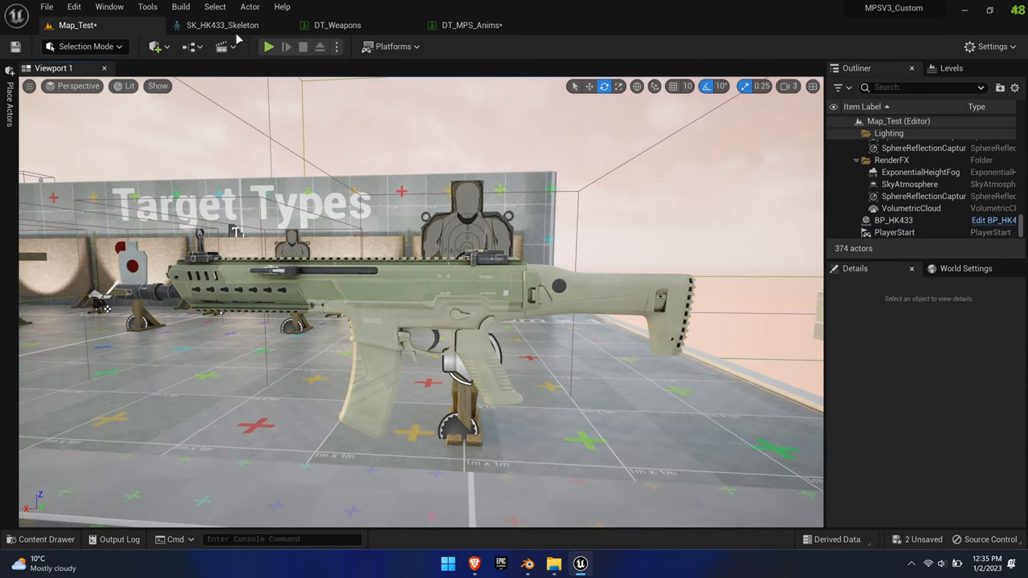
- Open SMG_Skeleton from a 'smg' Content Drawer search, then return to SK_HK433_Skeleton
{"action": "left_click", "coordinate": [223, 25]}
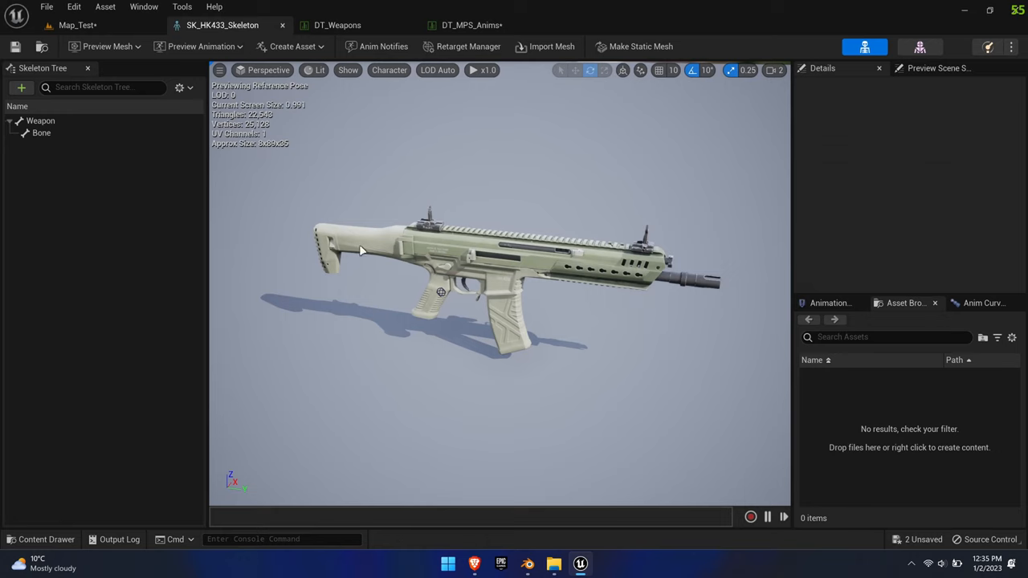
{"action": "left_click", "coordinate": [40, 539]}
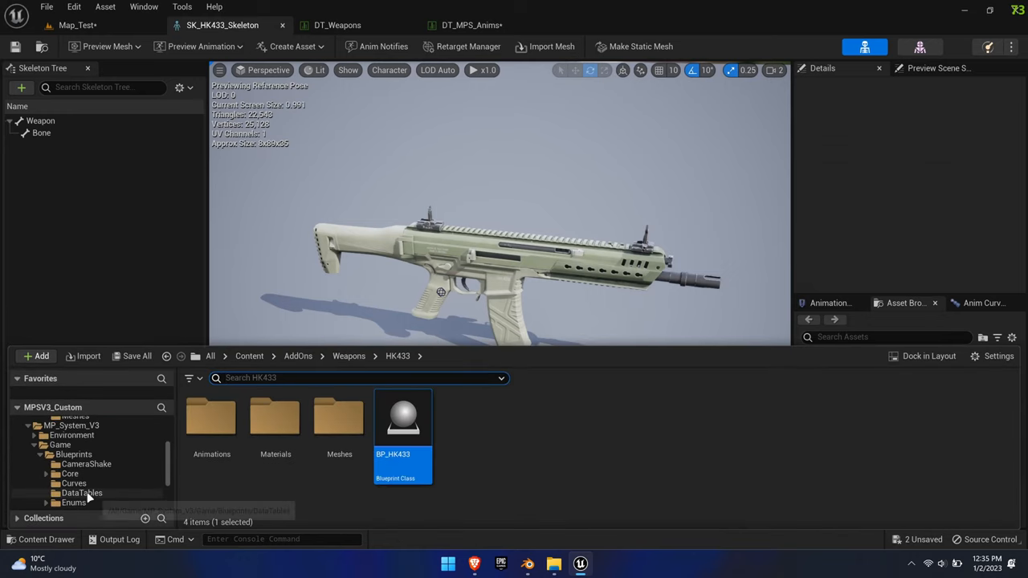
{"action": "left_click", "coordinate": [77, 425]}
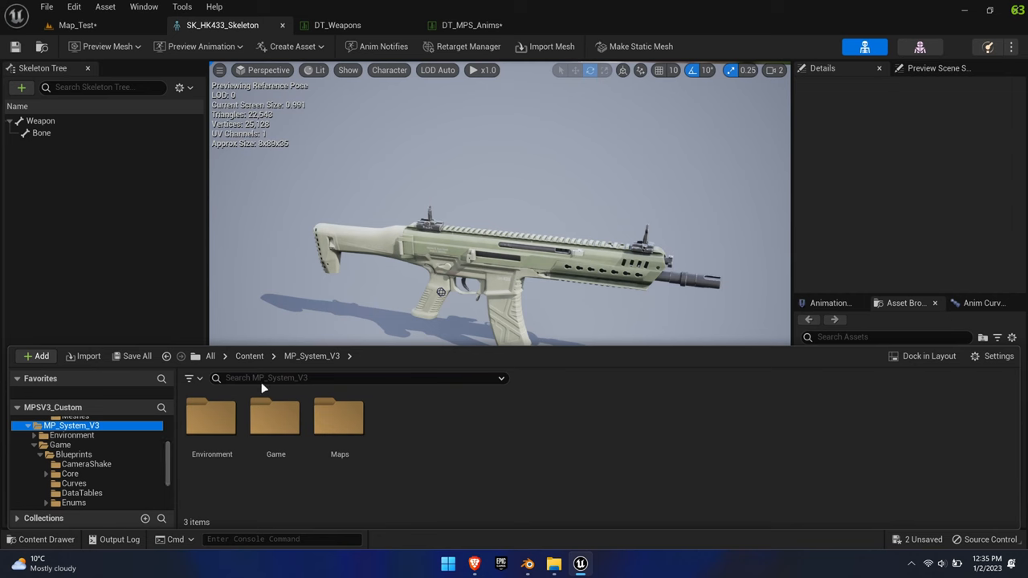
{"action": "type", "text": "smg"}
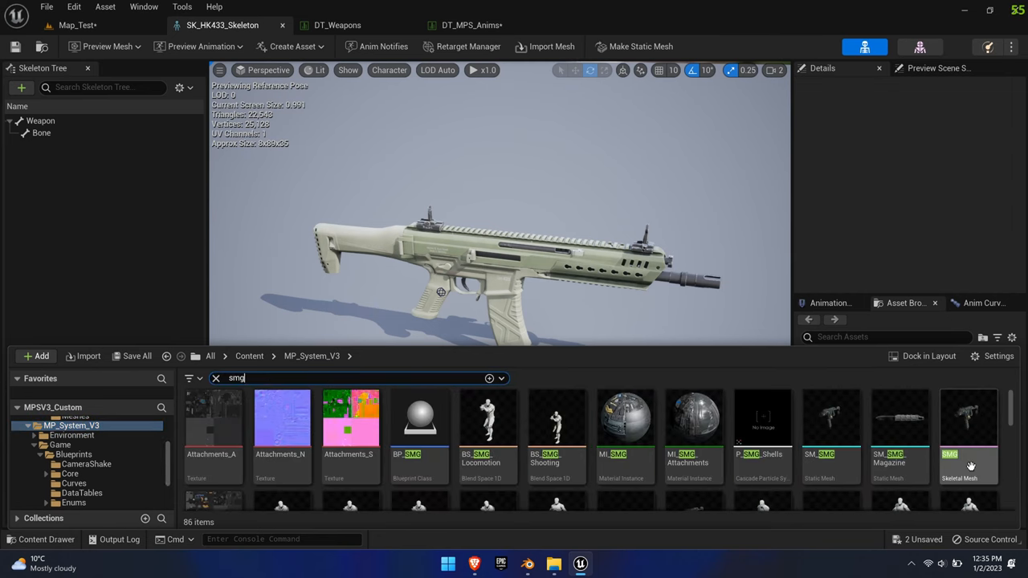
{"action": "double_click", "coordinate": [969, 418]}
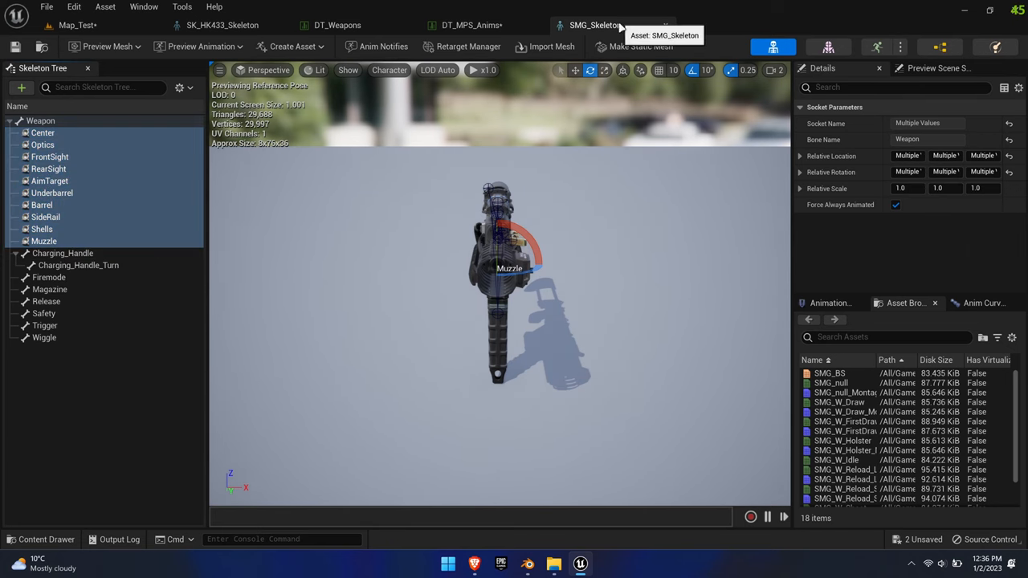
{"action": "left_click", "coordinate": [222, 25]}
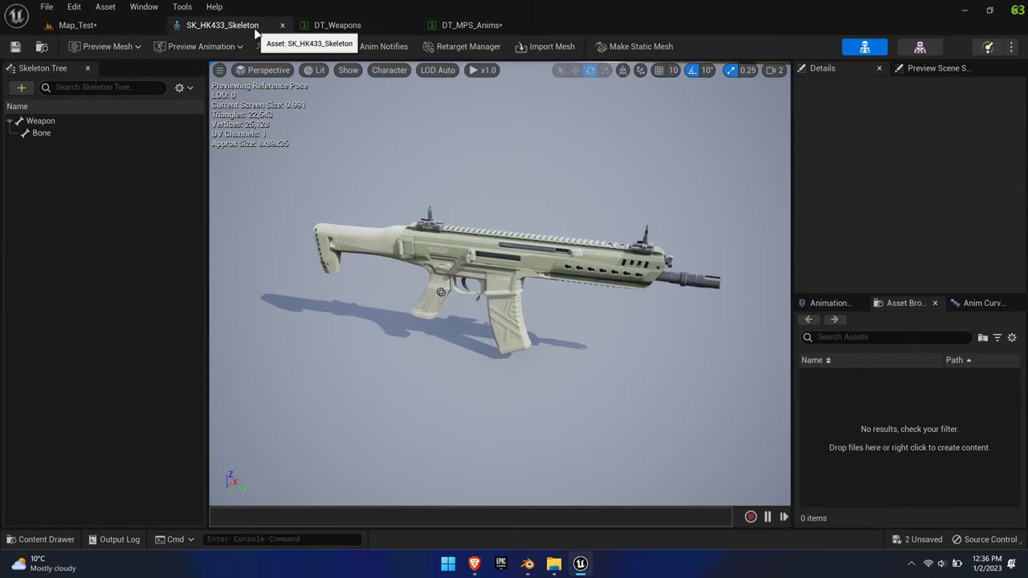
- Paste the SMG sockets onto the HK433 Weapon bone and preview a laser on SideRail
{"action": "right_click", "coordinate": [41, 120]}
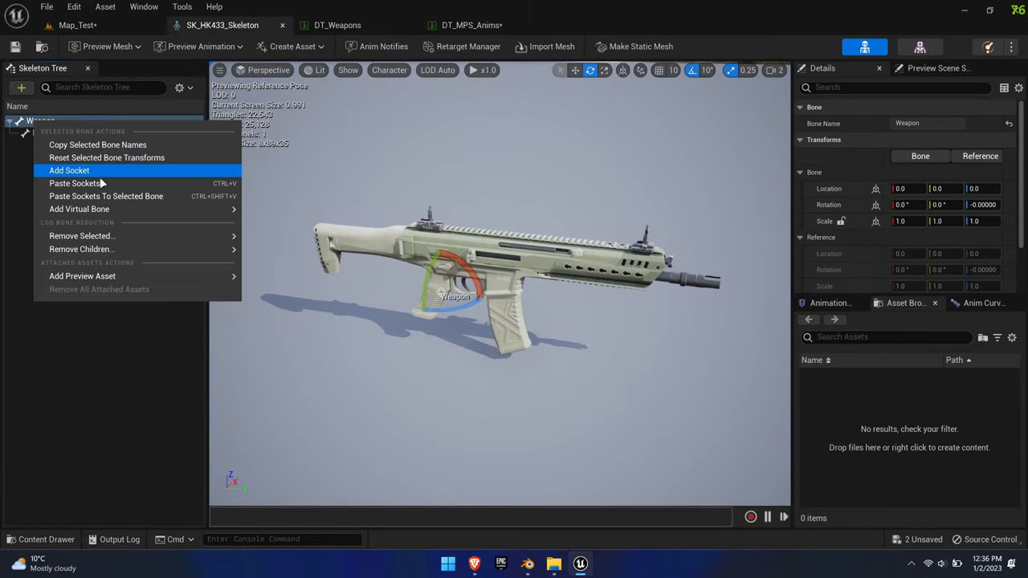
{"action": "left_click", "coordinate": [69, 171]}
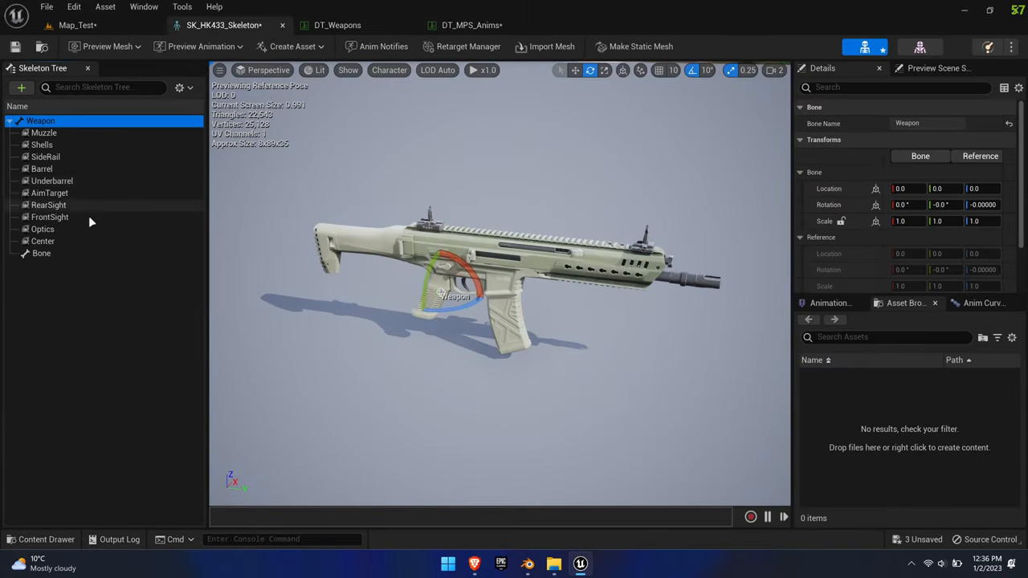
{"action": "left_click", "coordinate": [44, 133]}
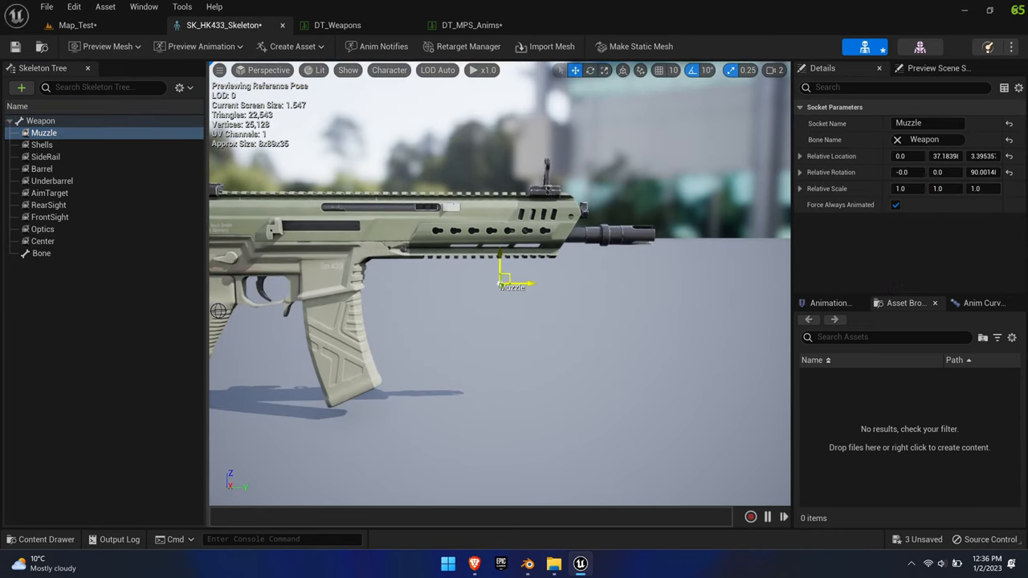
{"action": "left_click", "coordinate": [42, 145]}
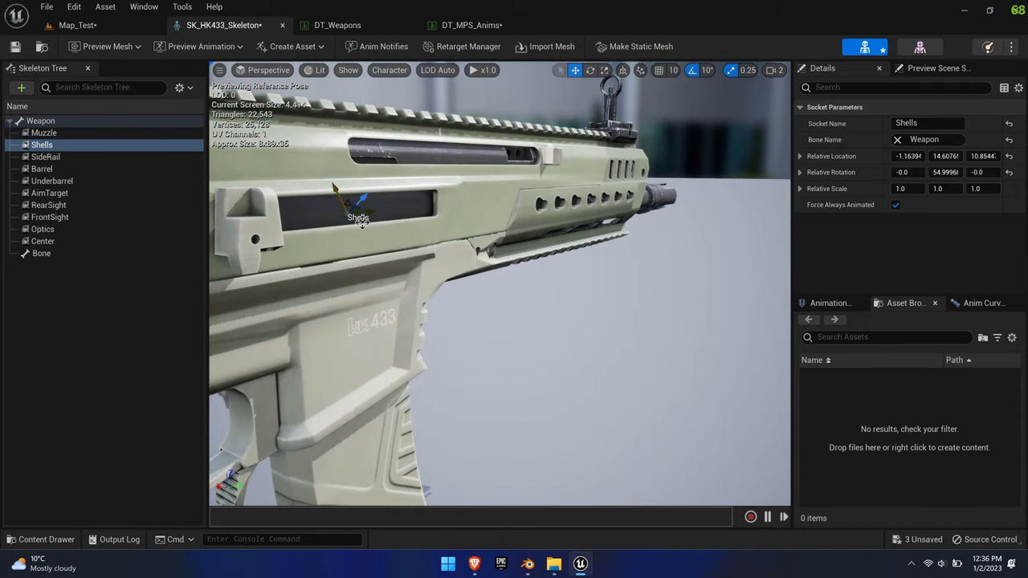
{"action": "right_click", "coordinate": [46, 157]}
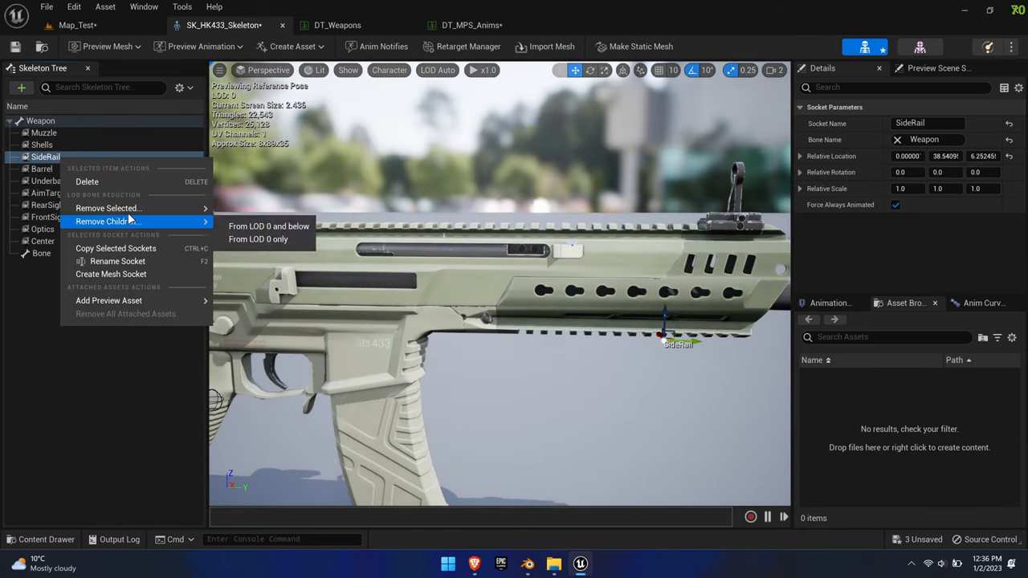
{"action": "left_click", "coordinate": [109, 300]}
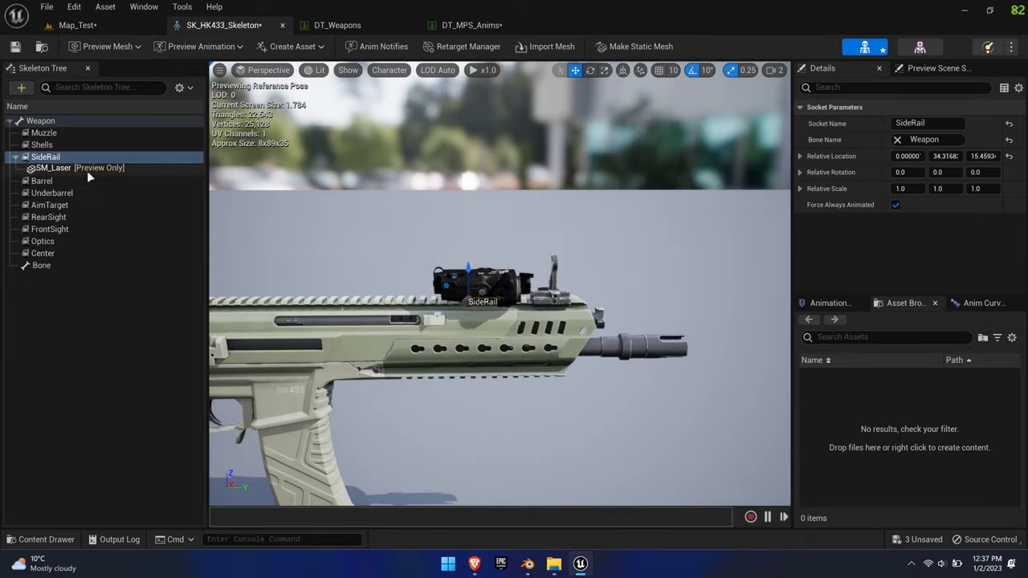
- Raise the Underbarrel socket under the handguard and preview a sight on RearSight and a red dot on Optics
{"action": "left_click", "coordinate": [41, 181]}
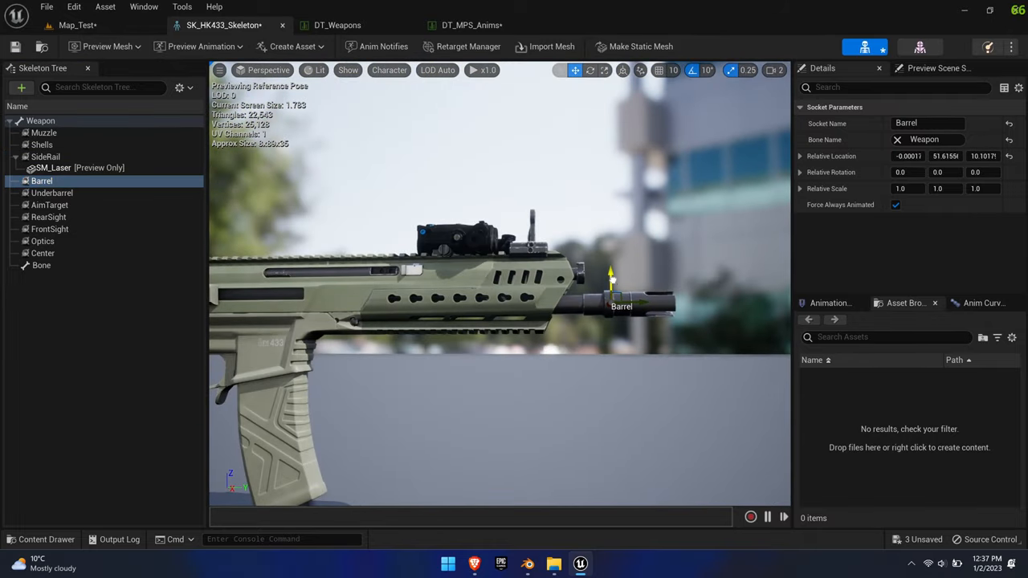
{"action": "left_click", "coordinate": [52, 193]}
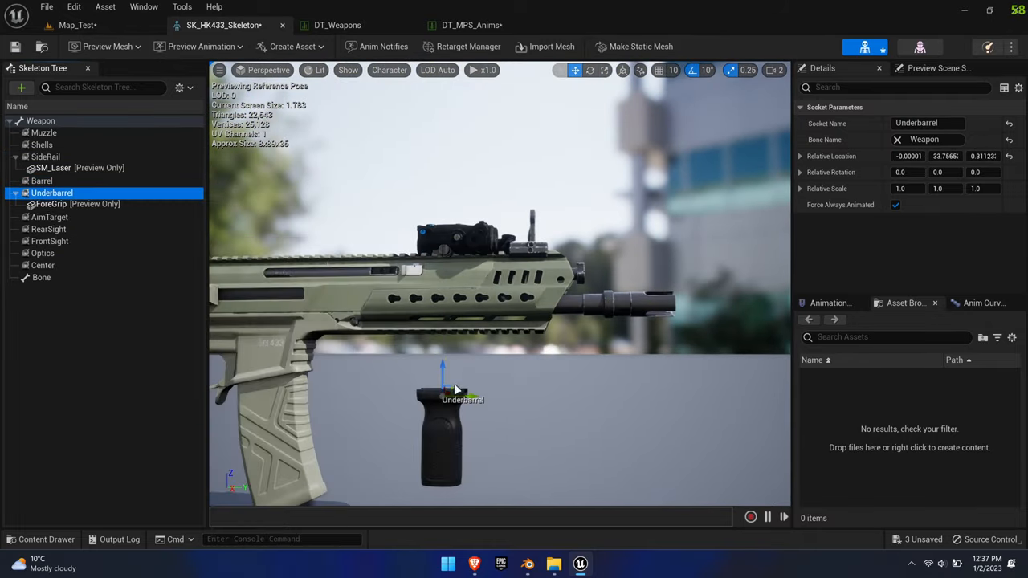
{"action": "left_click_drag", "start_coordinate": [458, 389], "coordinate": [594, 285]}
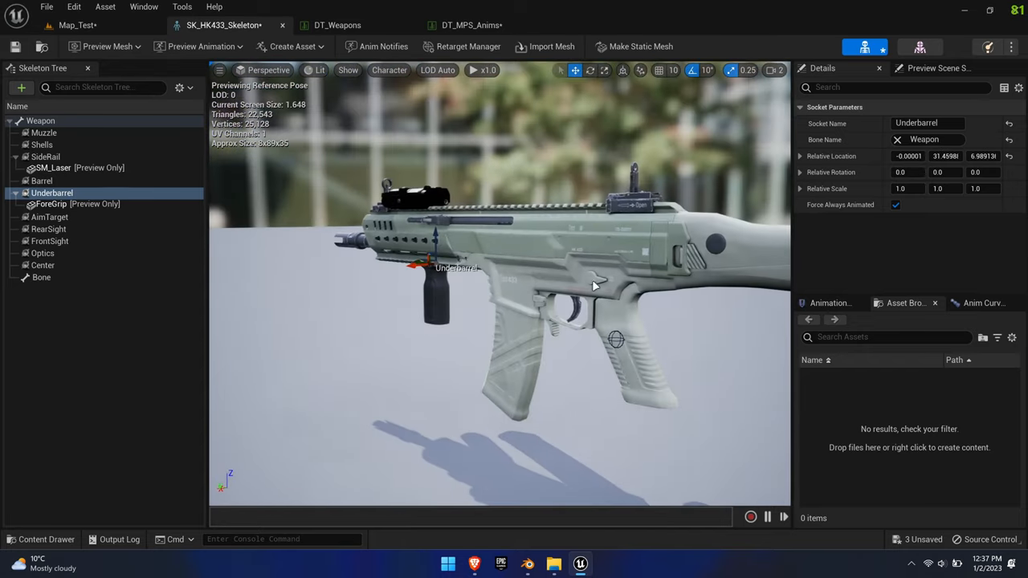
{"action": "left_click", "coordinate": [50, 217]}
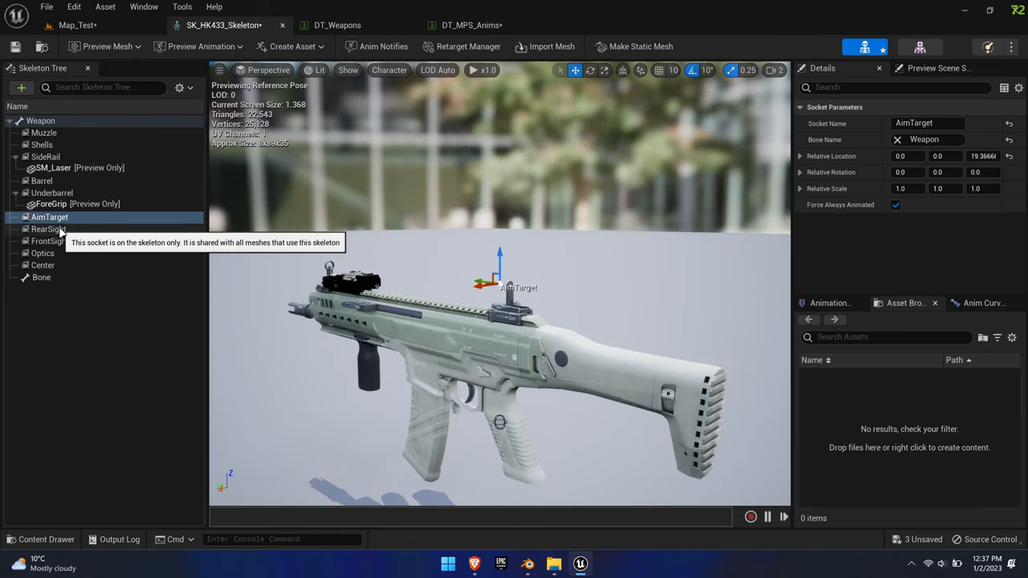
{"action": "right_click", "coordinate": [48, 229]}
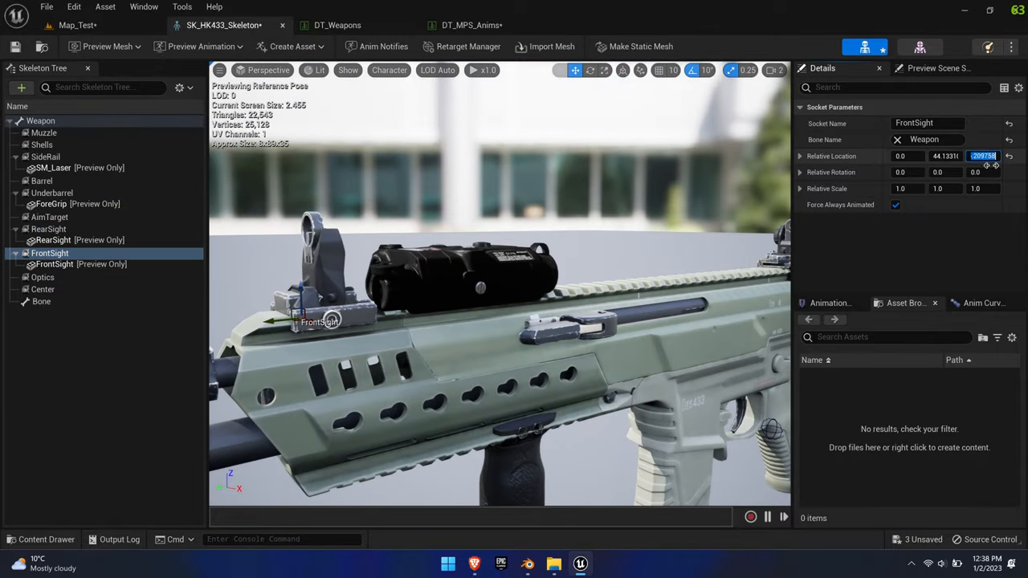
{"action": "right_click", "coordinate": [42, 277]}
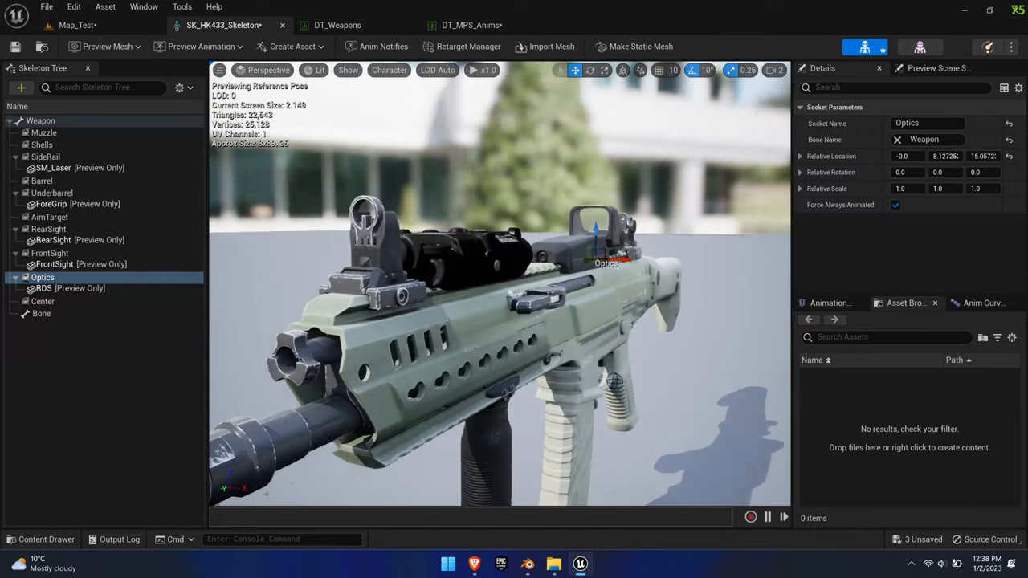
{"action": "left_click", "coordinate": [43, 302]}
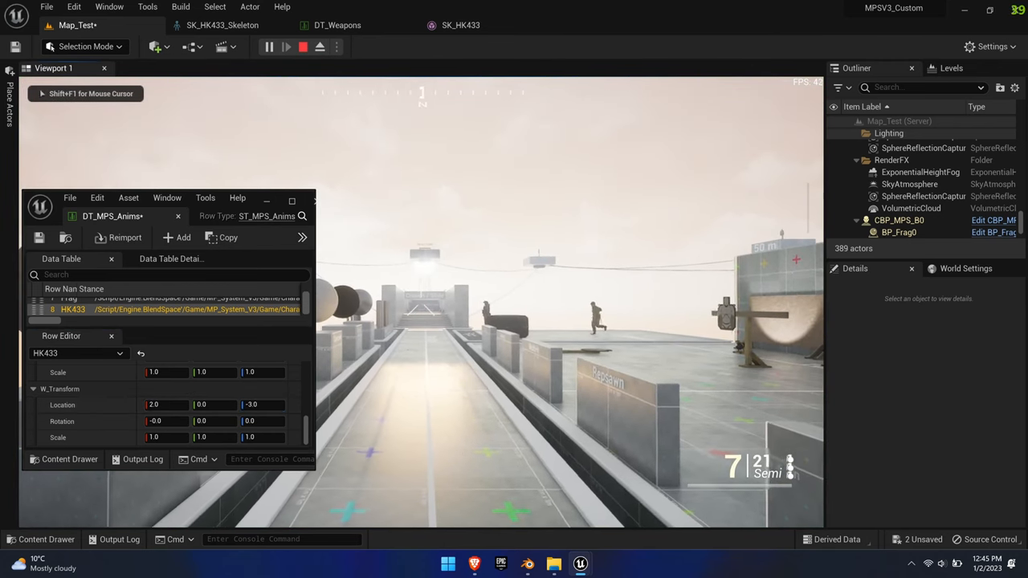
- Play-test with F8 ejection and set HK433's W_Transform location to 0, 2, 1
{"action": "key", "text": "f8"}
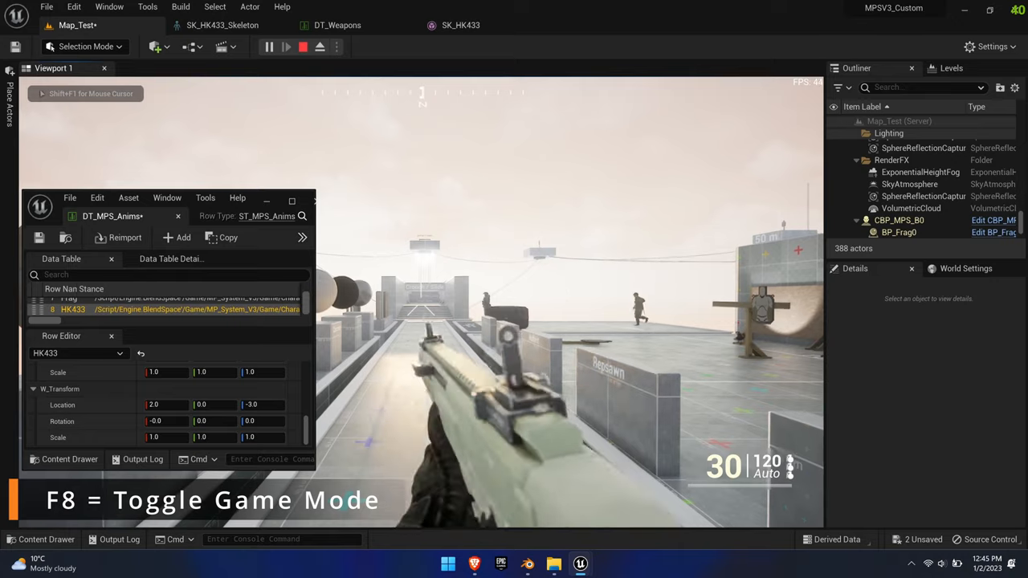
{"action": "key", "text": "f8"}
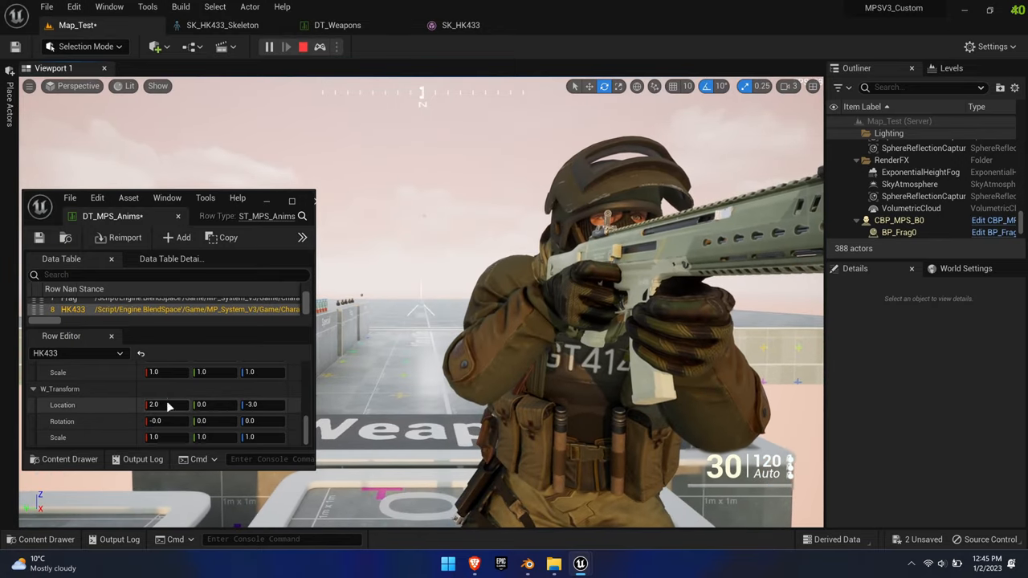
{"action": "triple_click", "coordinate": [153, 404]}
{"action": "type", "text": "0"}
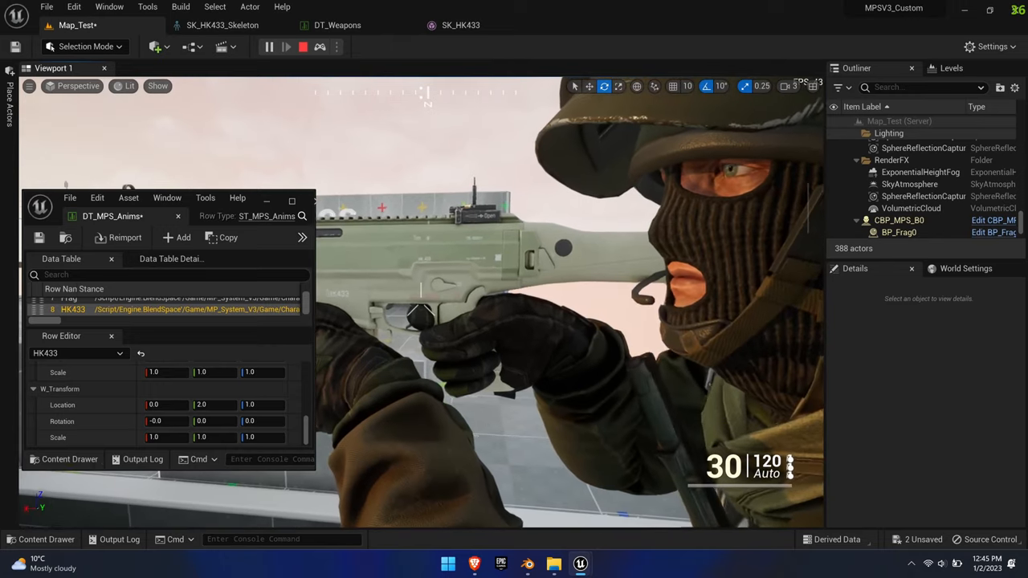
{"action": "left_click", "coordinate": [201, 405]}
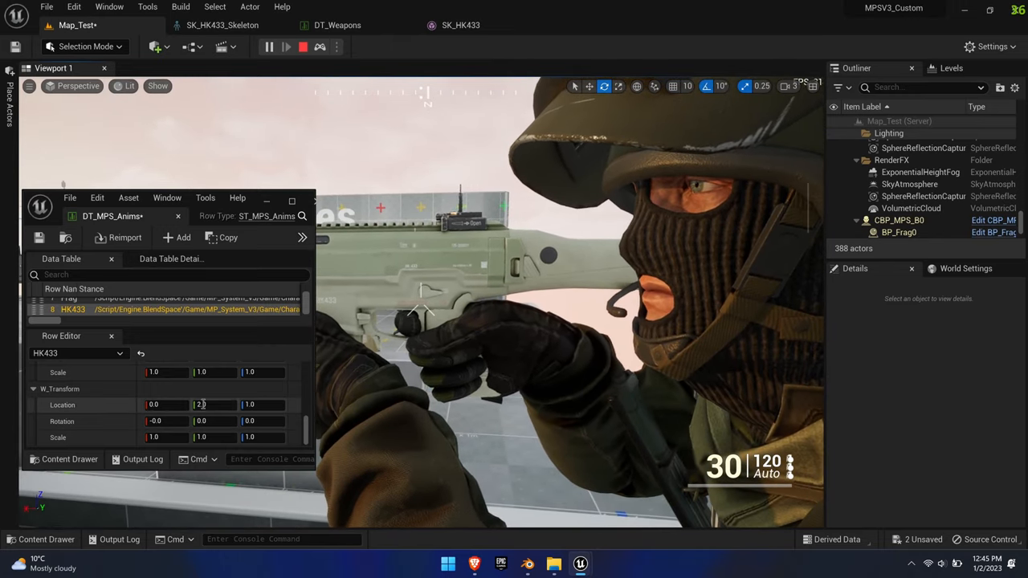
{"action": "left_click", "coordinate": [528, 563]}
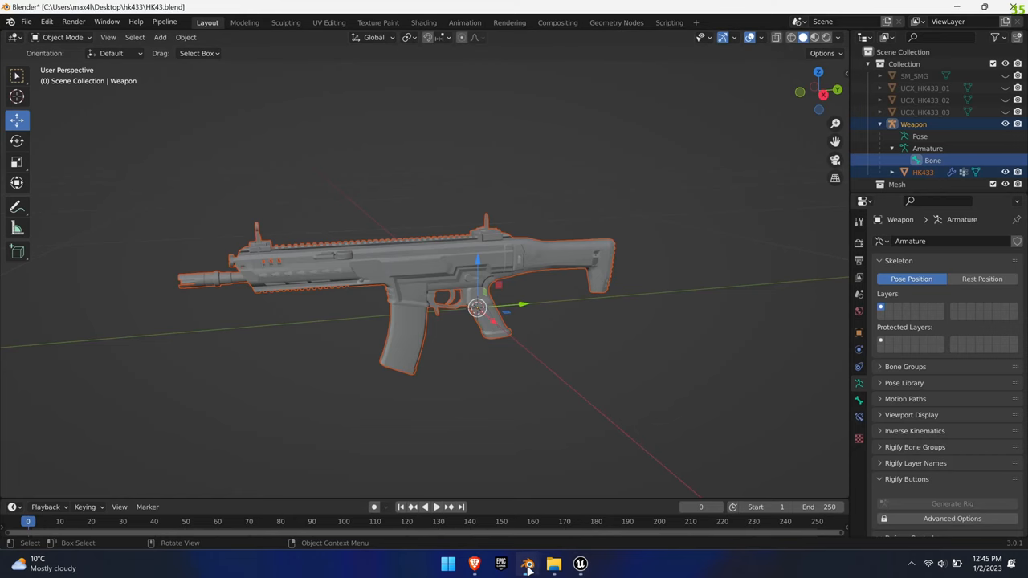
{"action": "mouse_move", "coordinate": [715, 247]}
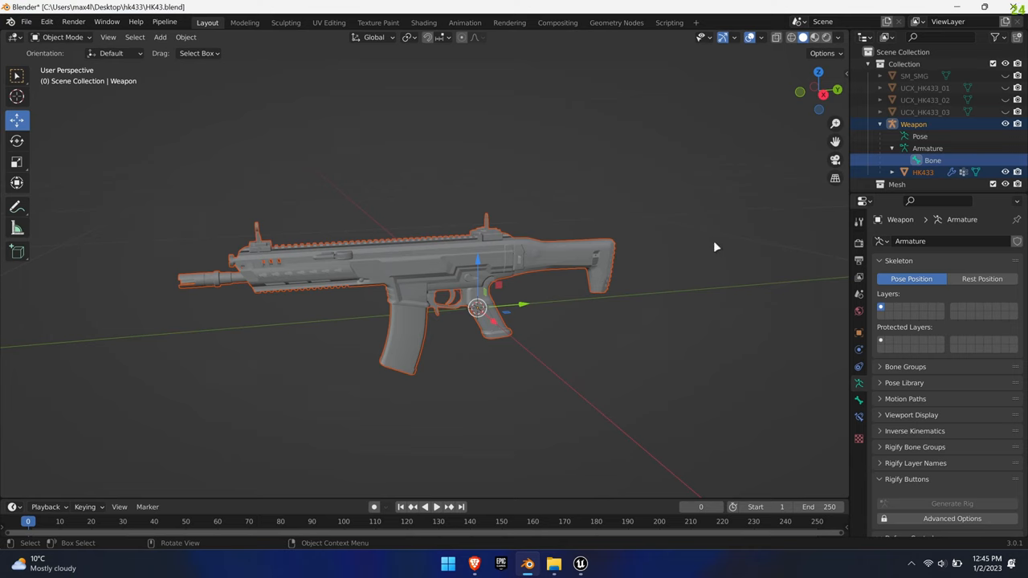
- Set the HK433 mesh's Z location to 0.01 m in the sidebar and select the armature
{"action": "key", "text": "n"}
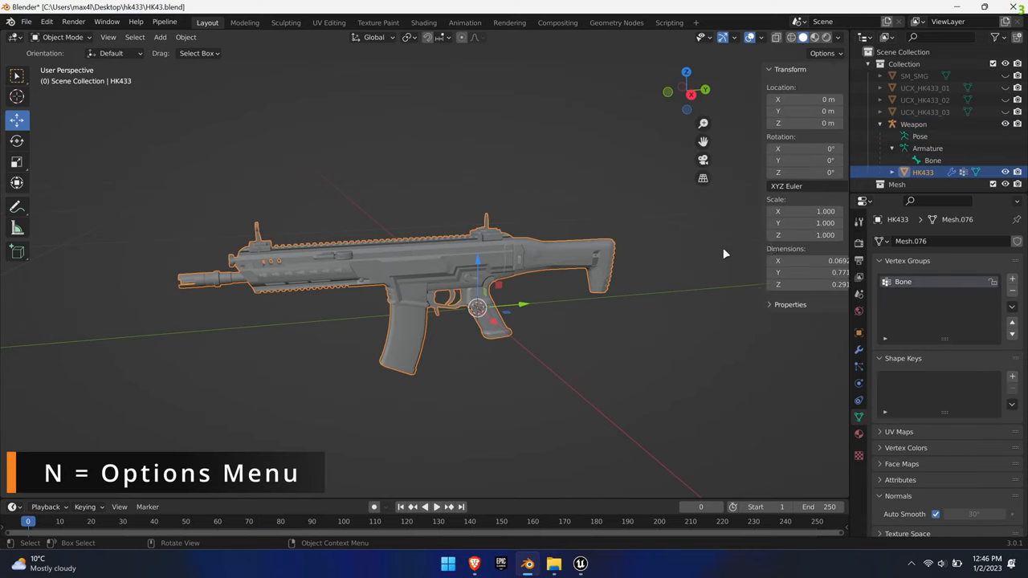
{"action": "double_click", "coordinate": [765, 123]}
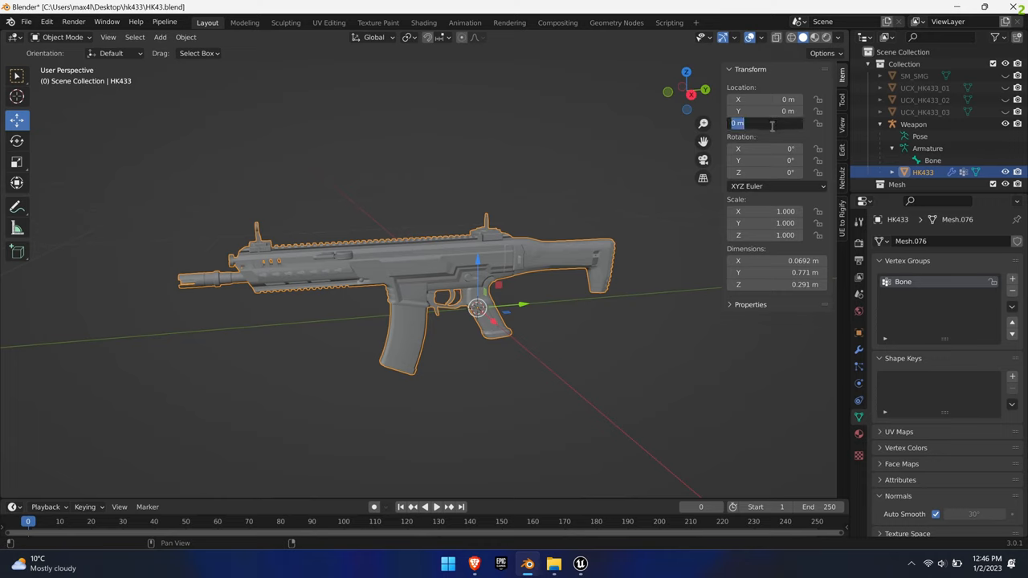
{"action": "type", "text": ".01"}
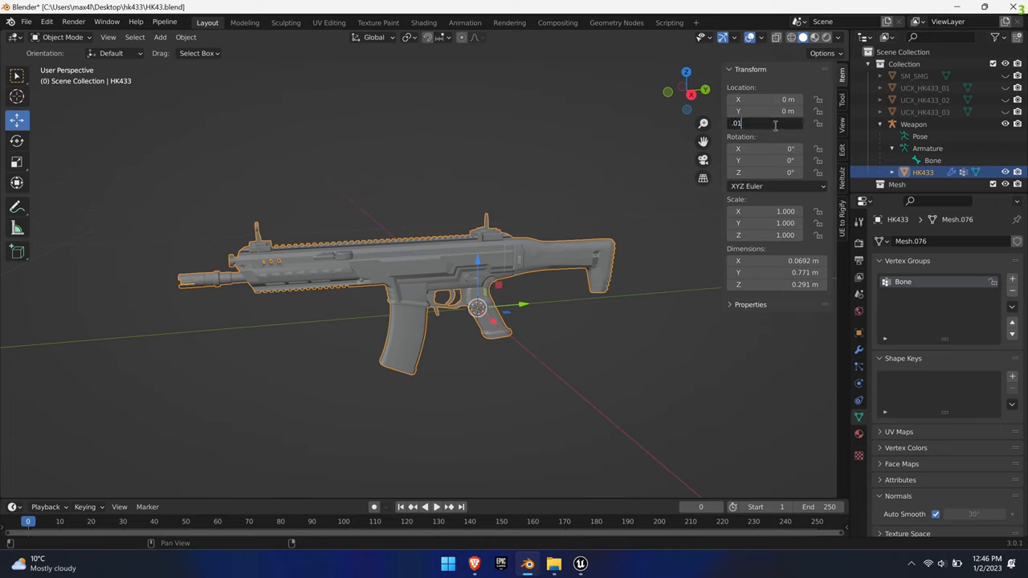
{"action": "key", "text": "Return"}
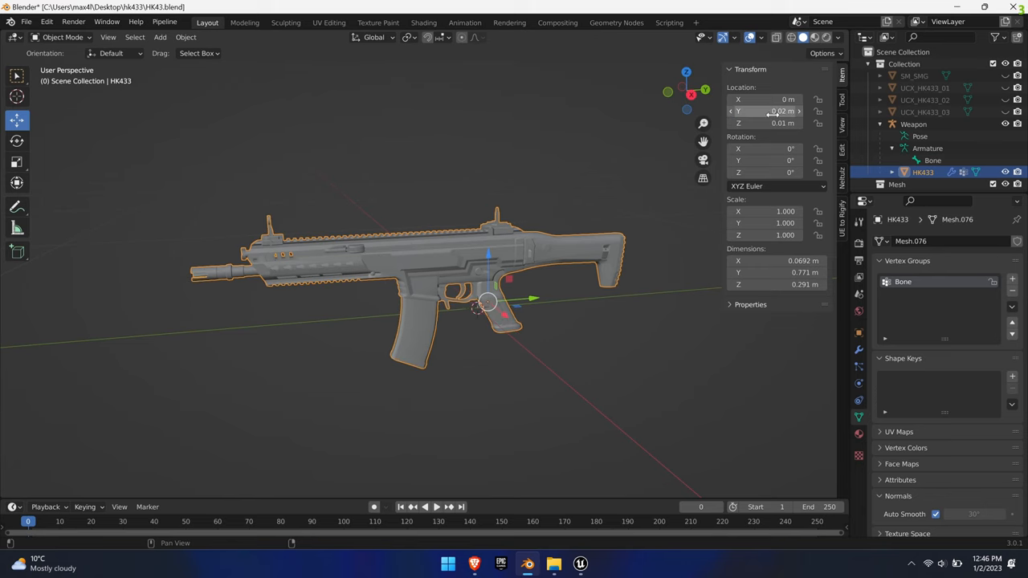
{"action": "left_click", "coordinate": [927, 147]}
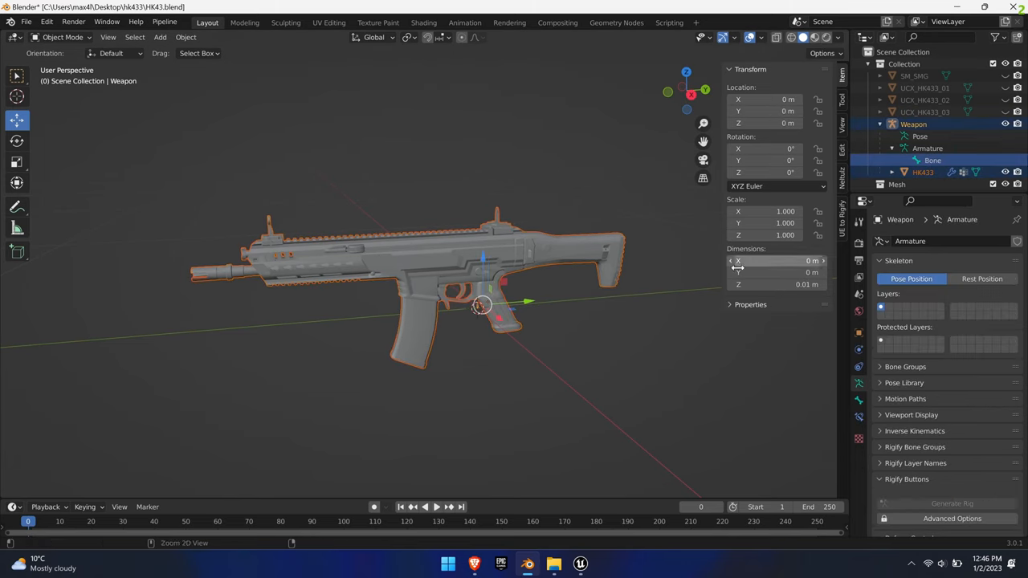
{"action": "left_click", "coordinate": [27, 22]}
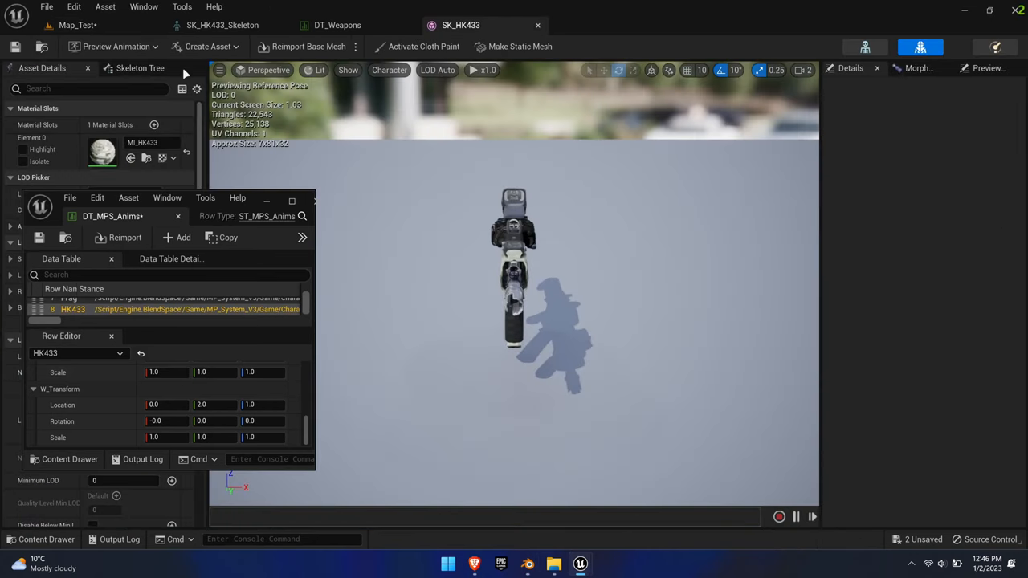
{"action": "mouse_move", "coordinate": [308, 46]}
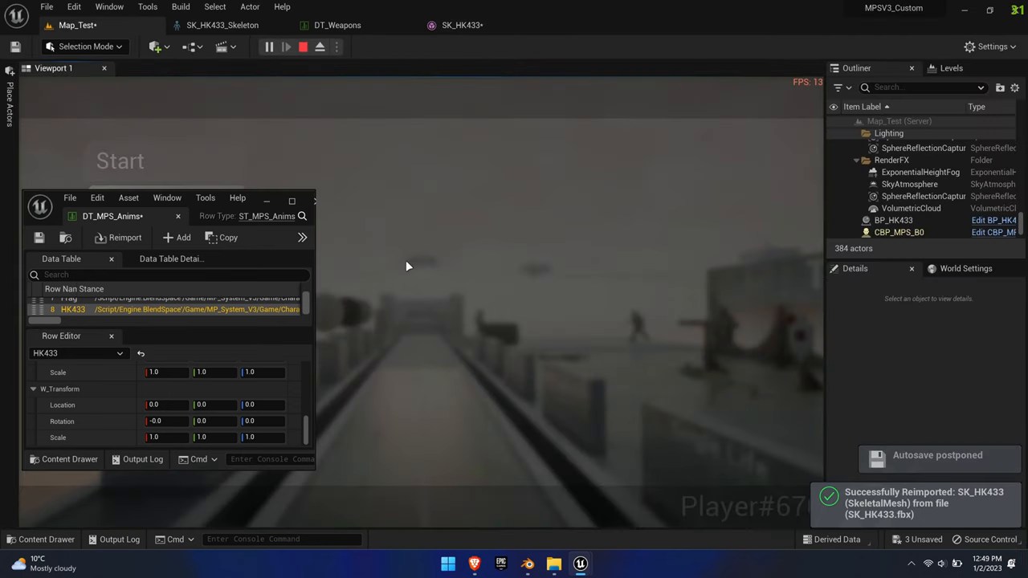
- Play-test the left-hand grip set to location 2, 0, -4 with rotation -8
{"action": "left_click", "coordinate": [268, 47]}
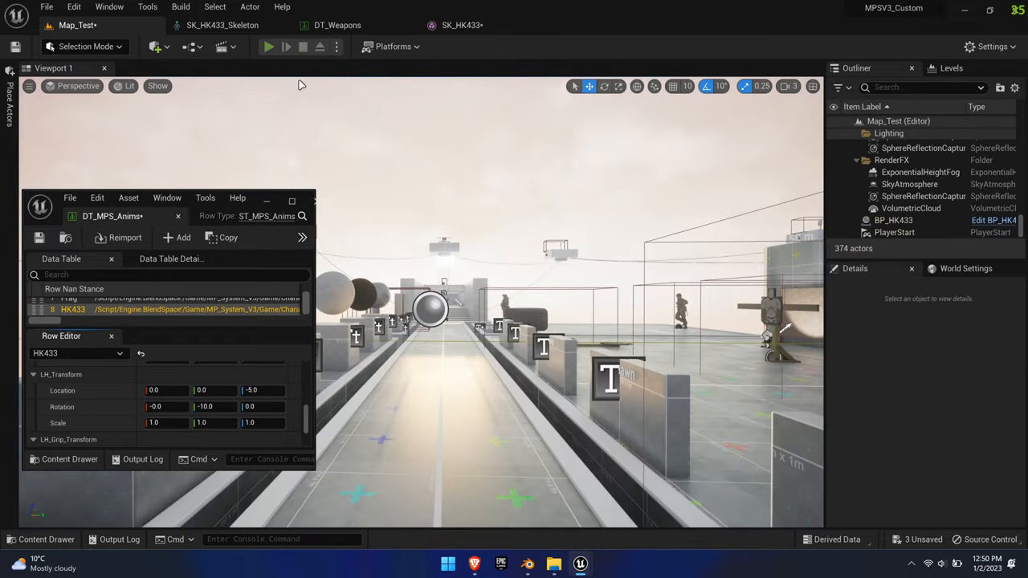
{"action": "left_click", "coordinate": [268, 46]}
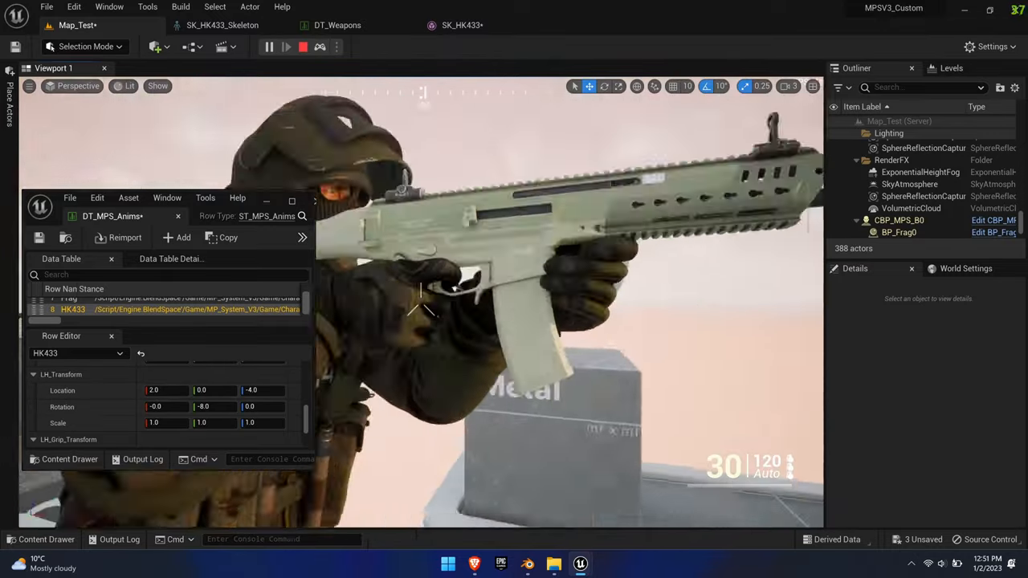
{"action": "left_click", "coordinate": [269, 46]}
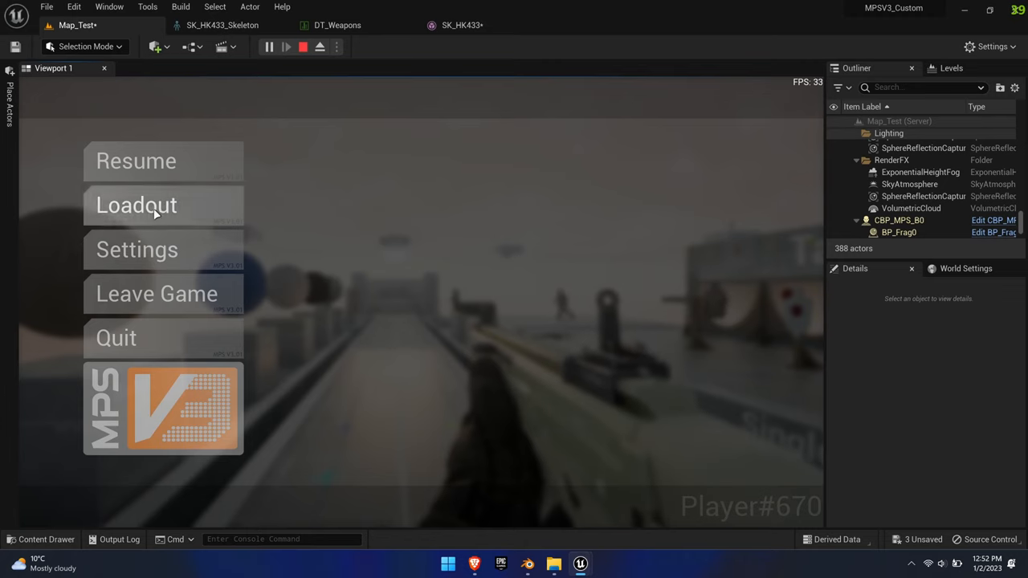
- Inspect the WeaponsArray variable in W_Weapon_Layer's event graph
{"action": "left_click", "coordinate": [136, 205]}
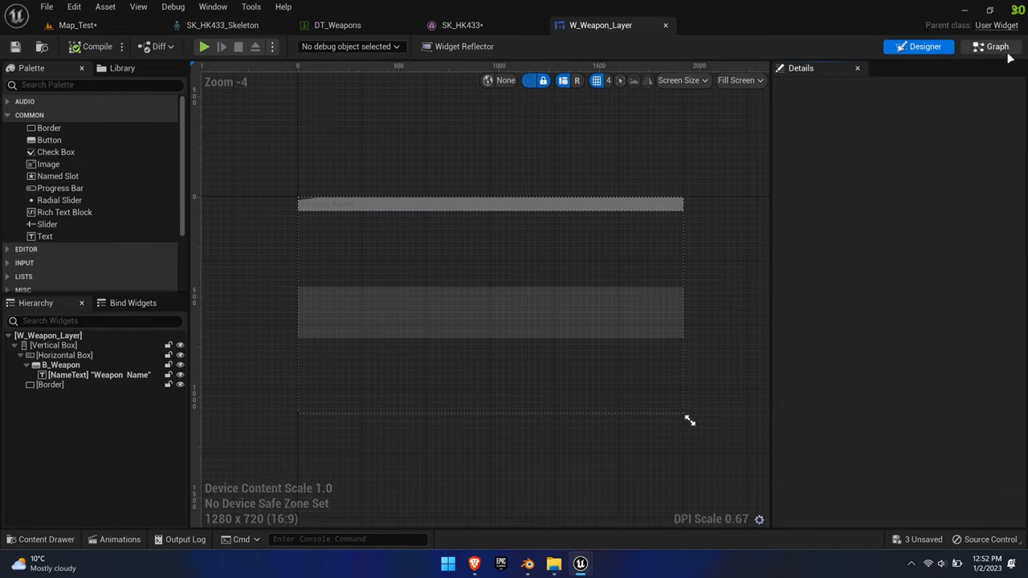
{"action": "left_click", "coordinate": [996, 45]}
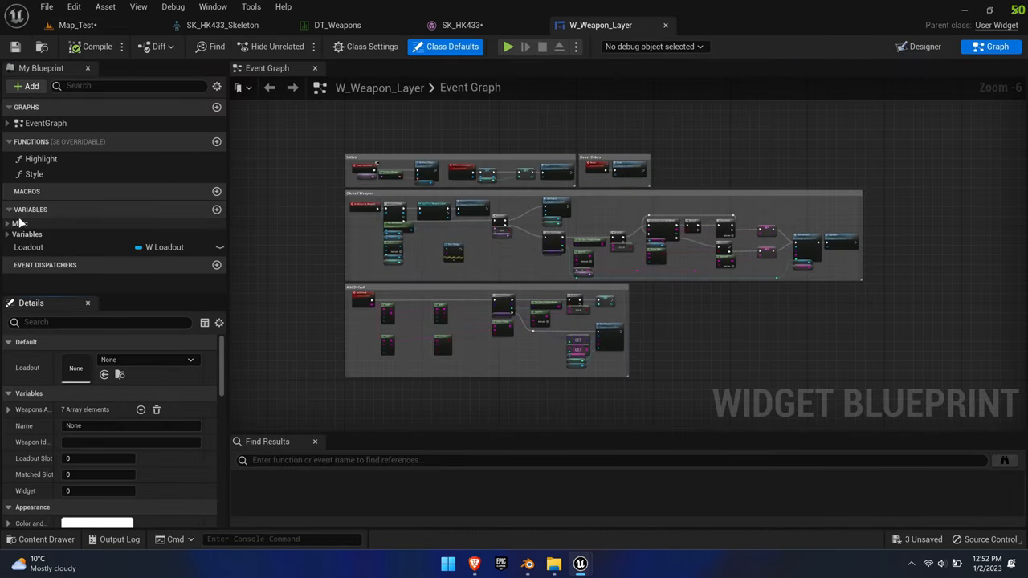
{"action": "left_click", "coordinate": [45, 209]}
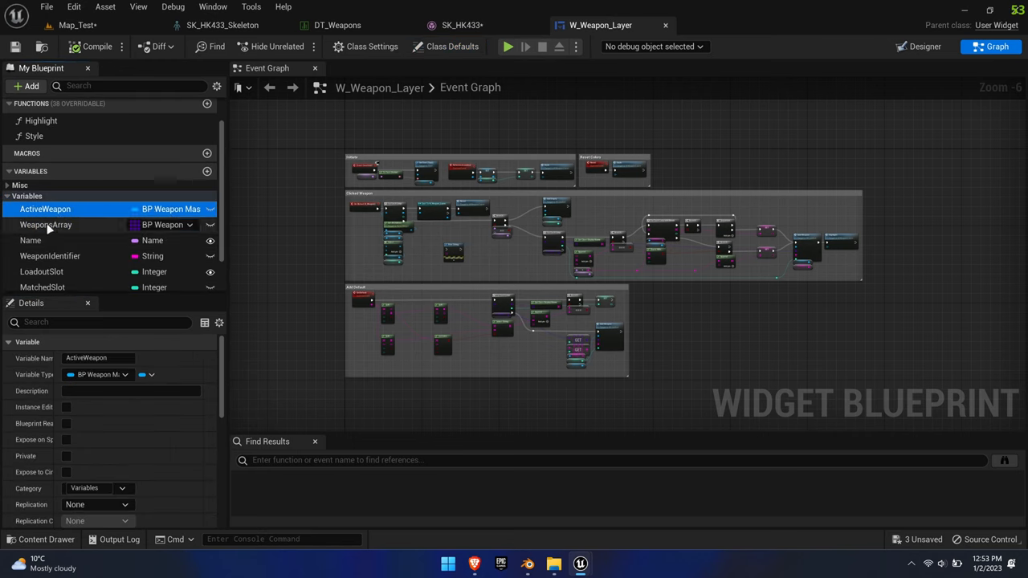
{"action": "left_click", "coordinate": [46, 224]}
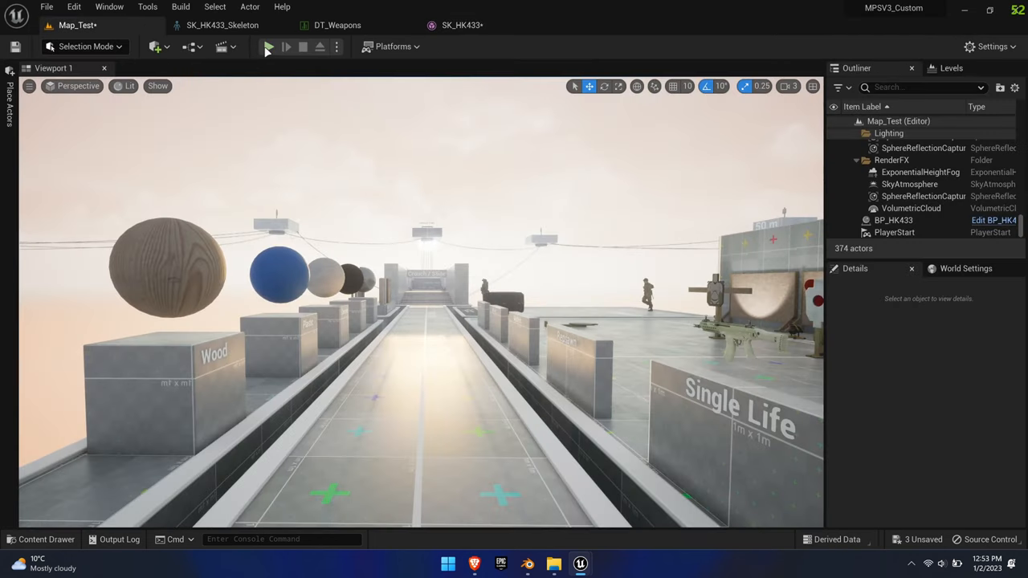
- Play-test HK433 equipped as primary while tuning left-hand grip location Z to -0.5
{"action": "left_click", "coordinate": [269, 46]}
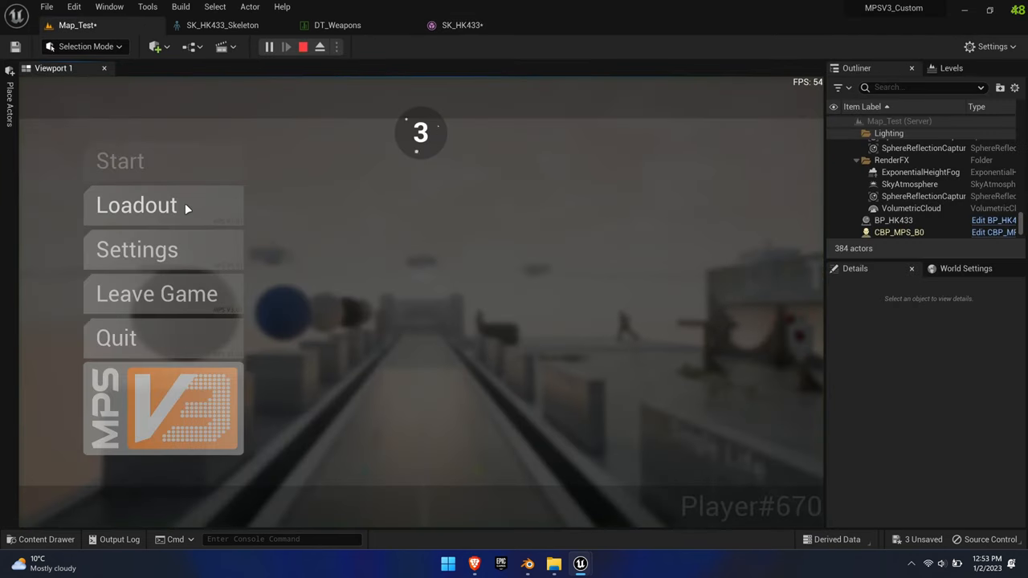
{"action": "left_click", "coordinate": [137, 204]}
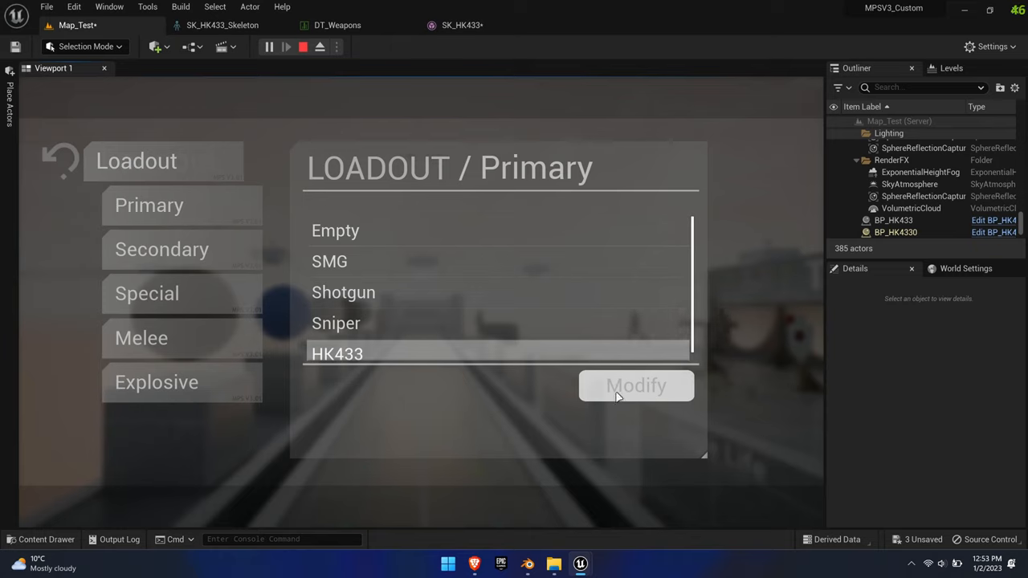
{"action": "left_click", "coordinate": [636, 386]}
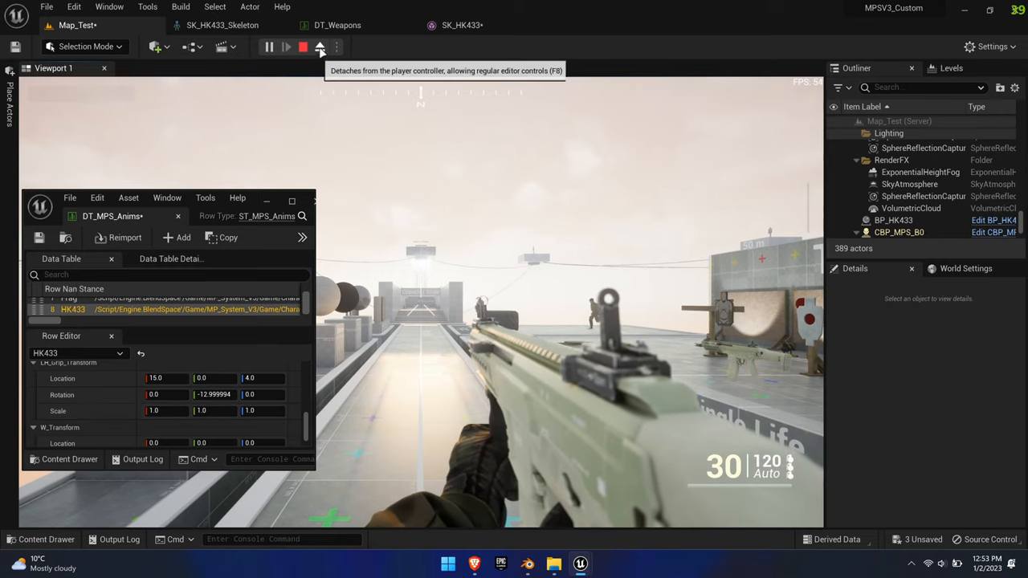
{"action": "left_click", "coordinate": [319, 46]}
{"action": "type", "text": "0"}
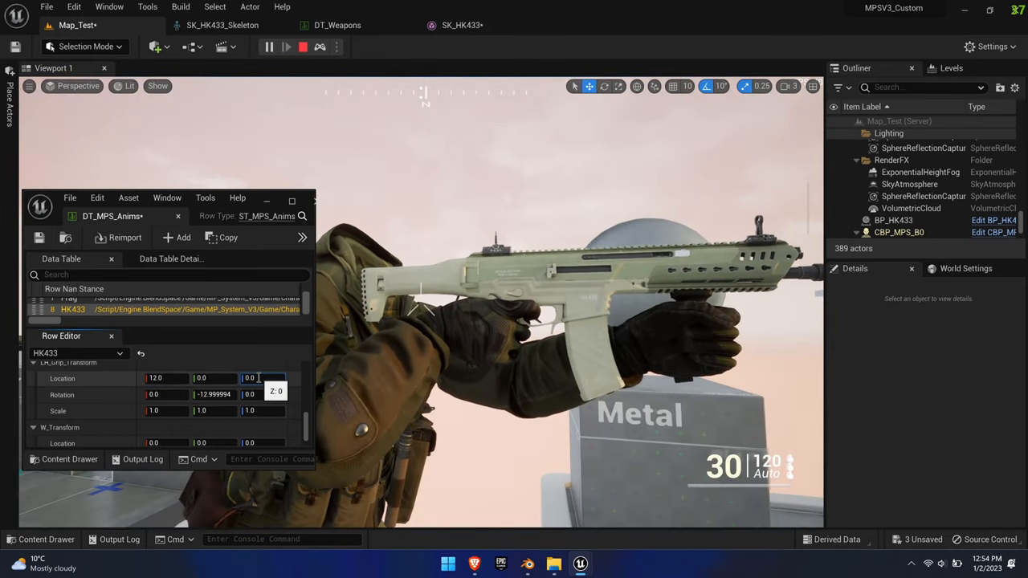
{"action": "left_click", "coordinate": [268, 46]}
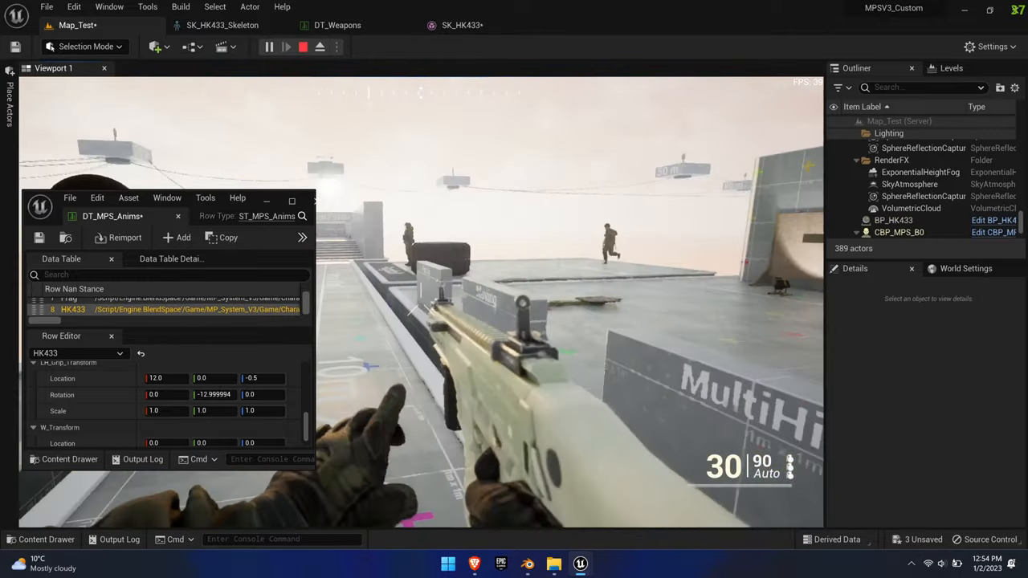
{"action": "left_click", "coordinate": [303, 45]}
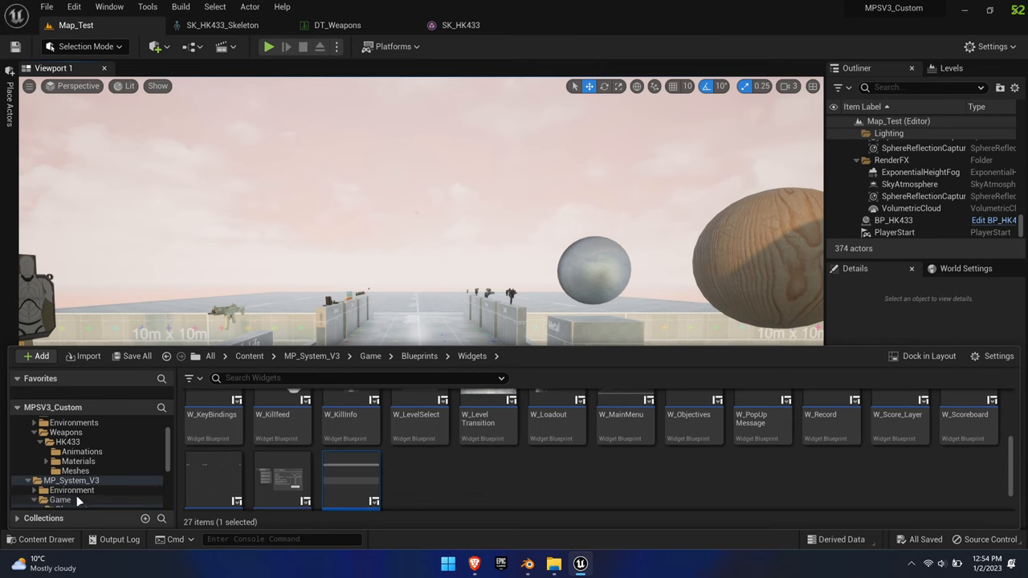
- Open AnimBP_MPS_Master, play, adjust the aim target distance, and debug the spawned CBP_MPS_B0
{"action": "left_click", "coordinate": [69, 485]}
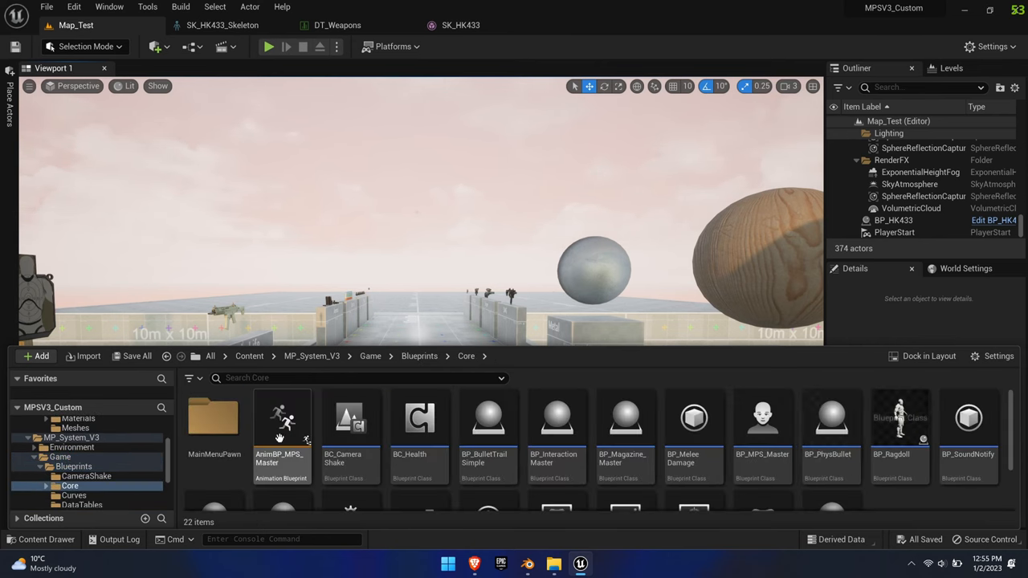
{"action": "double_click", "coordinate": [282, 422]}
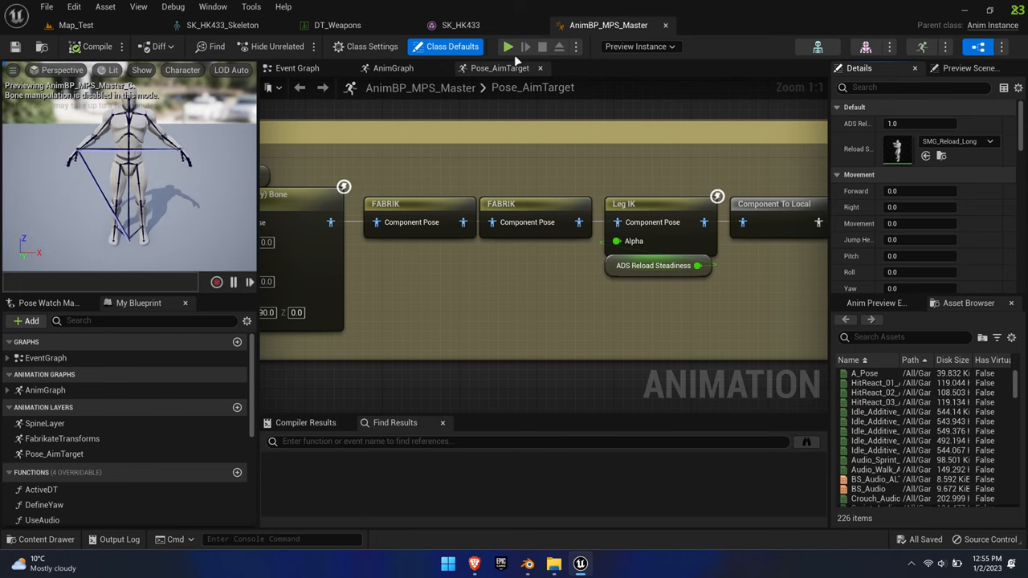
{"action": "left_click", "coordinate": [507, 45]}
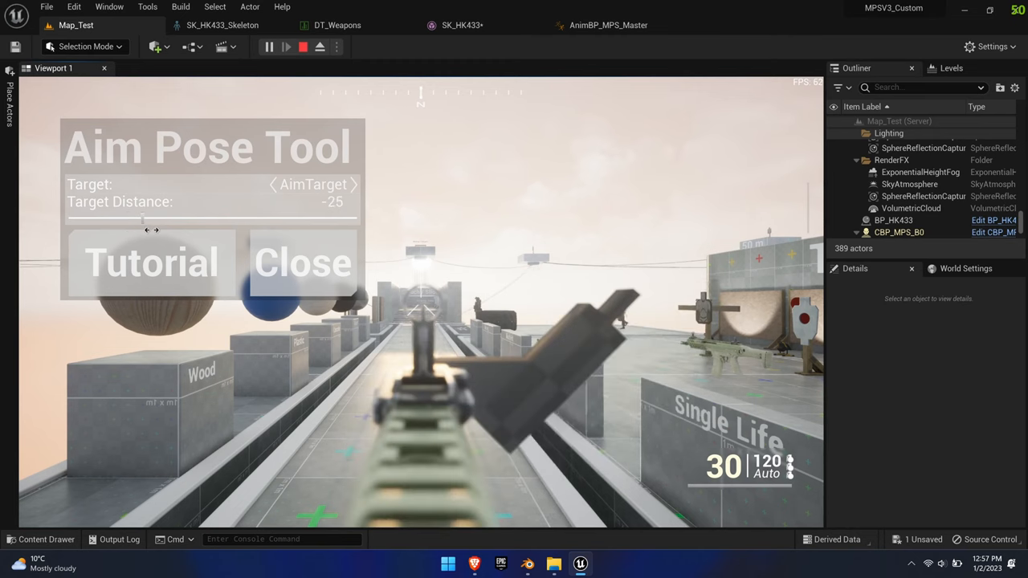
{"action": "left_click_drag", "start_coordinate": [145, 220], "coordinate": [233, 220]}
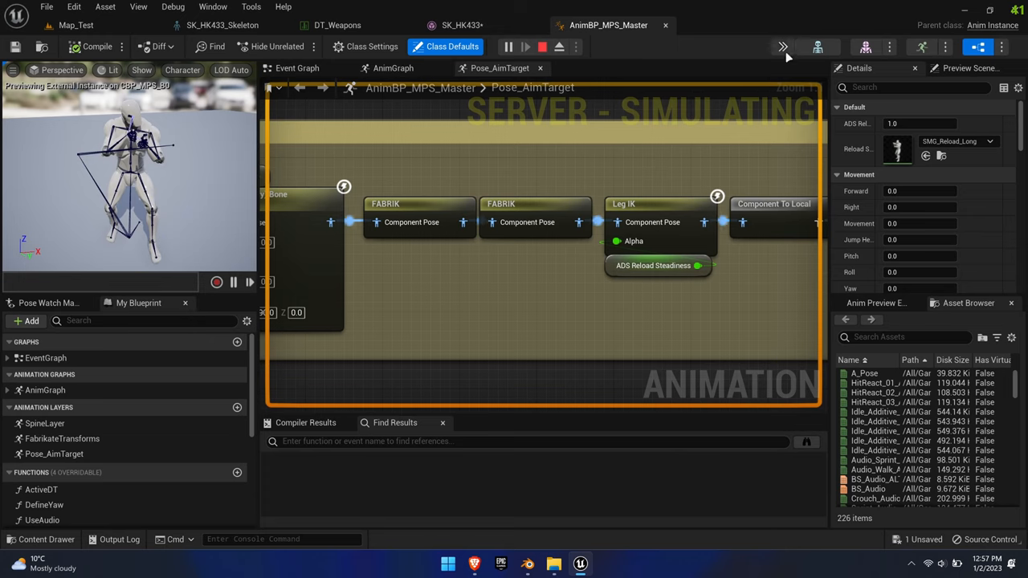
{"action": "left_click", "coordinate": [784, 46]}
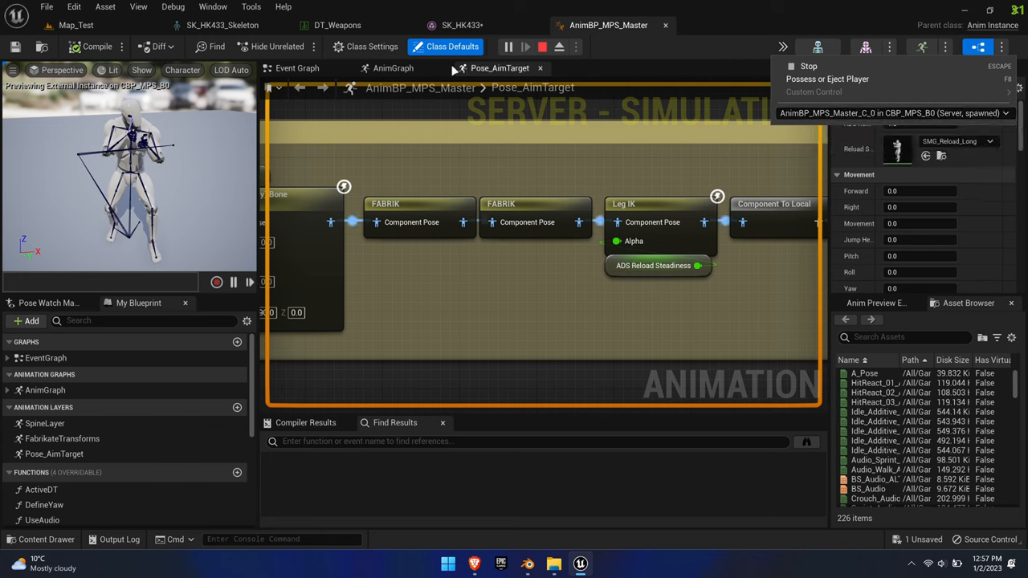
- Create the HK433_IS pose animation in the HK433 folder as a local-space additive
{"action": "left_click", "coordinate": [250, 7]}
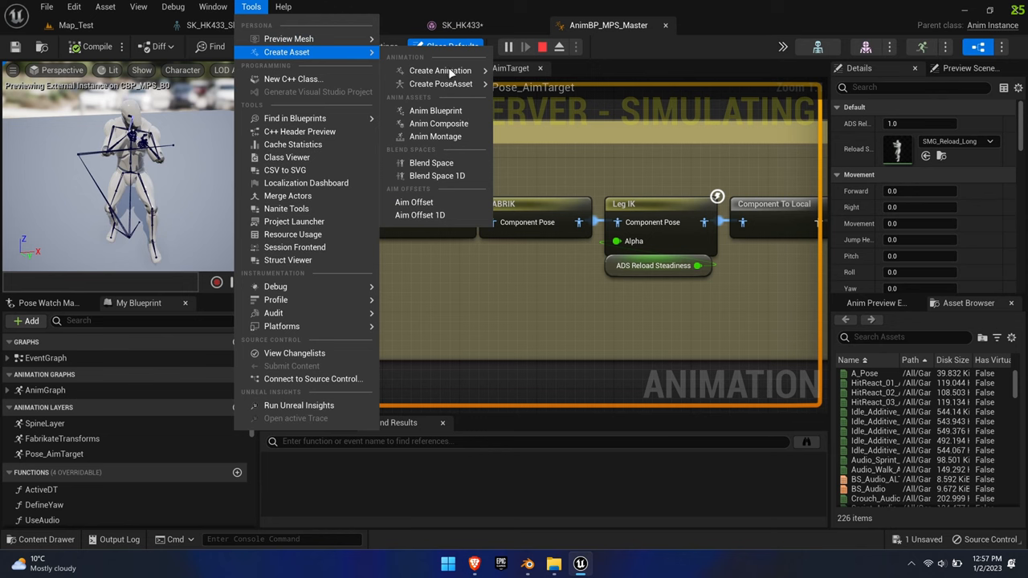
{"action": "left_click", "coordinate": [440, 70]}
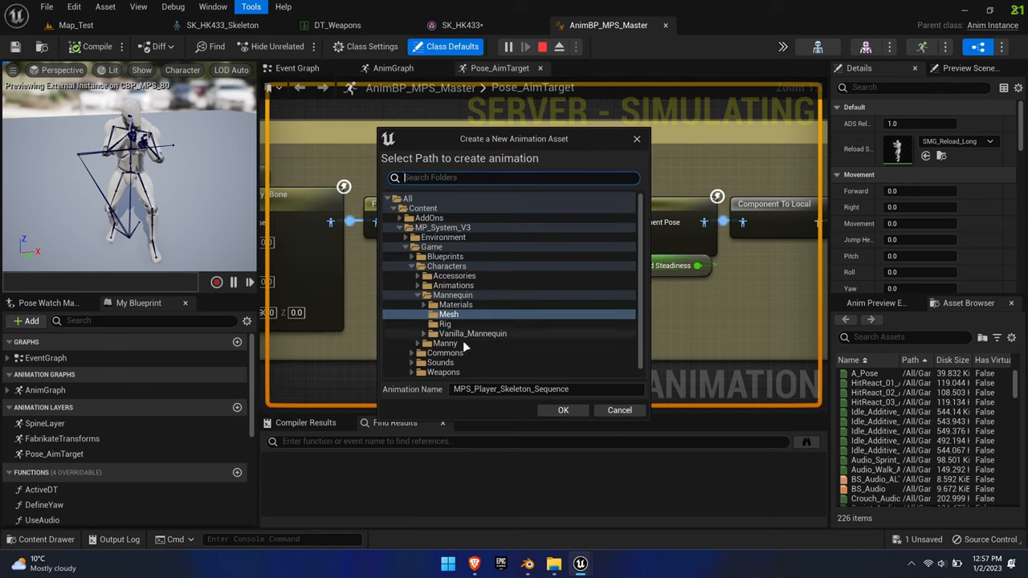
{"action": "left_click", "coordinate": [439, 257]}
{"action": "type", "text": "HK433_"}
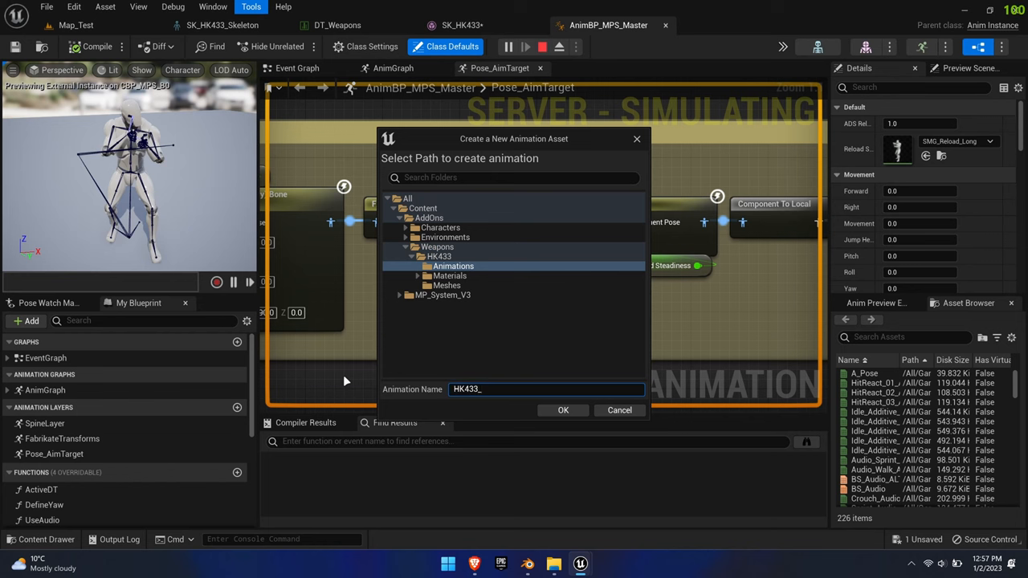
{"action": "left_click", "coordinate": [563, 409]}
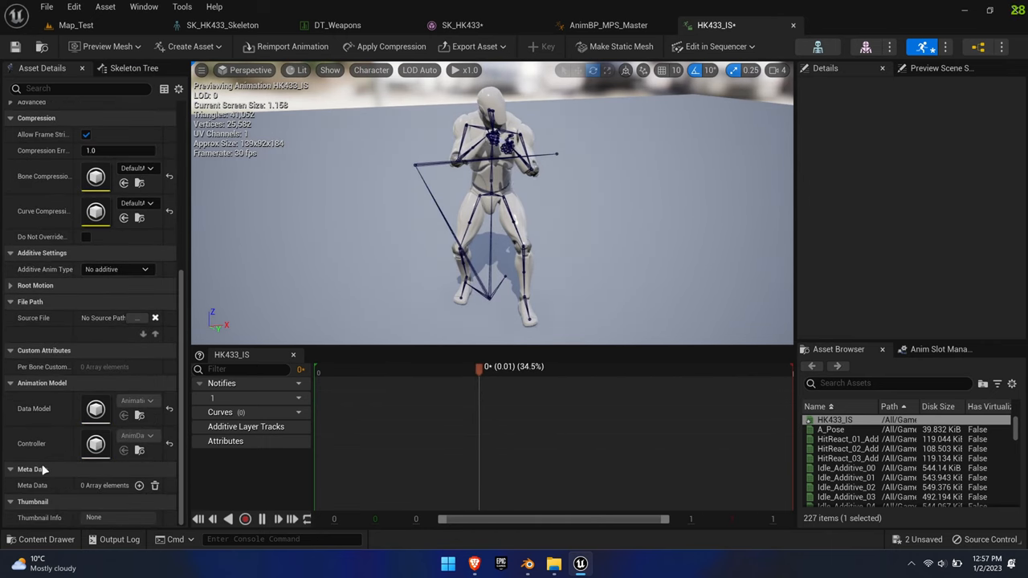
{"action": "left_click", "coordinate": [116, 269]}
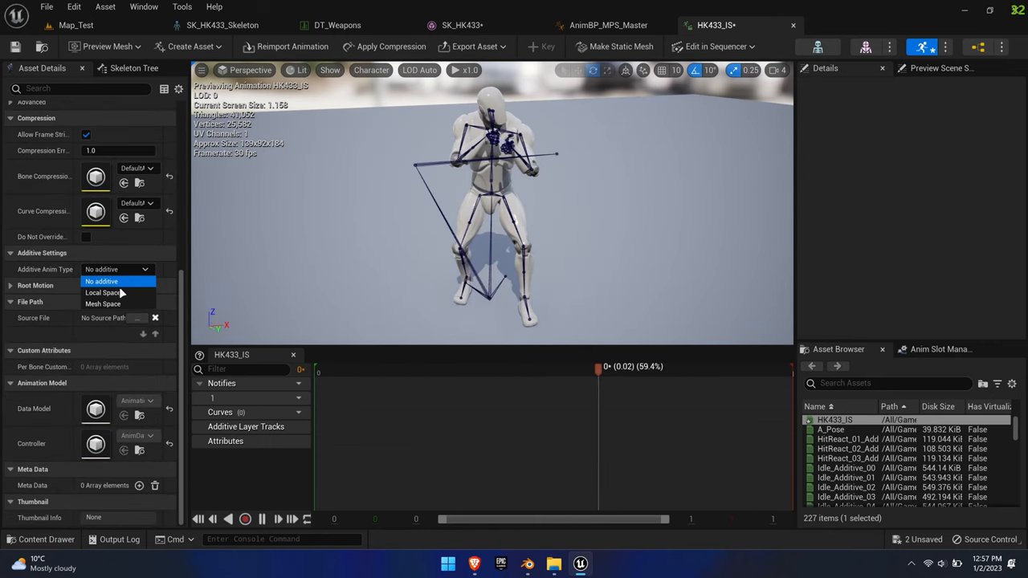
{"action": "left_click", "coordinate": [103, 292]}
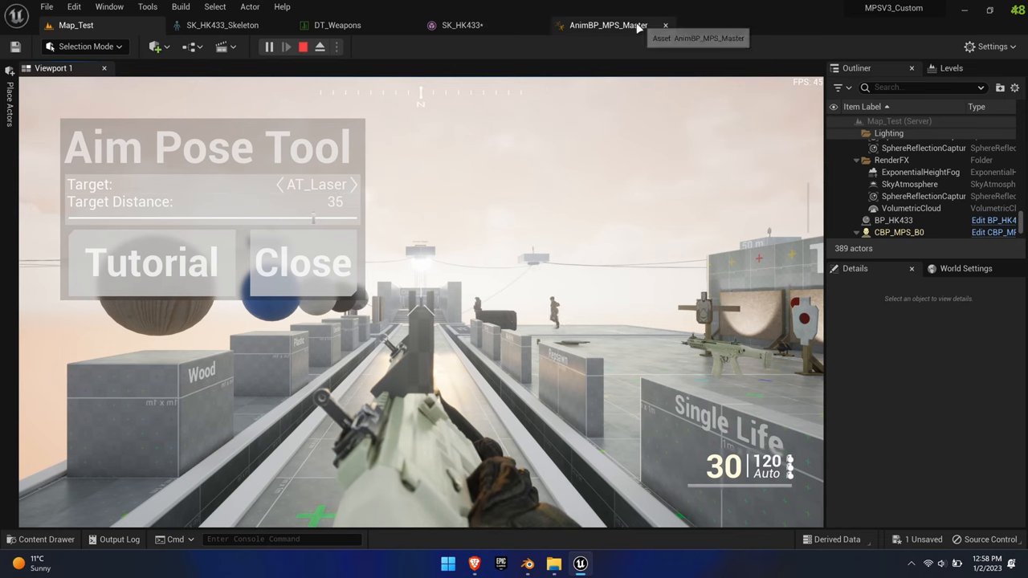
- Base the HK433_CS additive on the Skeleton Reference Pose and stop the play session
{"action": "left_click", "coordinate": [608, 25]}
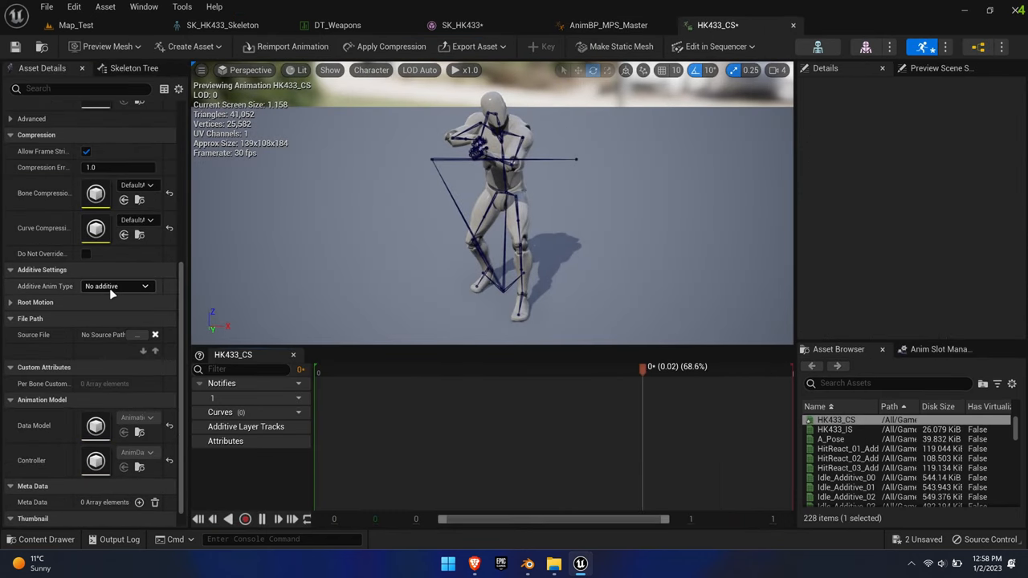
{"action": "left_click", "coordinate": [116, 286]}
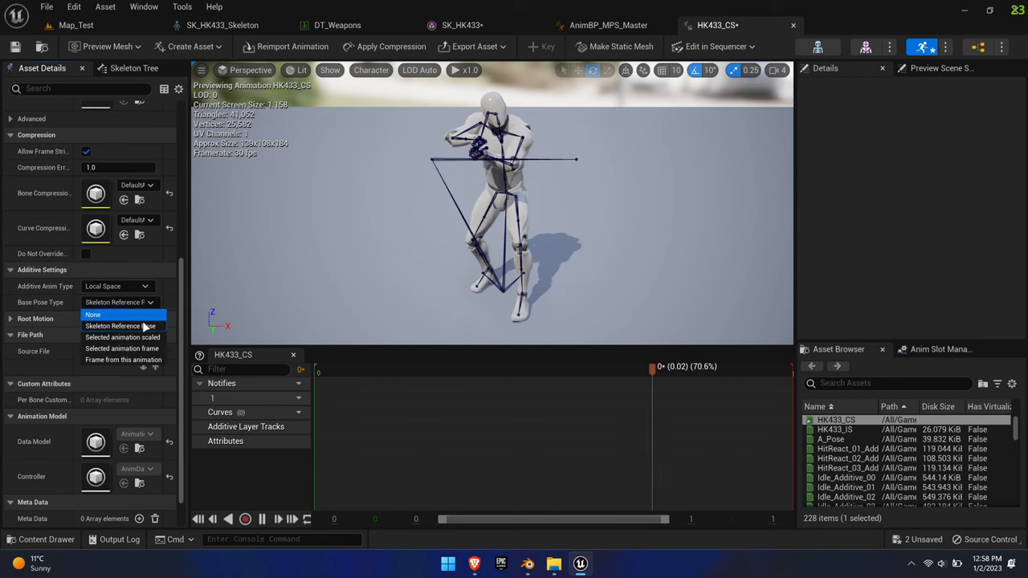
{"action": "left_click", "coordinate": [123, 336]}
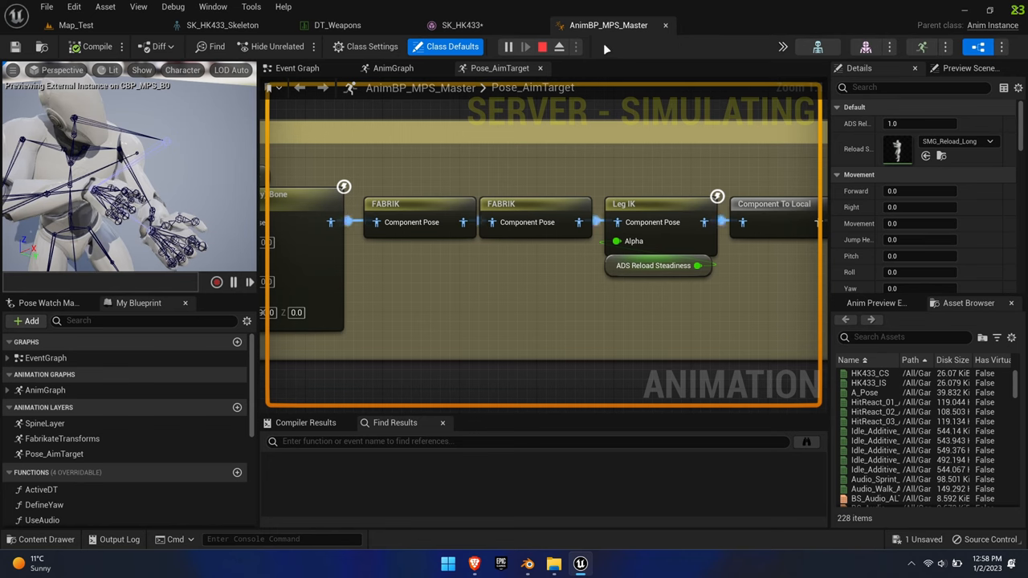
{"action": "left_click", "coordinate": [507, 46]}
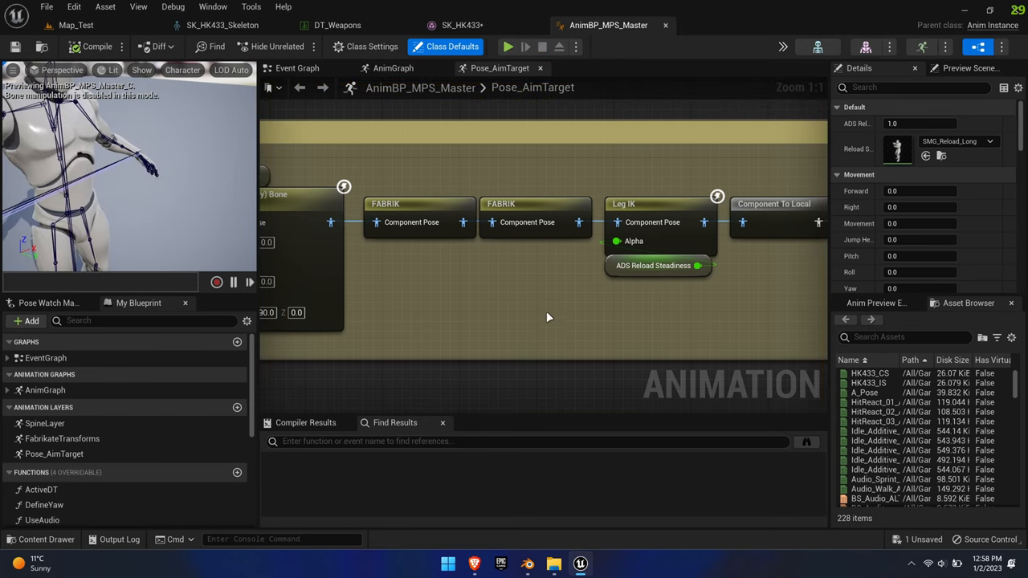
- Return to Map_Test and browse the Content Drawer into the HK433 weapon folder
{"action": "left_click", "coordinate": [76, 24]}
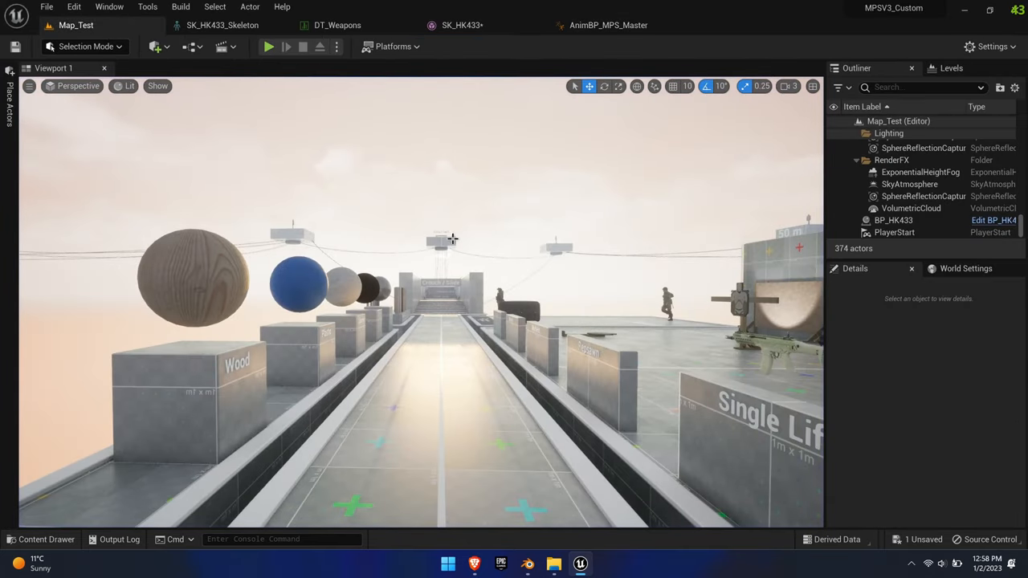
{"action": "left_click", "coordinate": [45, 539]}
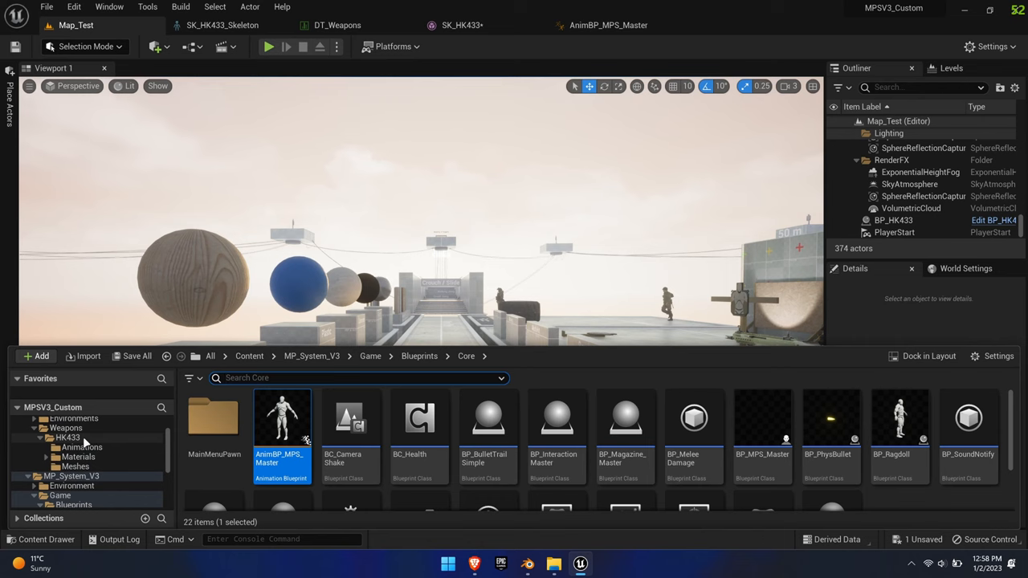
{"action": "left_click", "coordinate": [81, 447]}
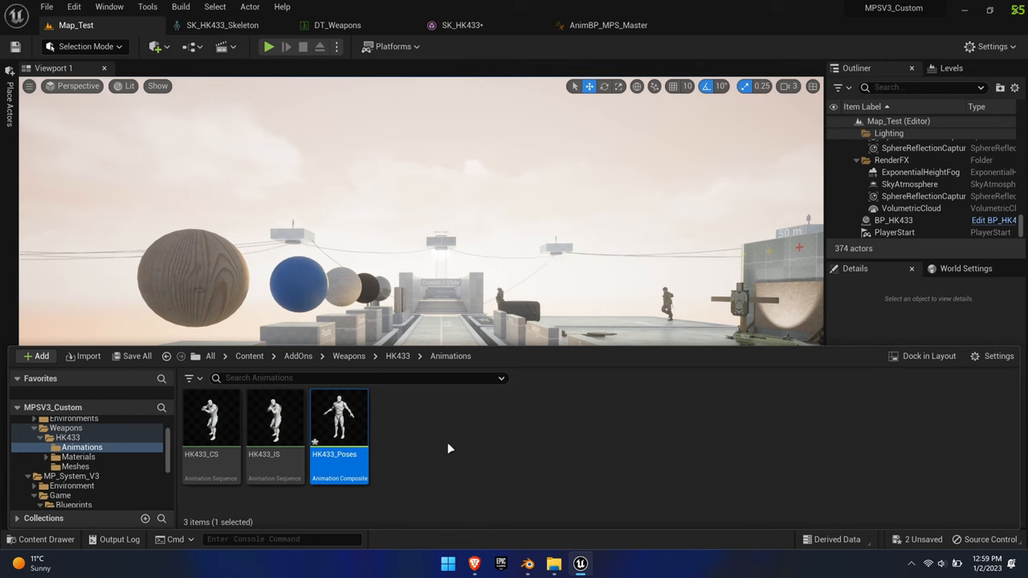
{"action": "mouse_move", "coordinate": [338, 417]}
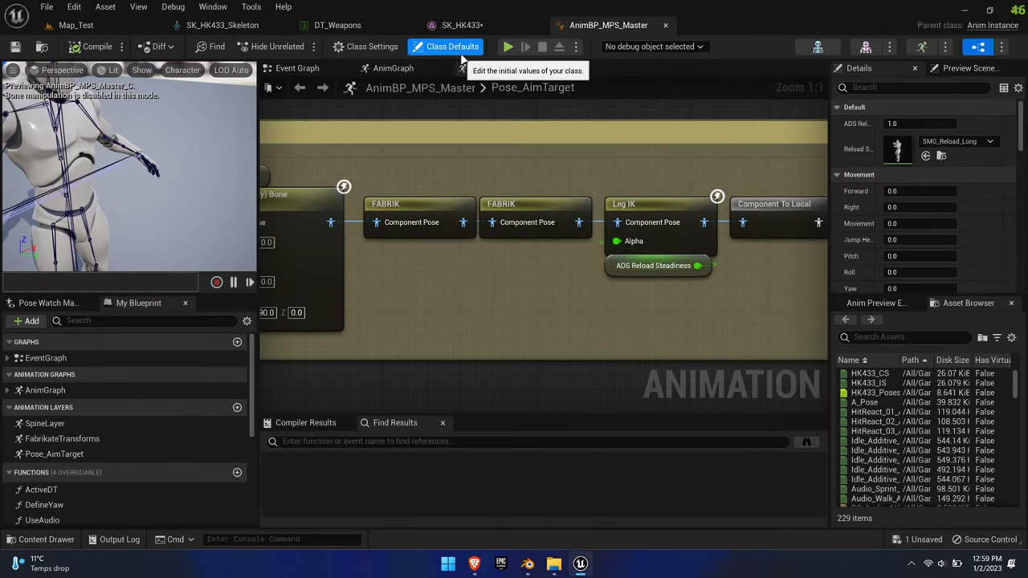
- Assign HK433_Poses as the HK433 row's AimPose in DT_MPS_Anims, then play-test Map_Test
{"action": "left_click", "coordinate": [38, 539]}
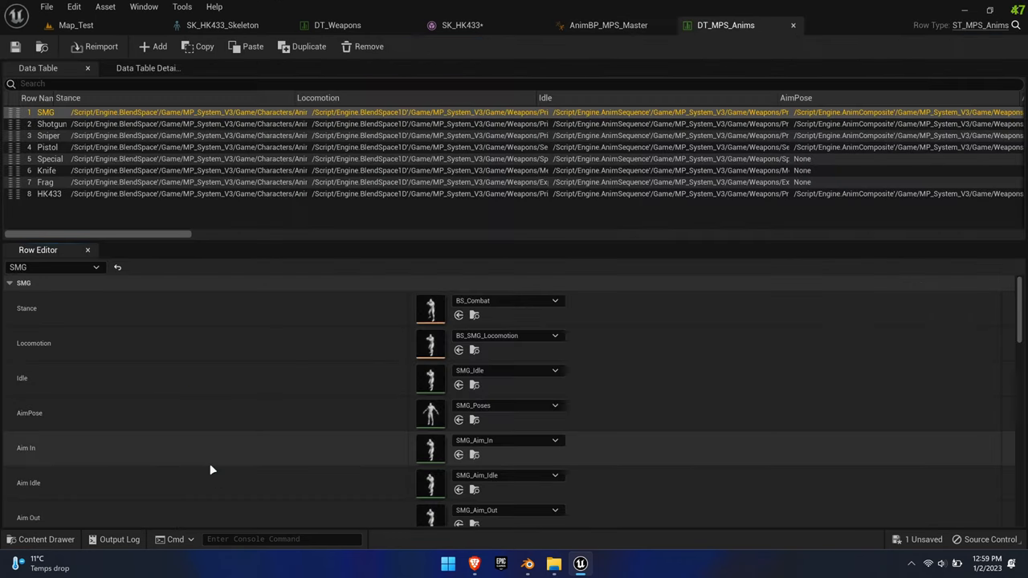
{"action": "left_click", "coordinate": [49, 194]}
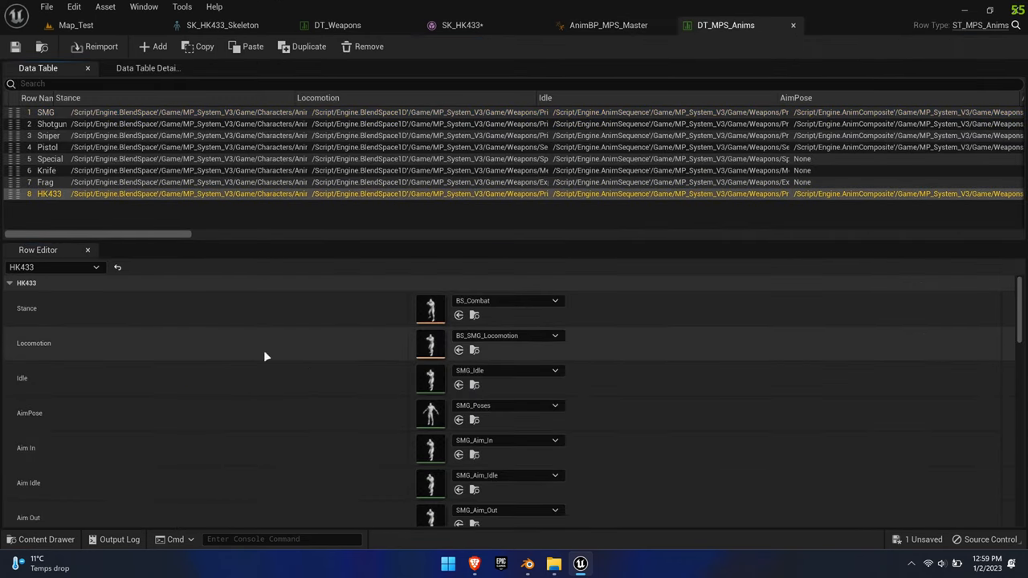
{"action": "left_click", "coordinate": [554, 405]}
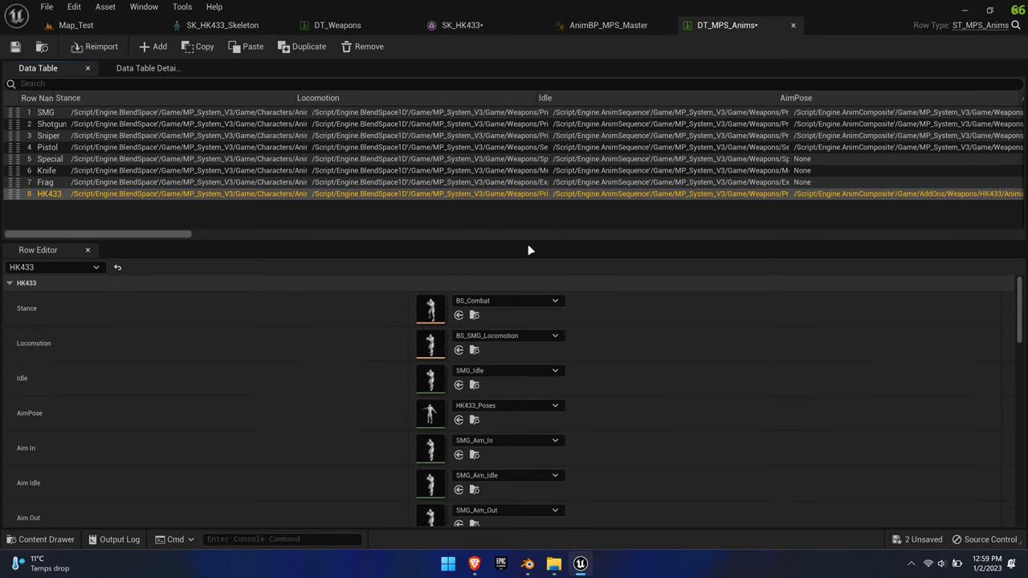
{"action": "left_click", "coordinate": [75, 24]}
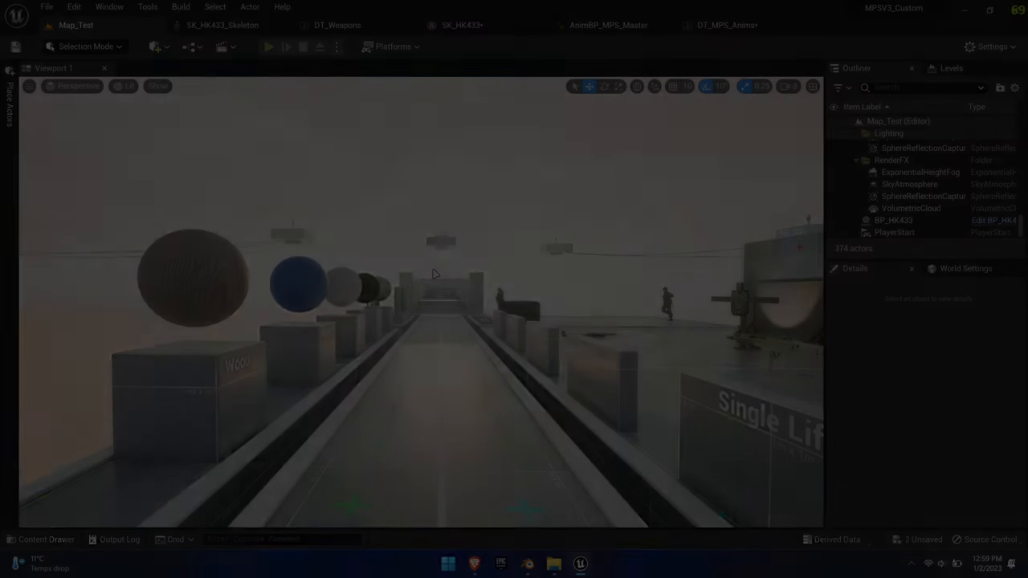
{"action": "left_click", "coordinate": [268, 47]}
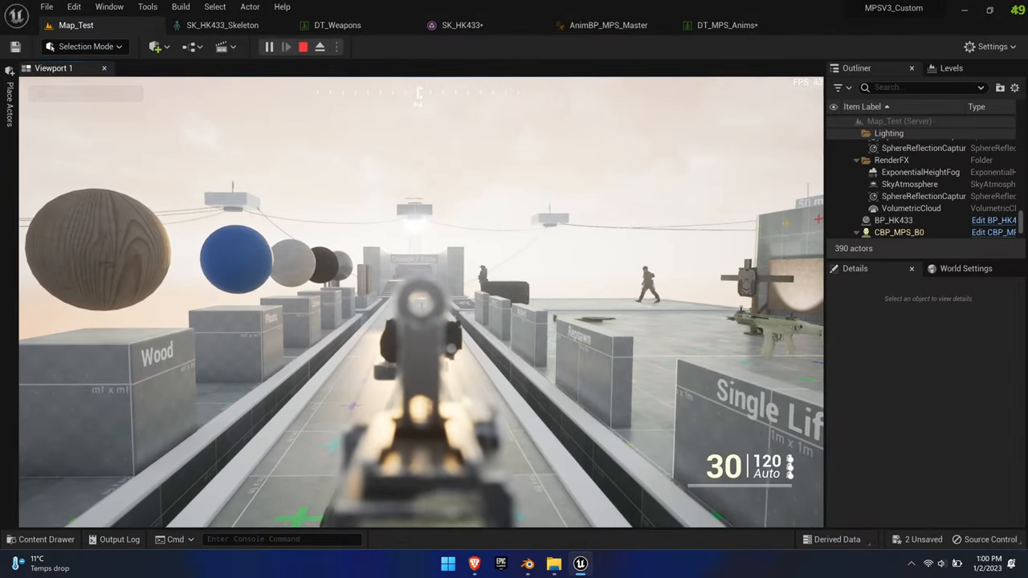